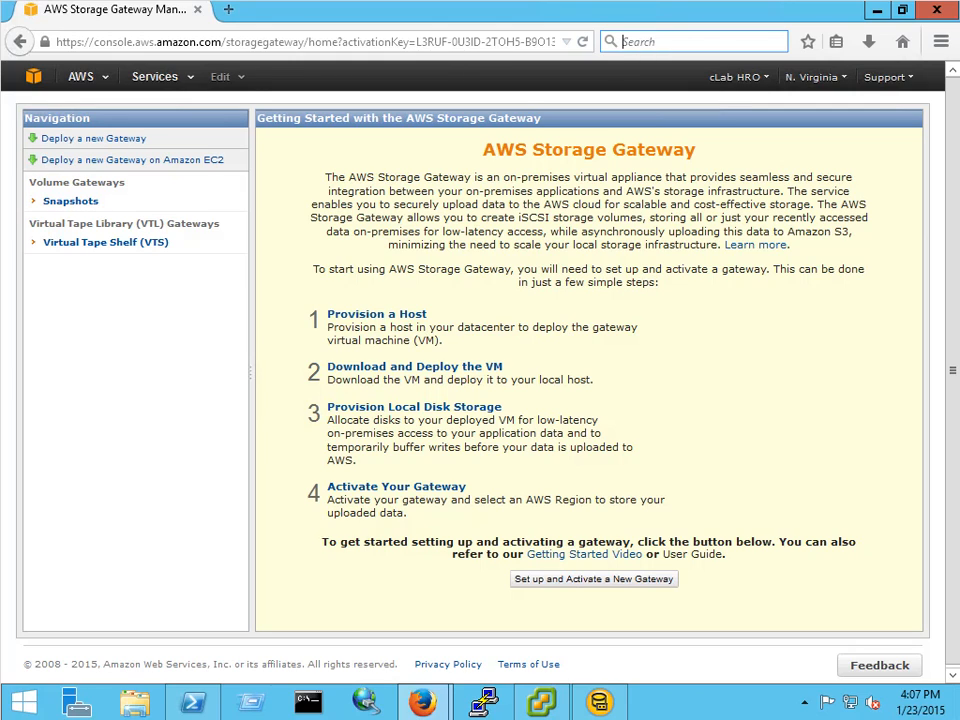
mouse_move(796, 404)
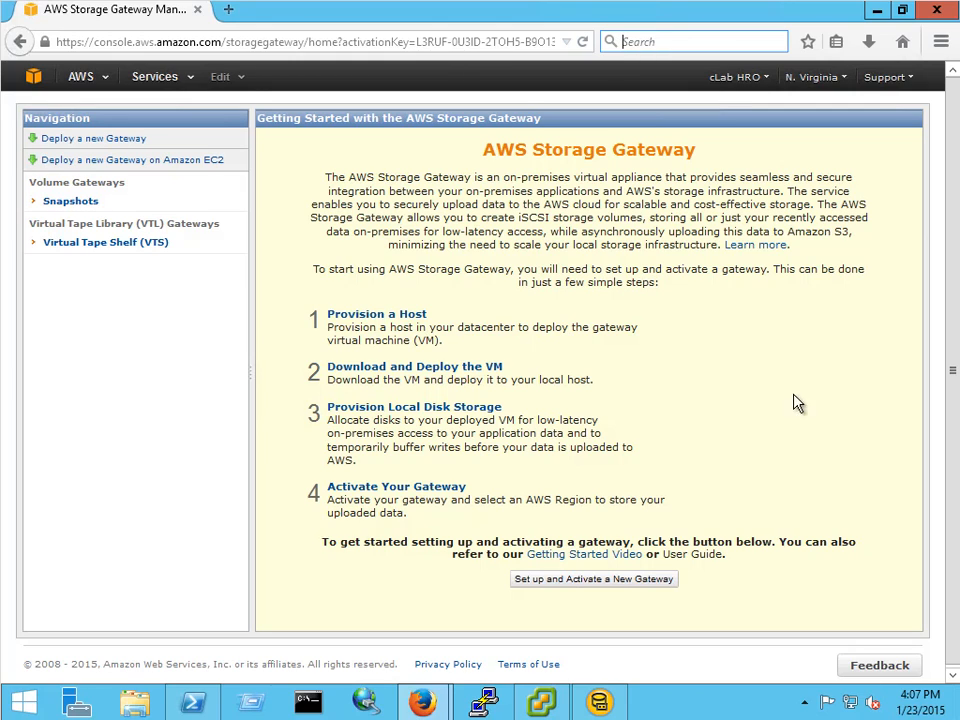
mouse_move(98, 338)
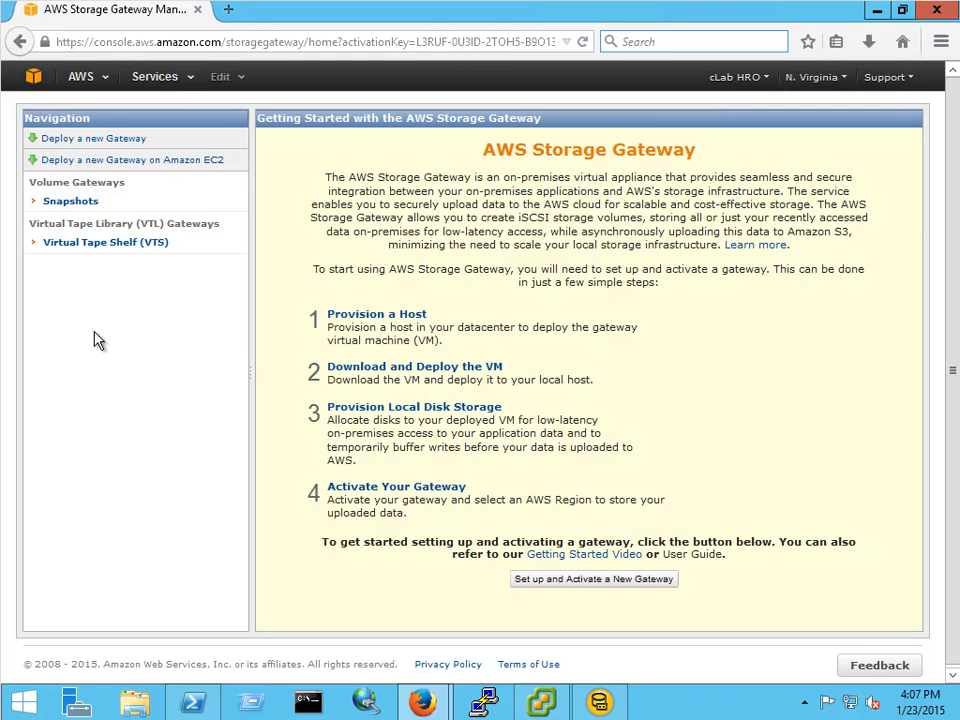
mouse_move(146, 334)
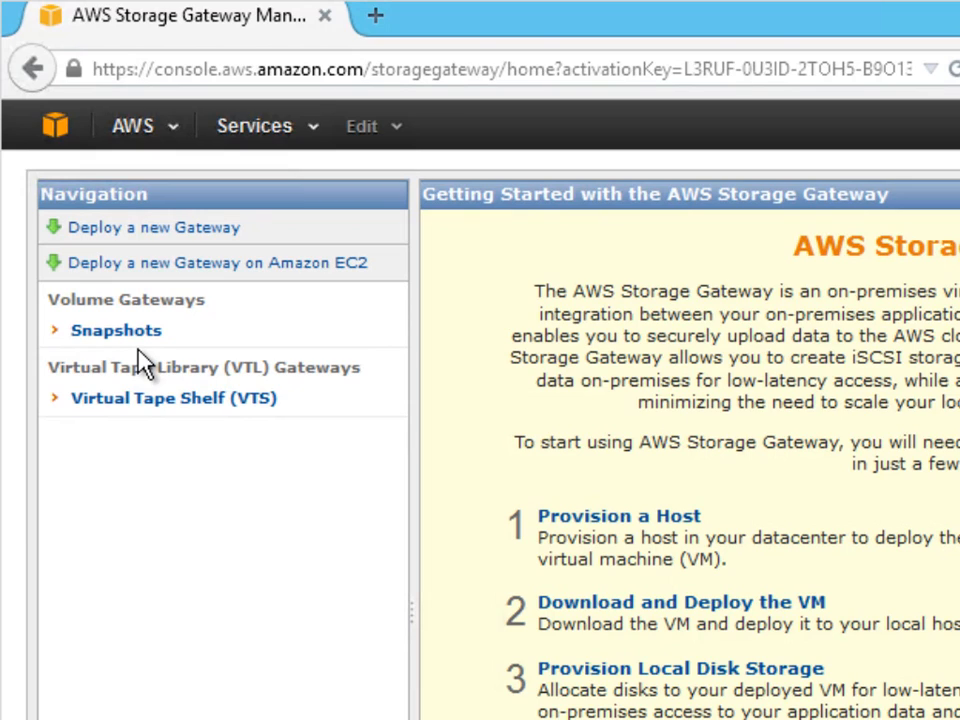
mouse_move(130, 236)
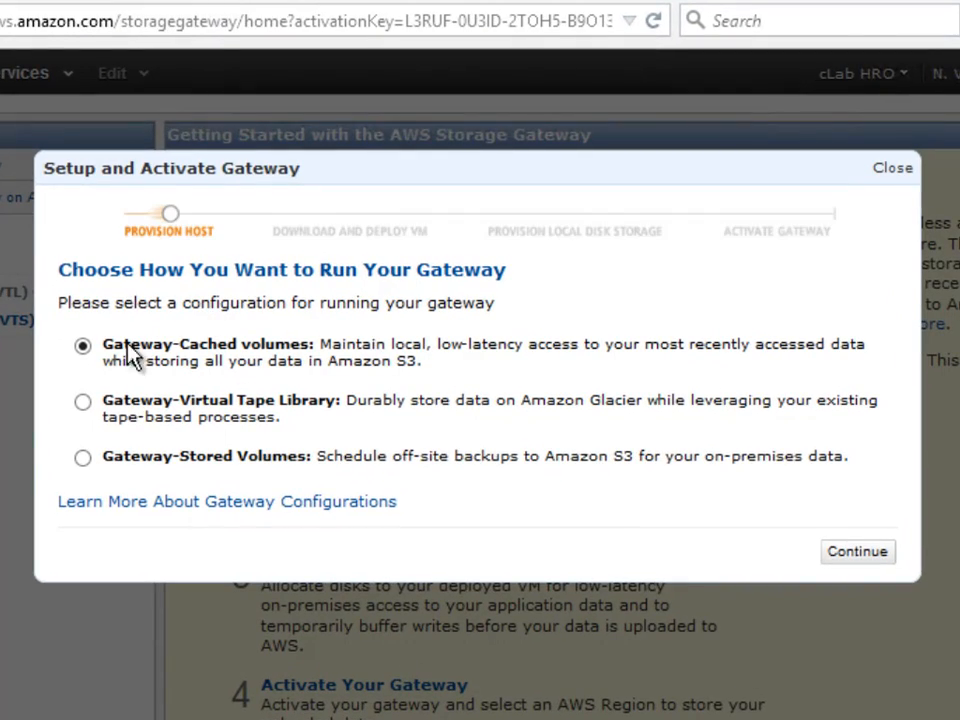
Choose Gateway-Virtual Tape Library as the gateway type and continue to the virtualization platform choice
click(84, 400)
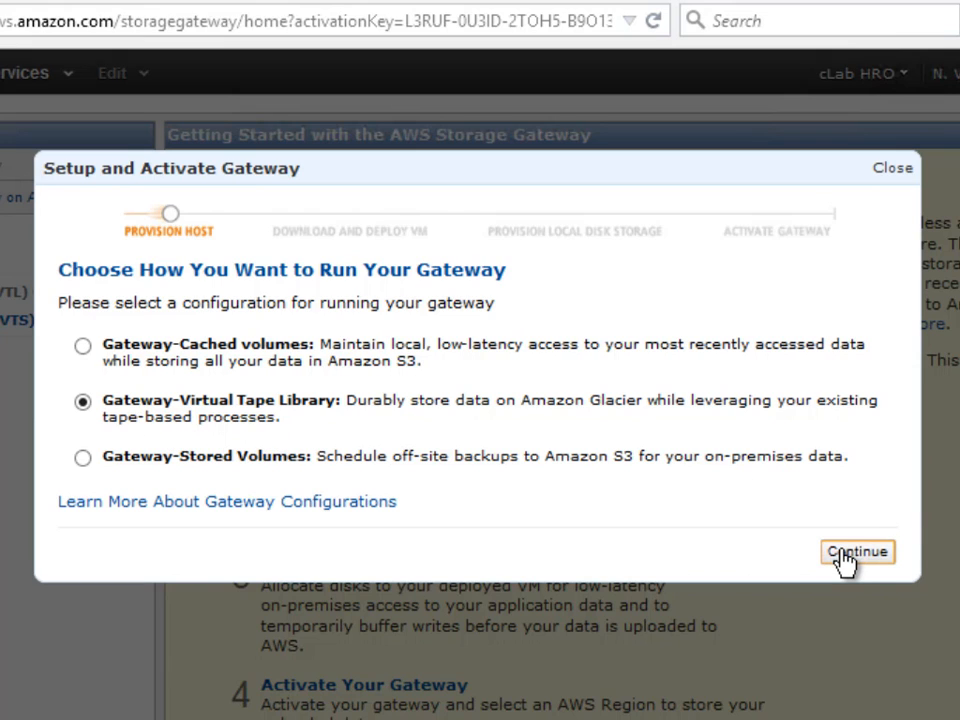
click(856, 552)
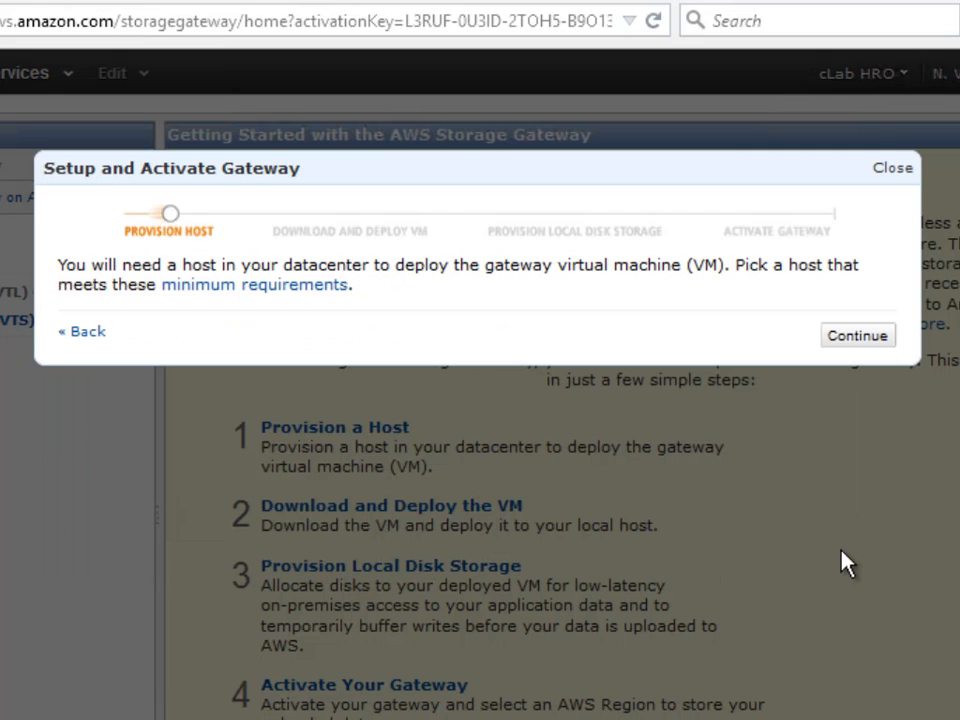
mouse_move(414, 292)
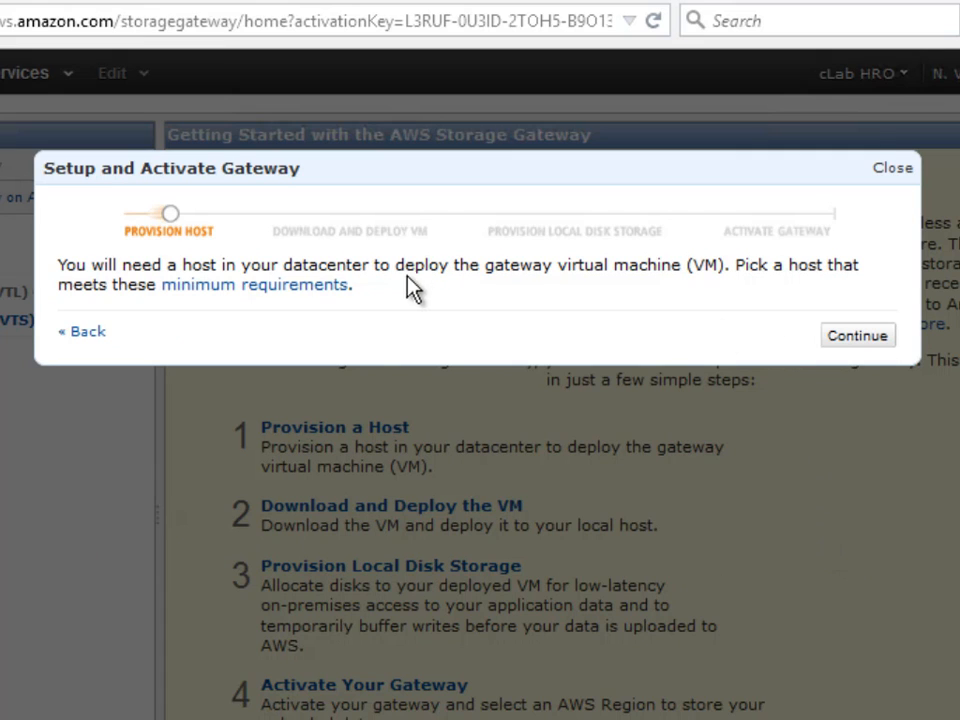
mouse_move(856, 336)
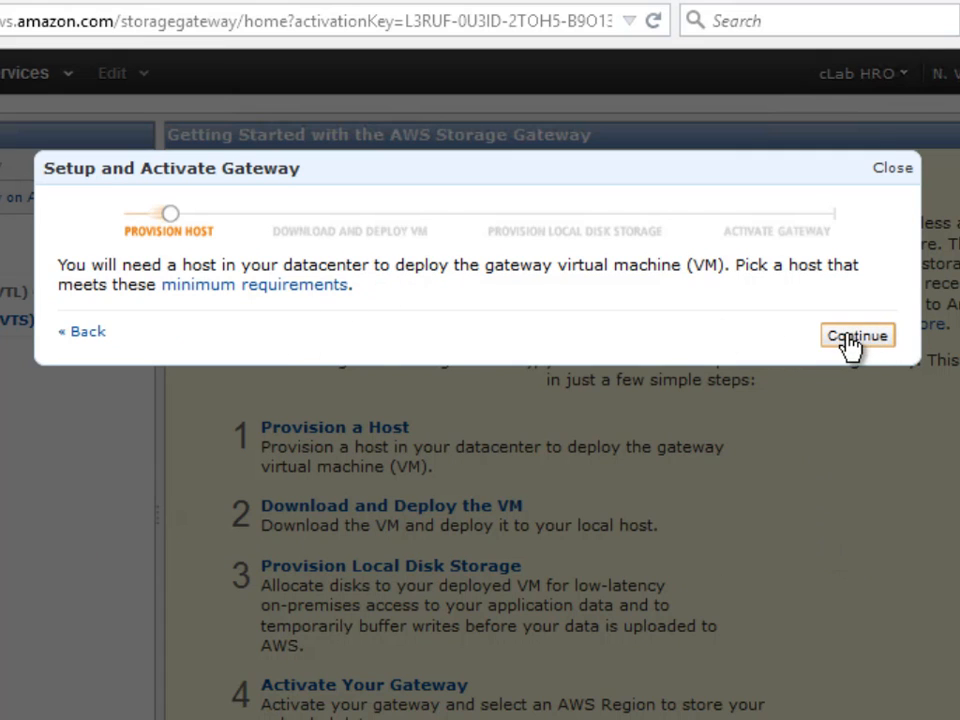
click(856, 336)
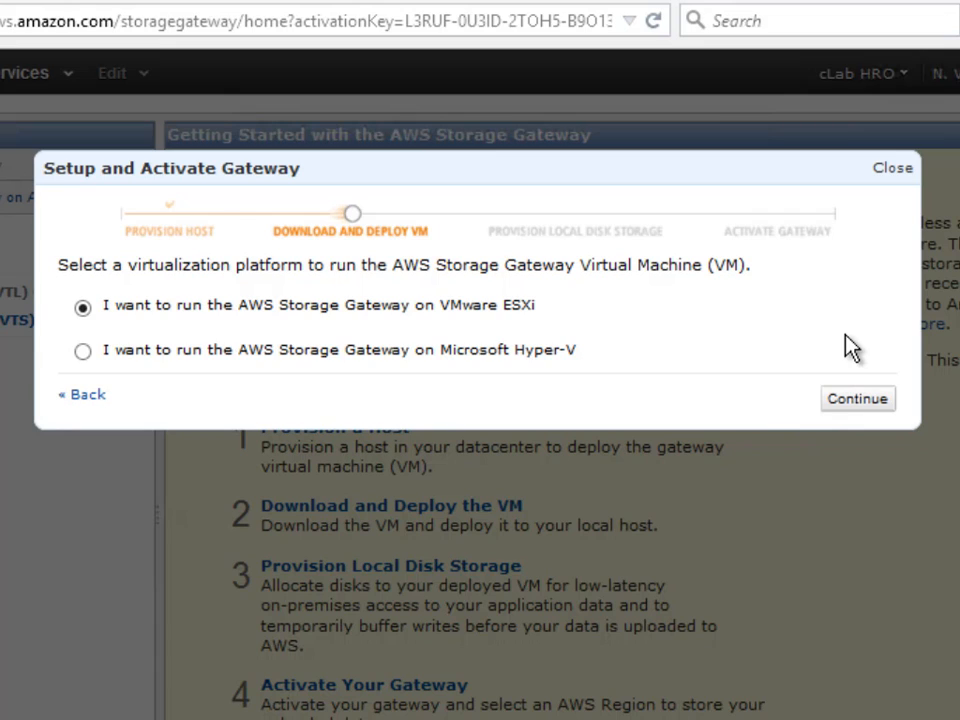
mouse_move(856, 400)
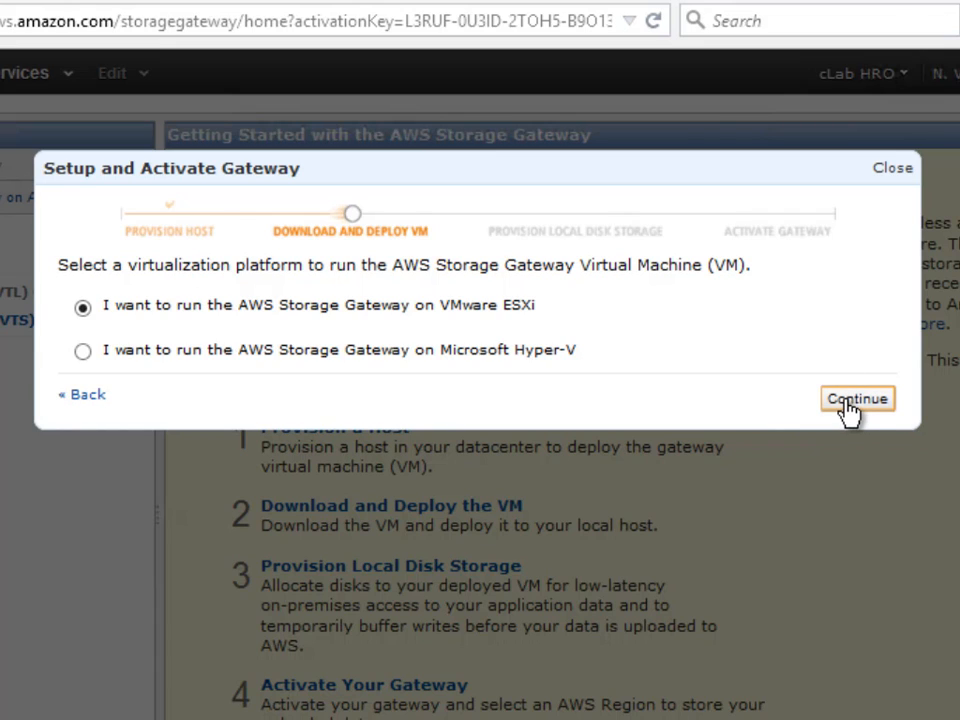
mouse_move(844, 408)
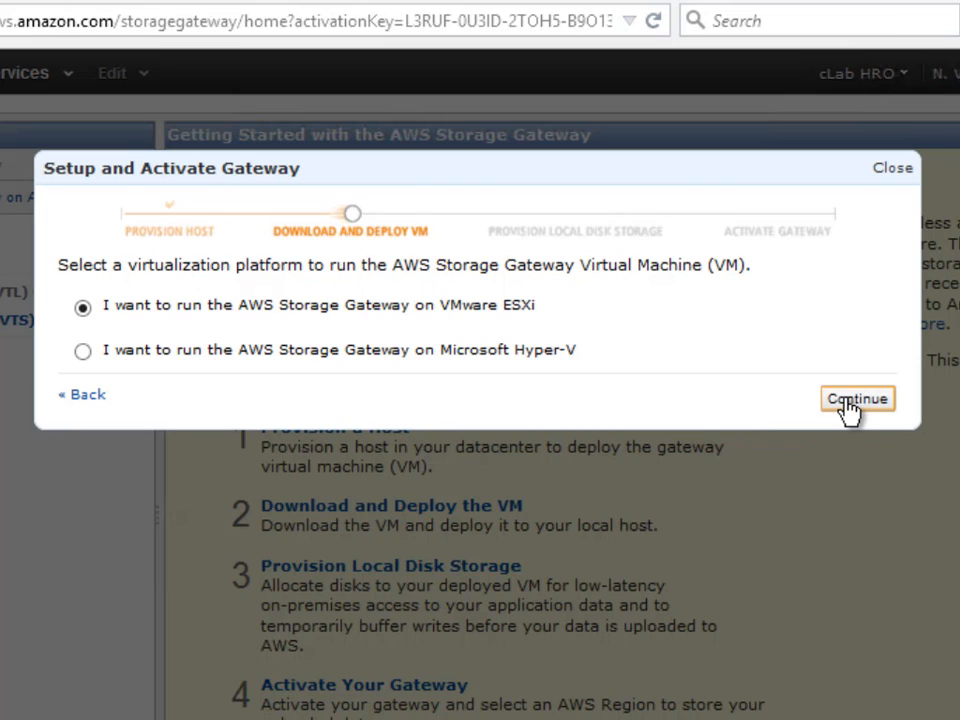
Run the gateway on VMware ESXi, skip the already-done VM download, and continue through deployment to Step 4 of 4
click(856, 398)
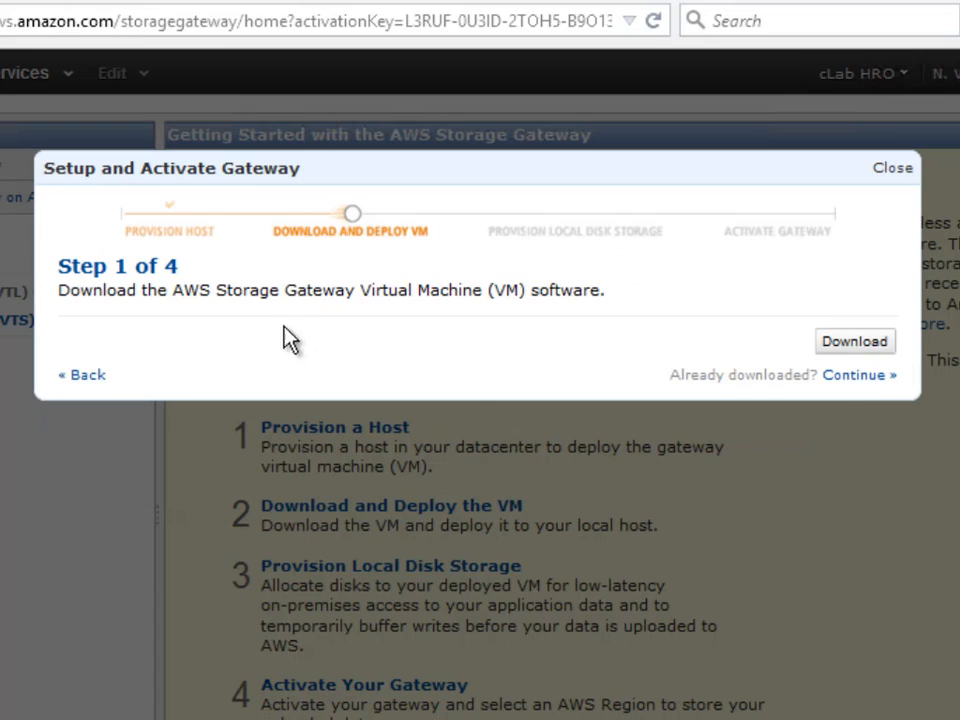
mouse_move(504, 364)
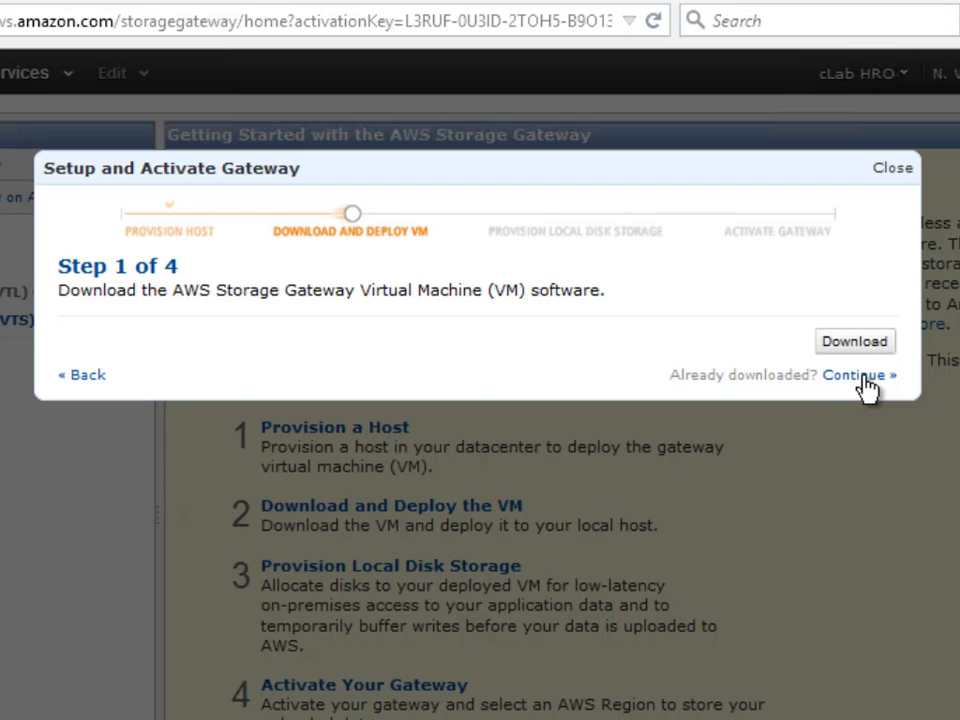
click(852, 374)
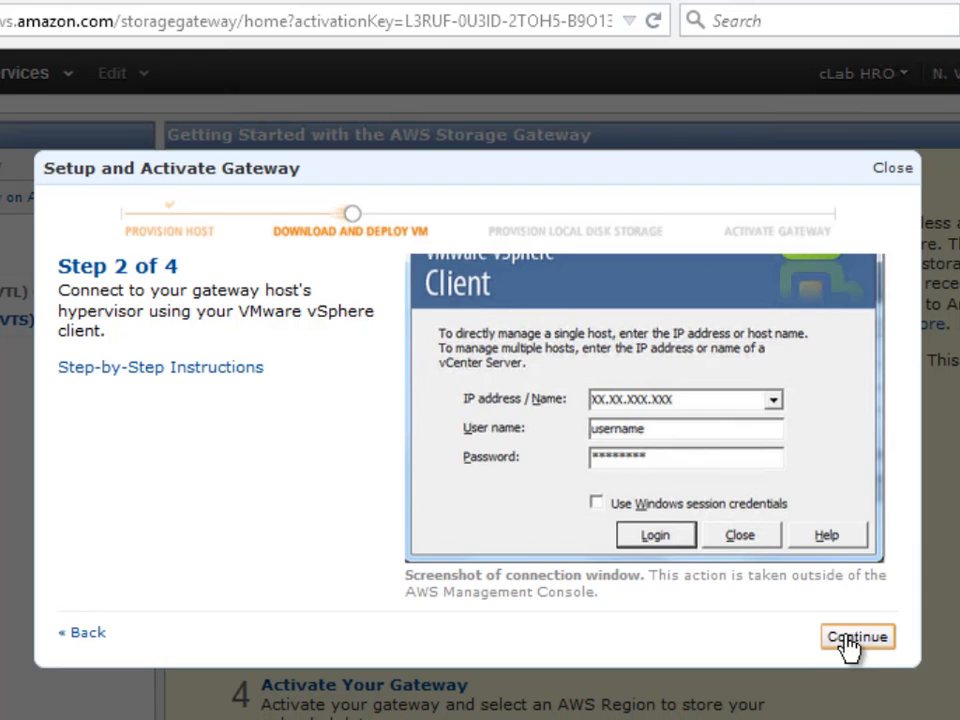
click(856, 636)
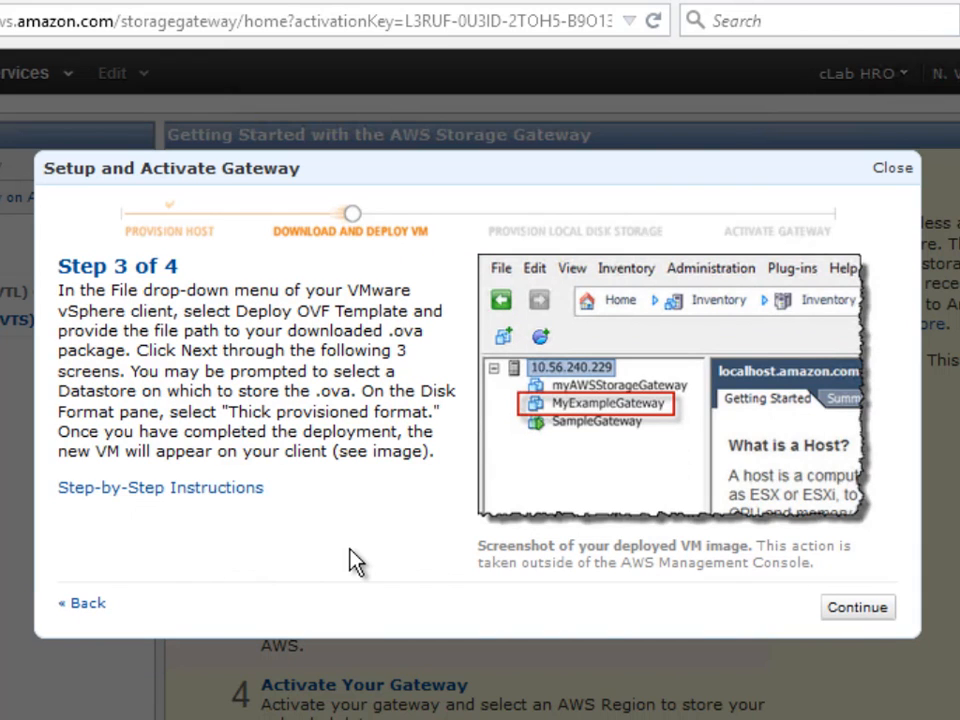
mouse_move(372, 564)
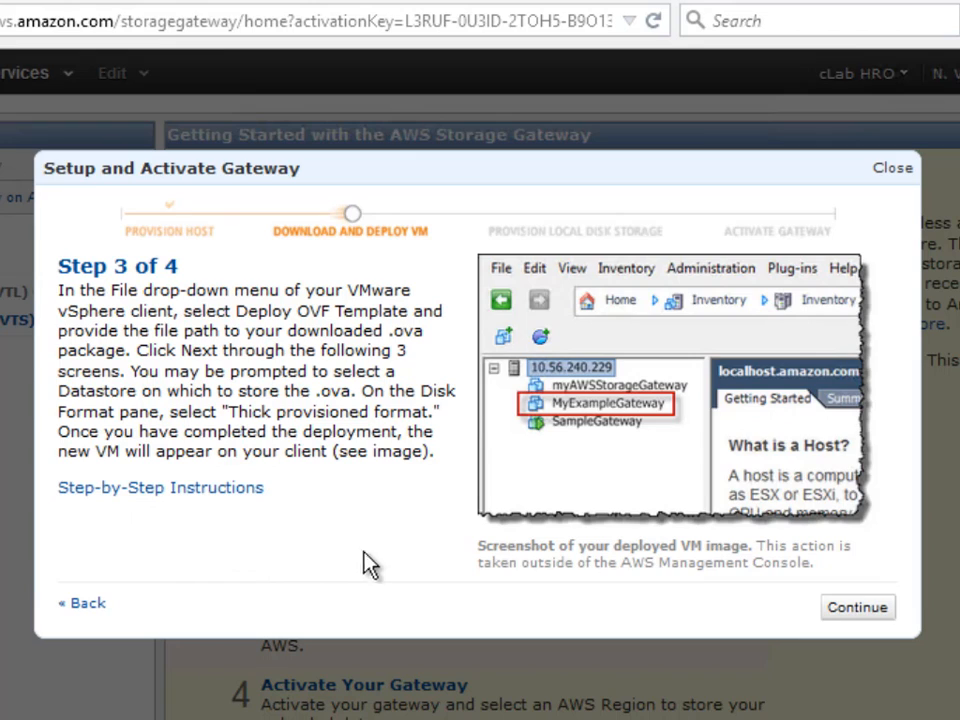
mouse_move(856, 608)
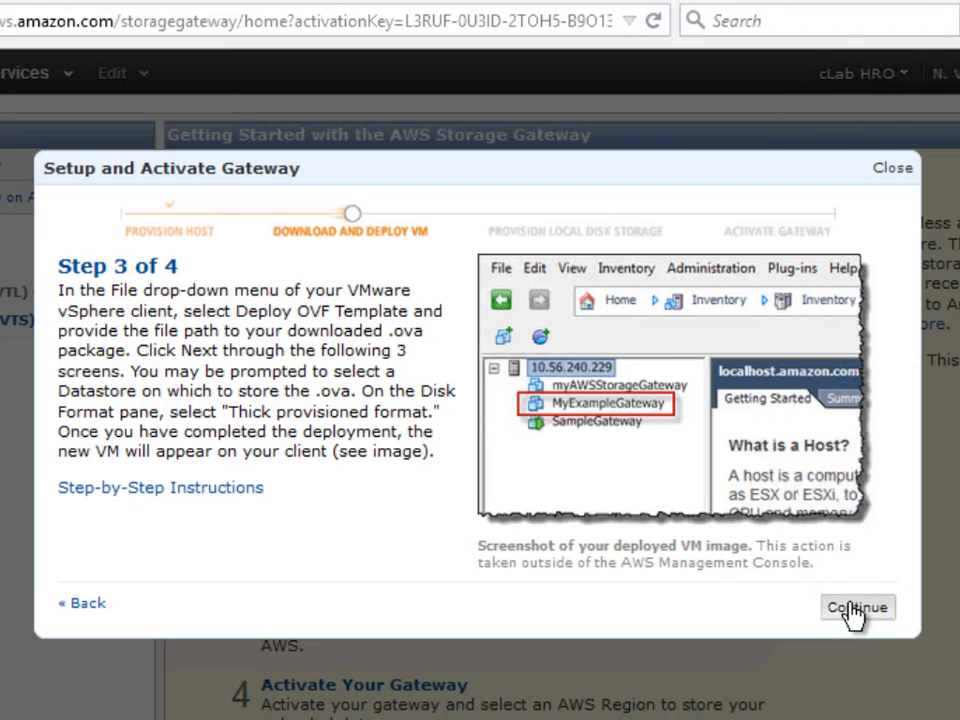
click(856, 608)
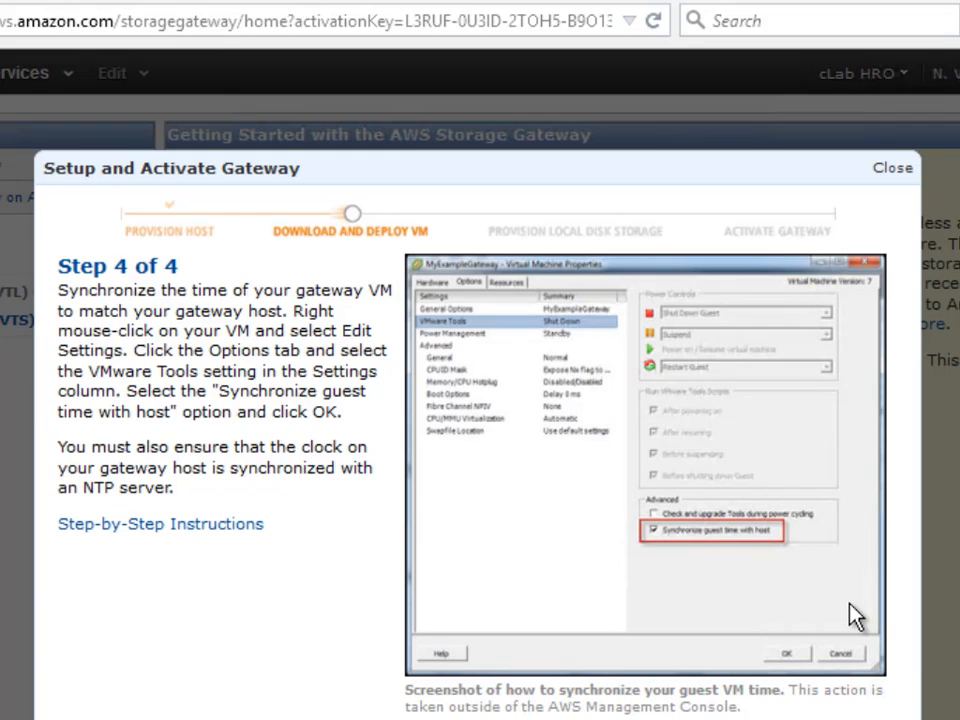
mouse_move(860, 632)
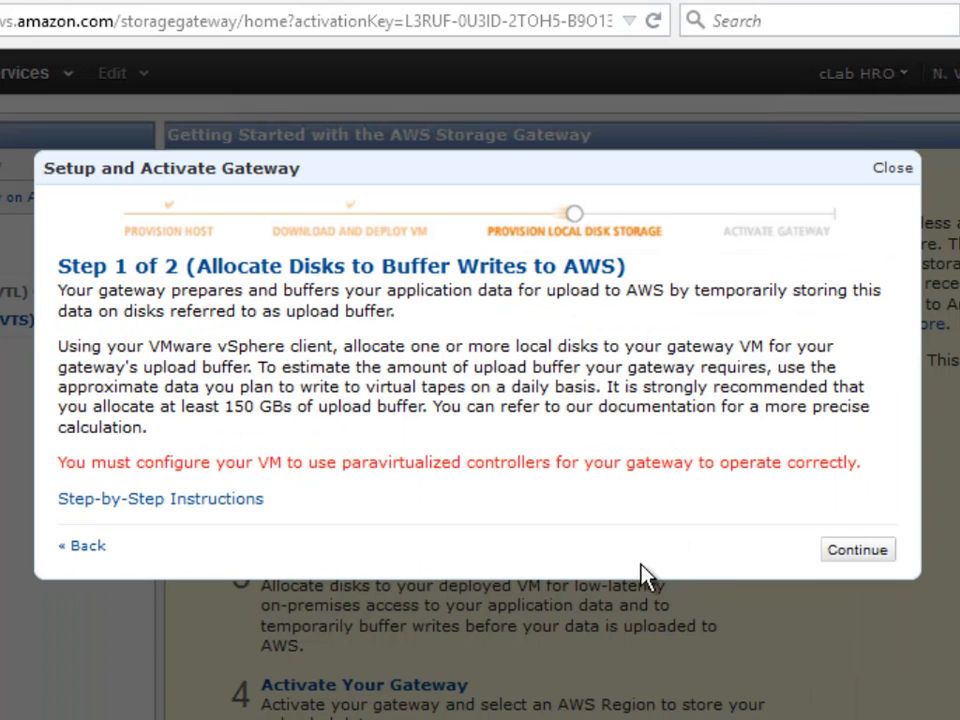
mouse_move(392, 496)
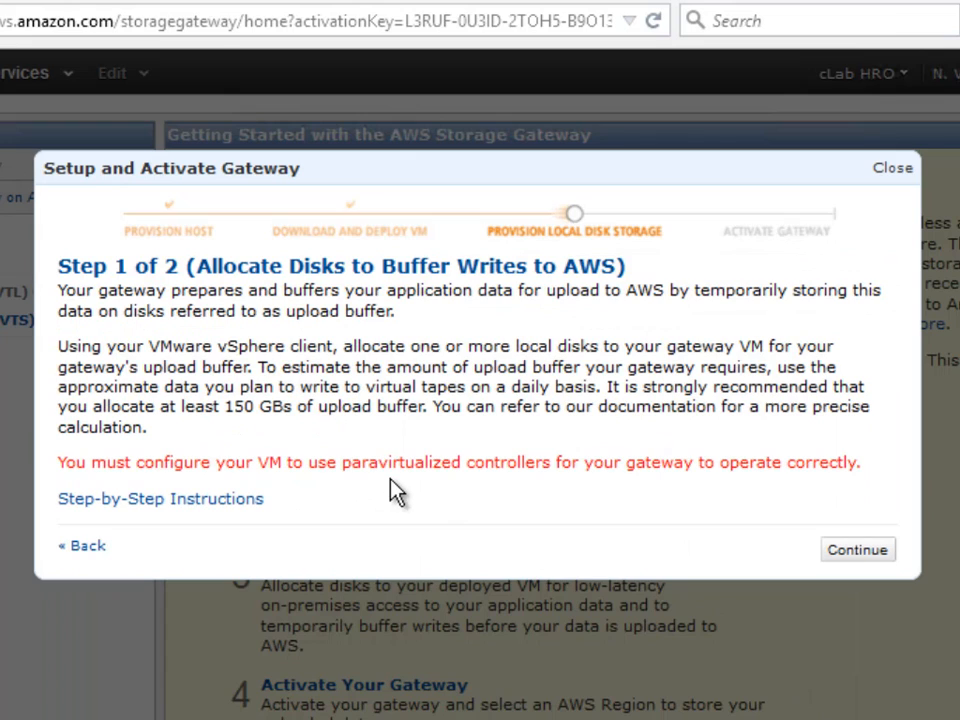
mouse_move(770, 510)
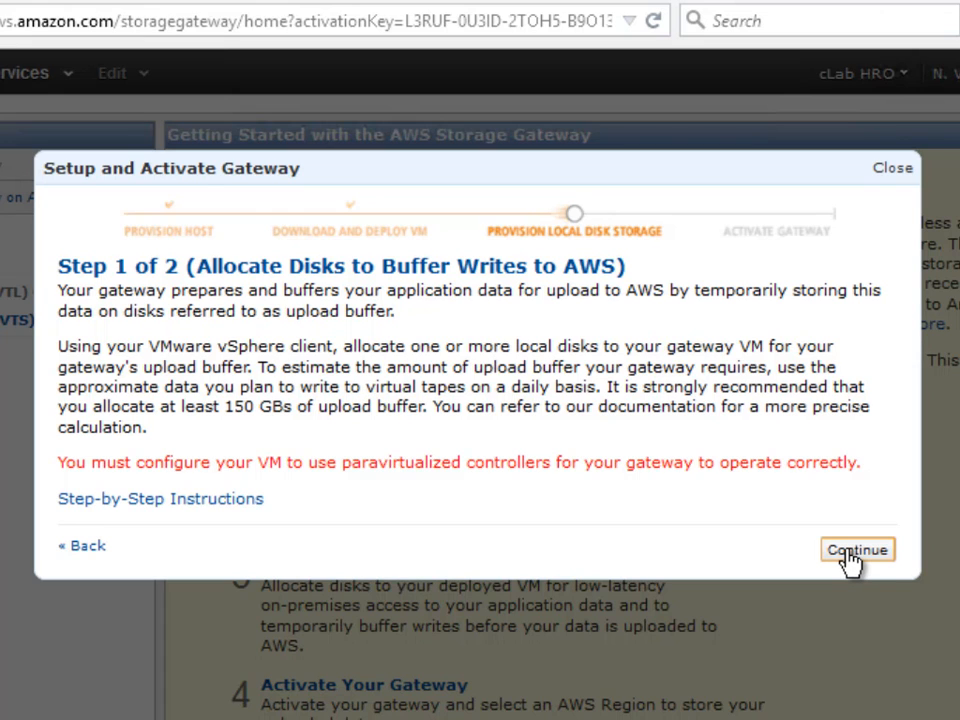
Continue past the upload buffer and cache storage disk steps to the Activate Gateway IP address page
click(856, 548)
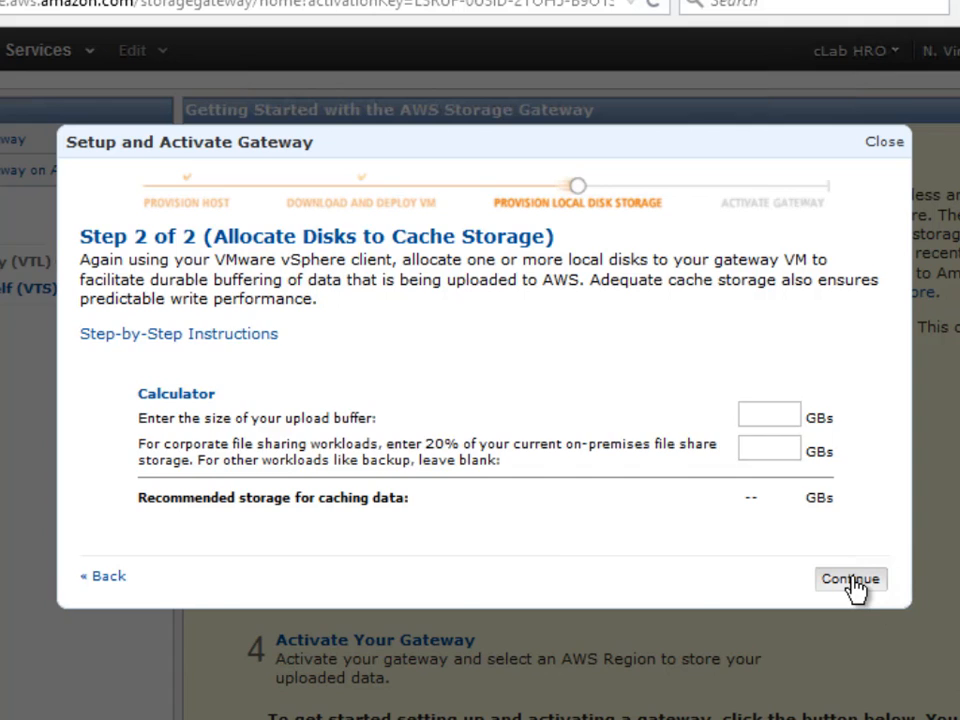
click(848, 580)
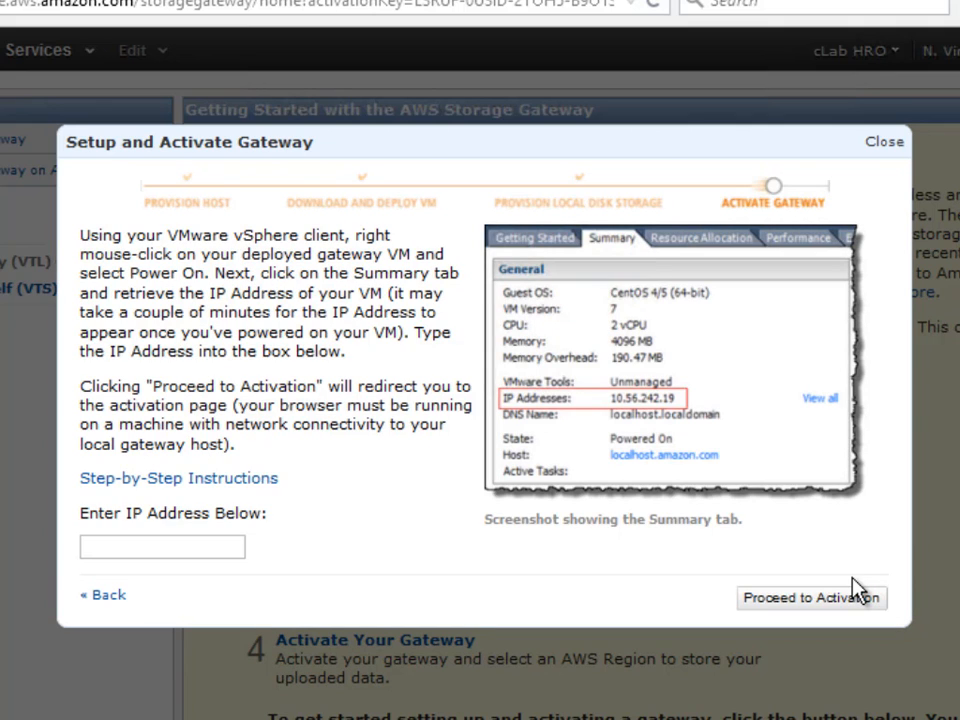
mouse_move(572, 582)
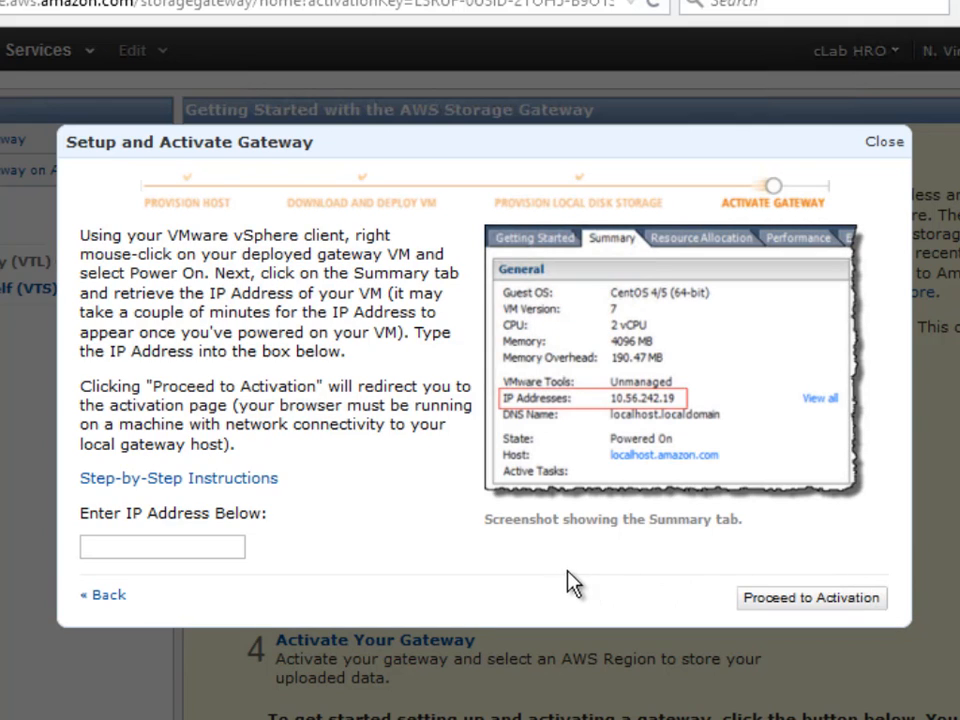
mouse_move(450, 584)
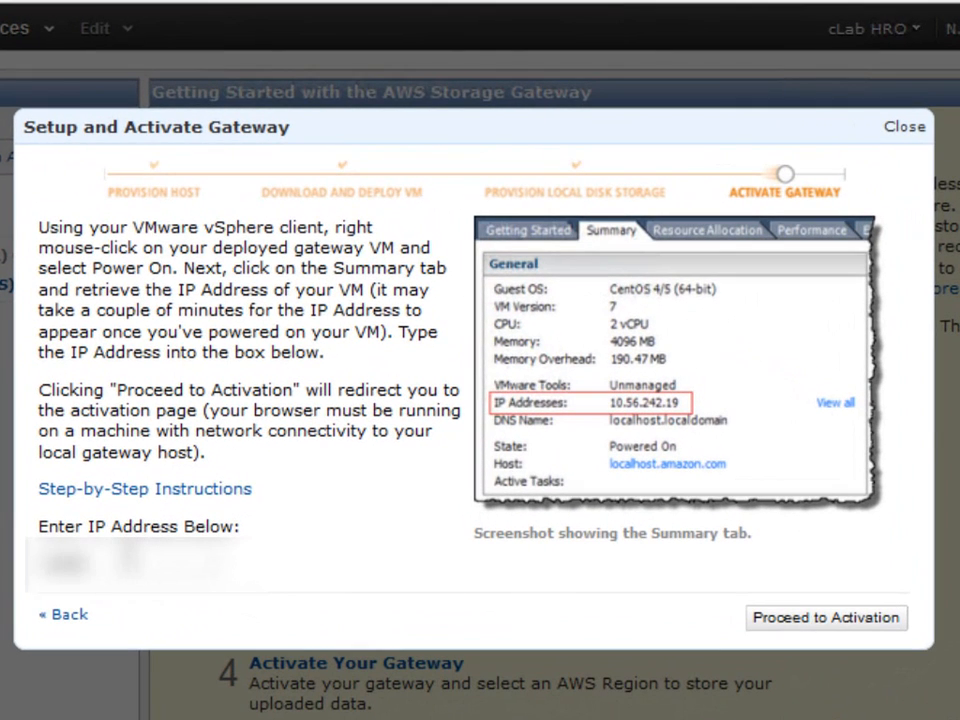
Proceed to the activation form and name the gateway VTL-BE-DEMO
click(826, 616)
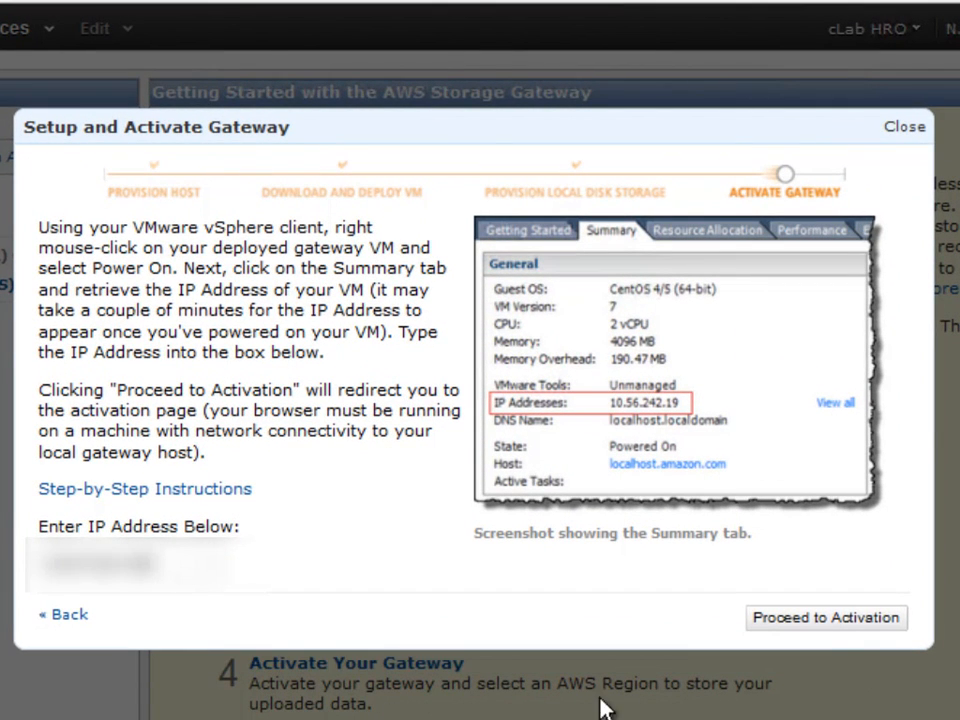
mouse_move(826, 616)
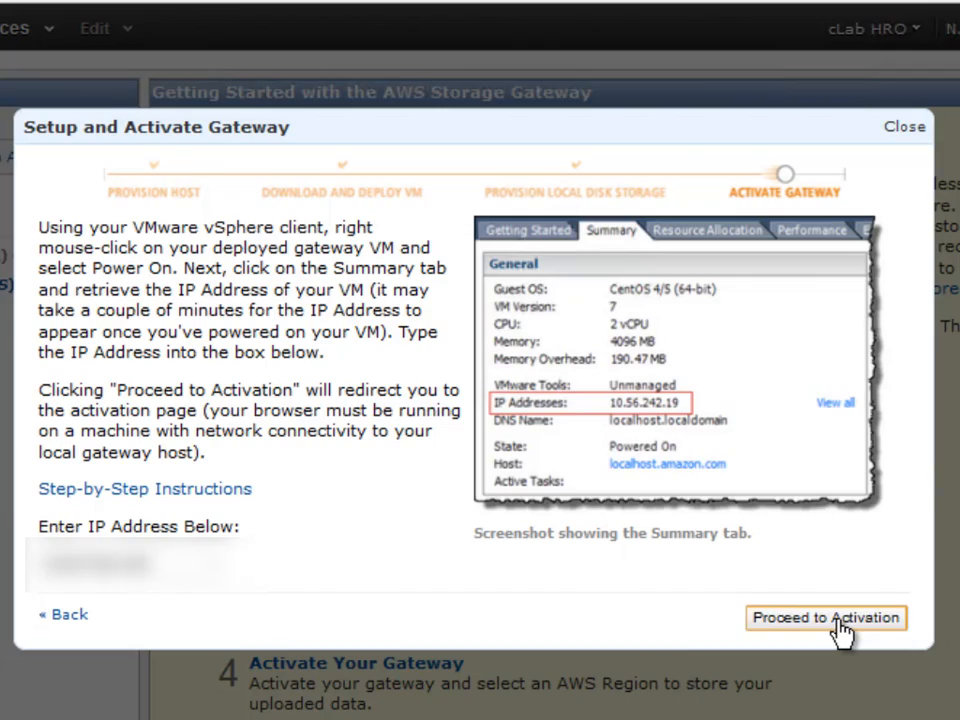
click(824, 616)
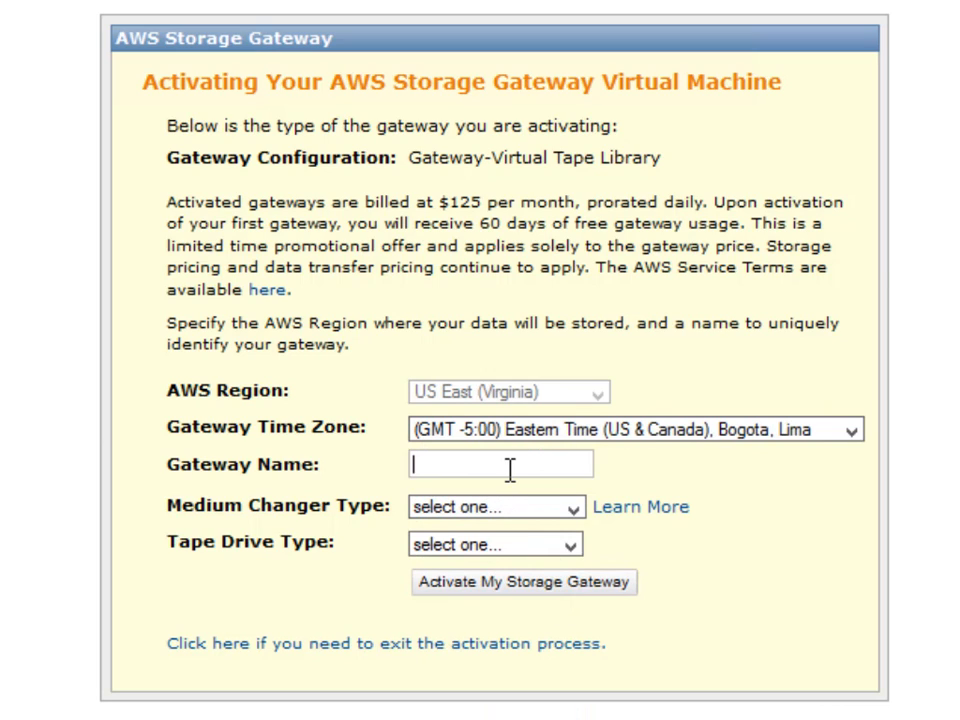
text(v)
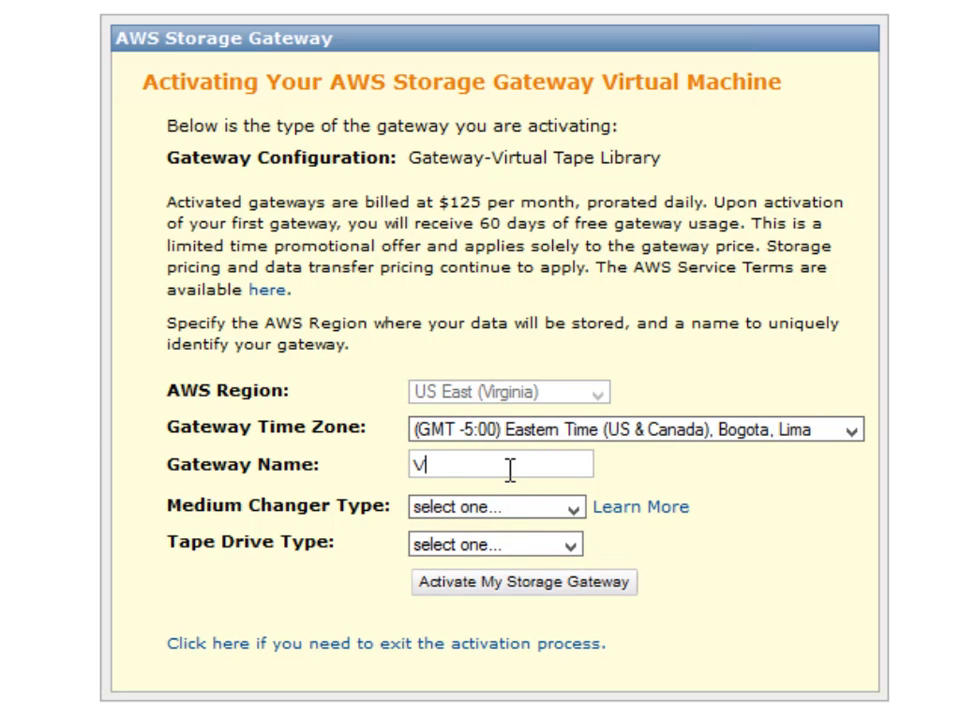
text(TL-)
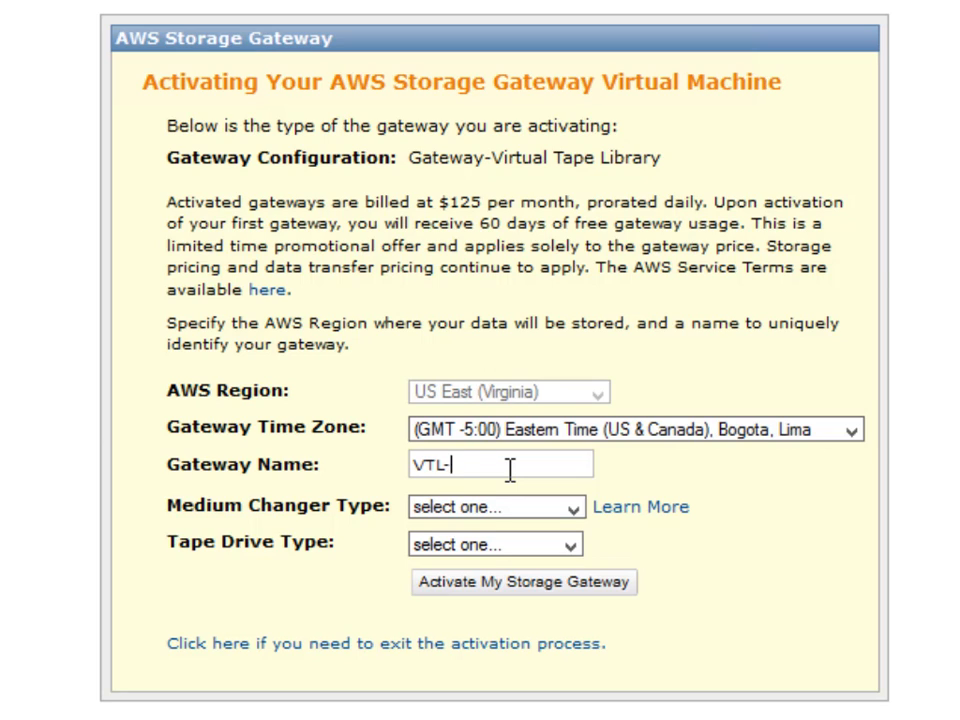
text(BE-DEMO)
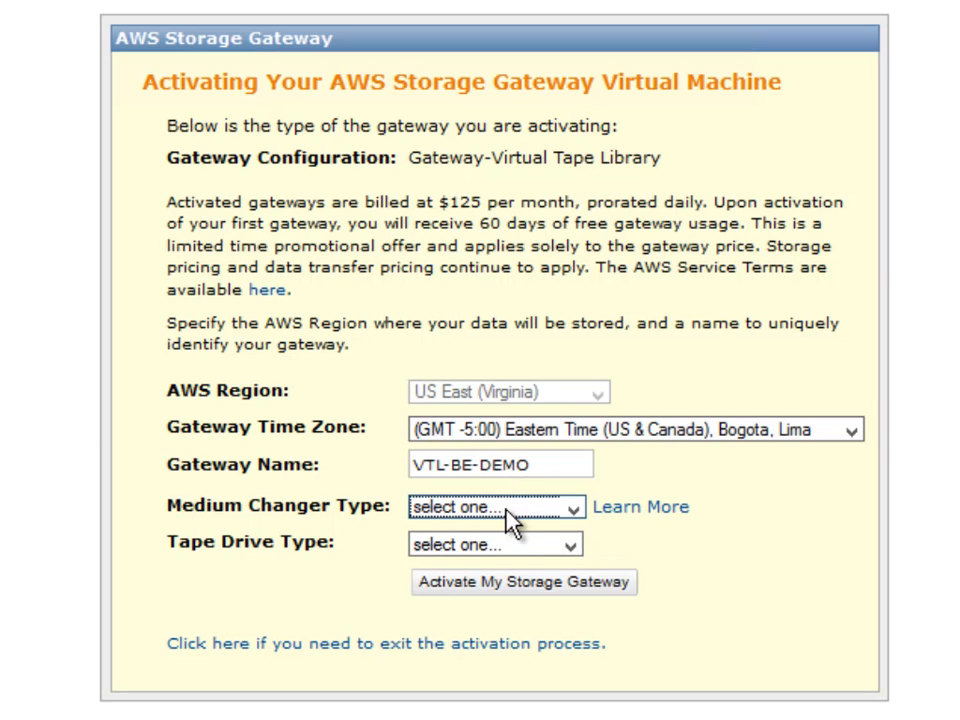
Set Medium Changer Type AWS-Gateway-VTL and Tape Drive Type IBM-ULT3580-TD5
click(496, 508)
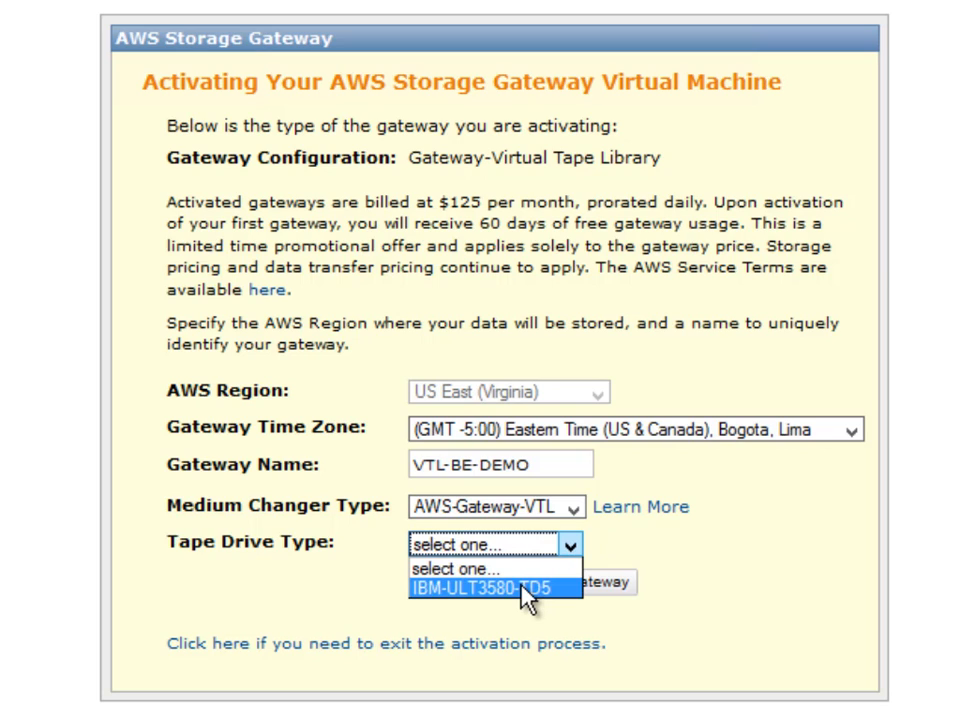
click(500, 584)
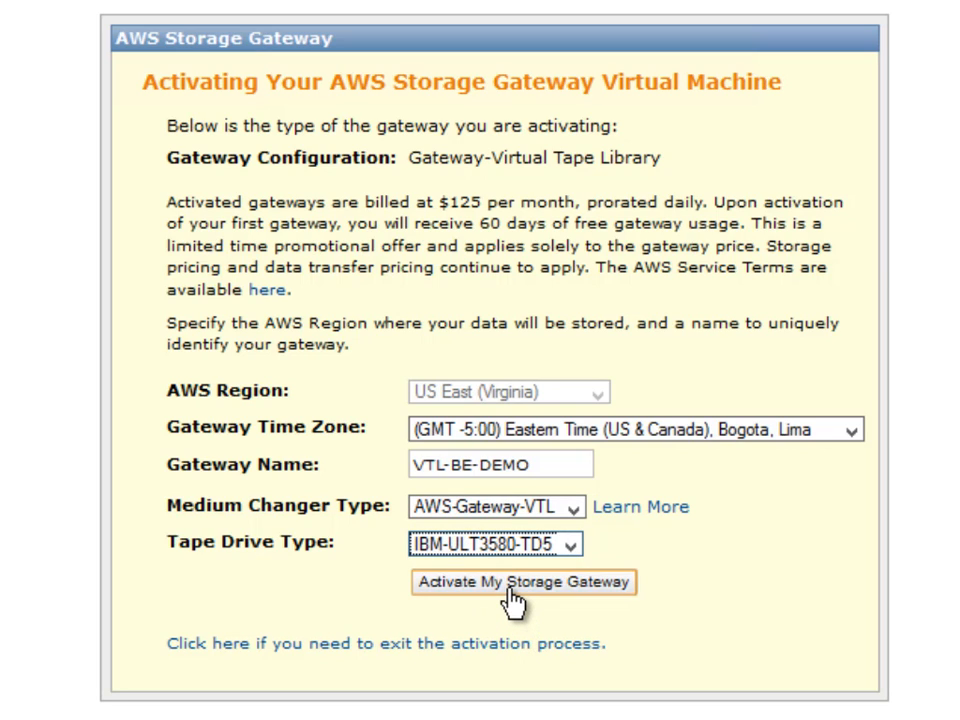
Activate the VTL-BE-DEMO gateway and view its general details (name, time zone, no rate limits)
click(524, 582)
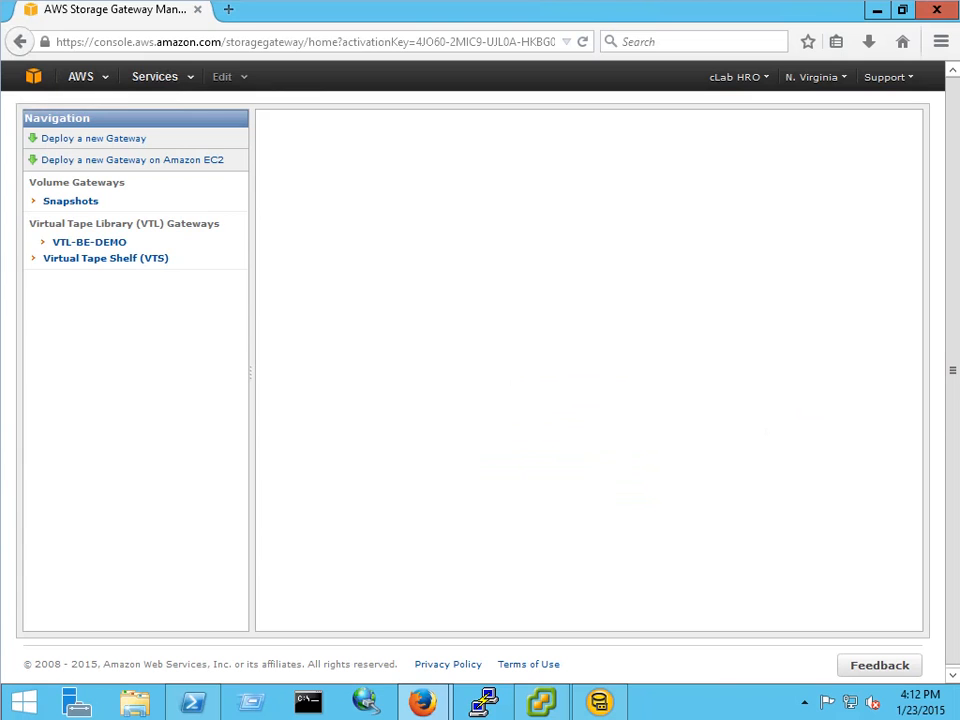
mouse_move(260, 420)
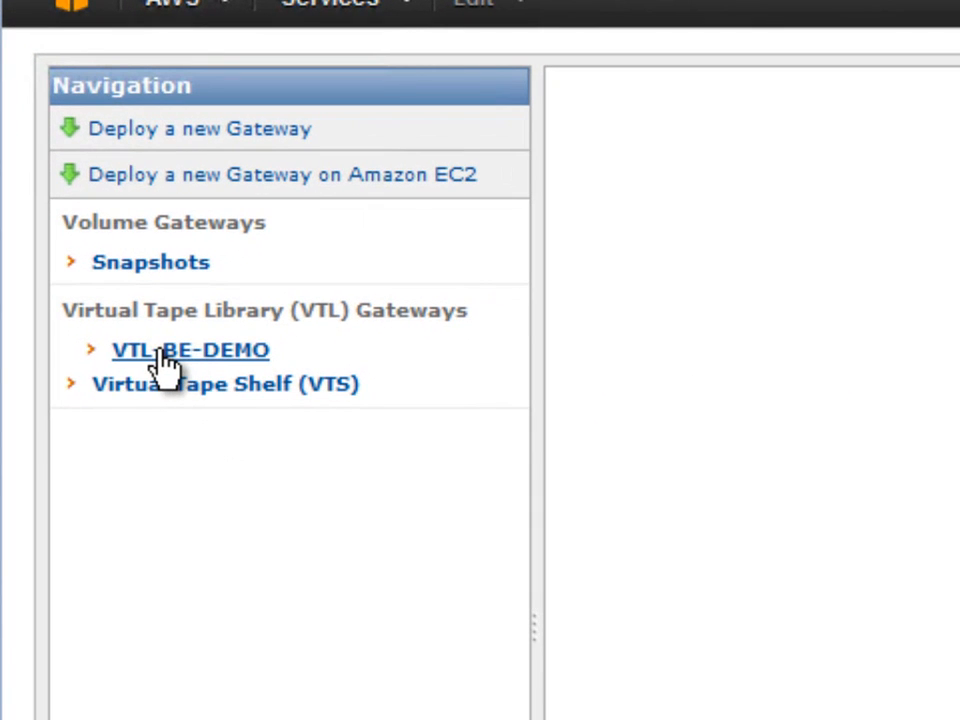
mouse_move(156, 370)
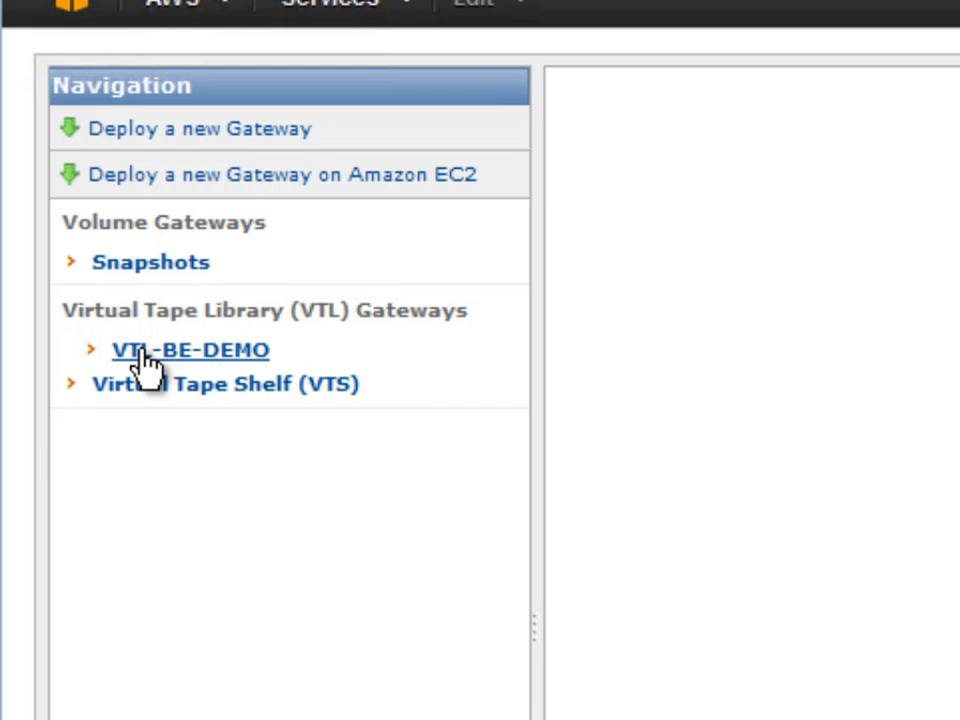
click(190, 348)
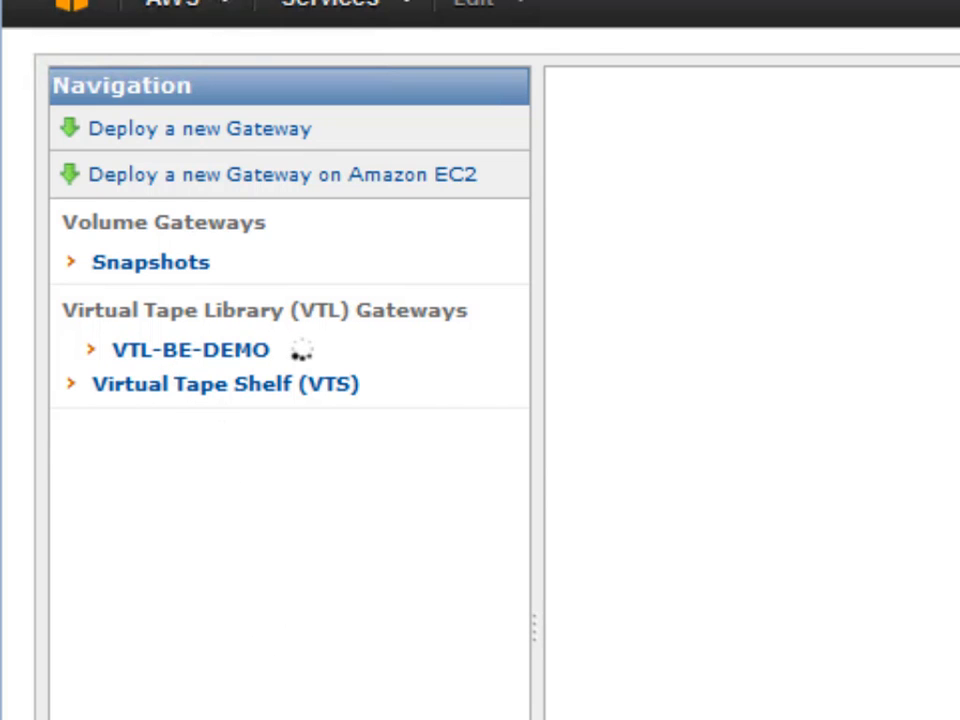
click(190, 348)
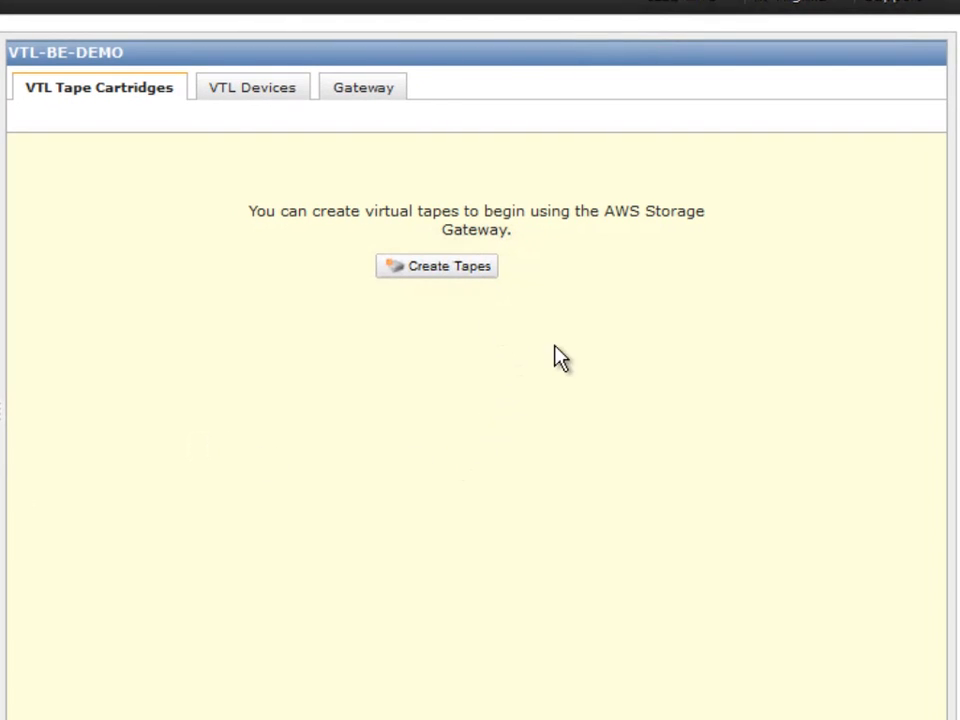
click(362, 88)
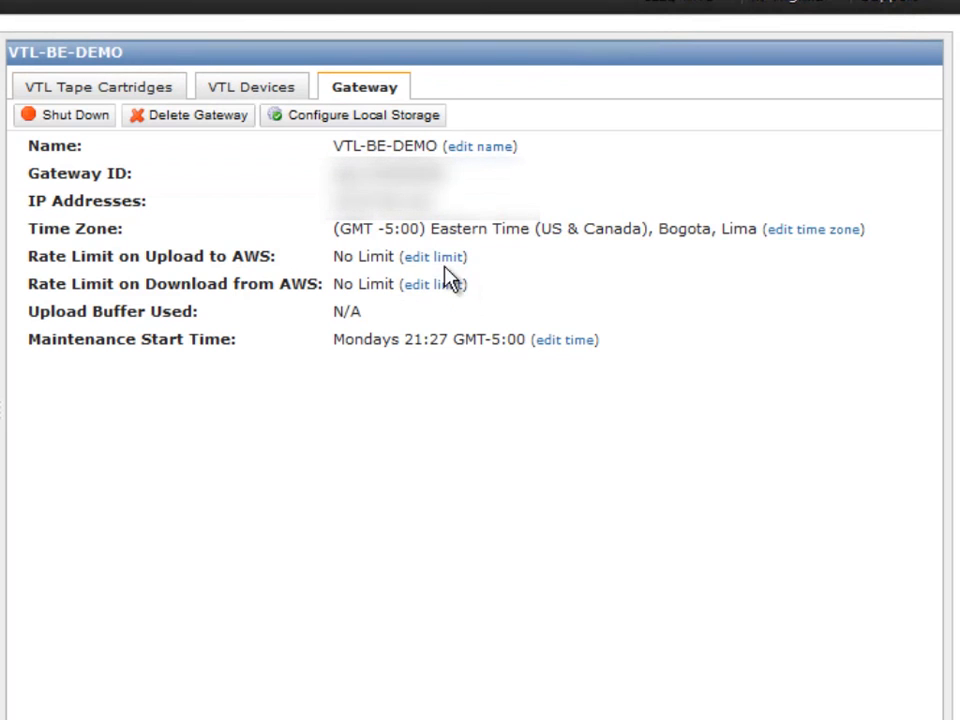
mouse_move(384, 140)
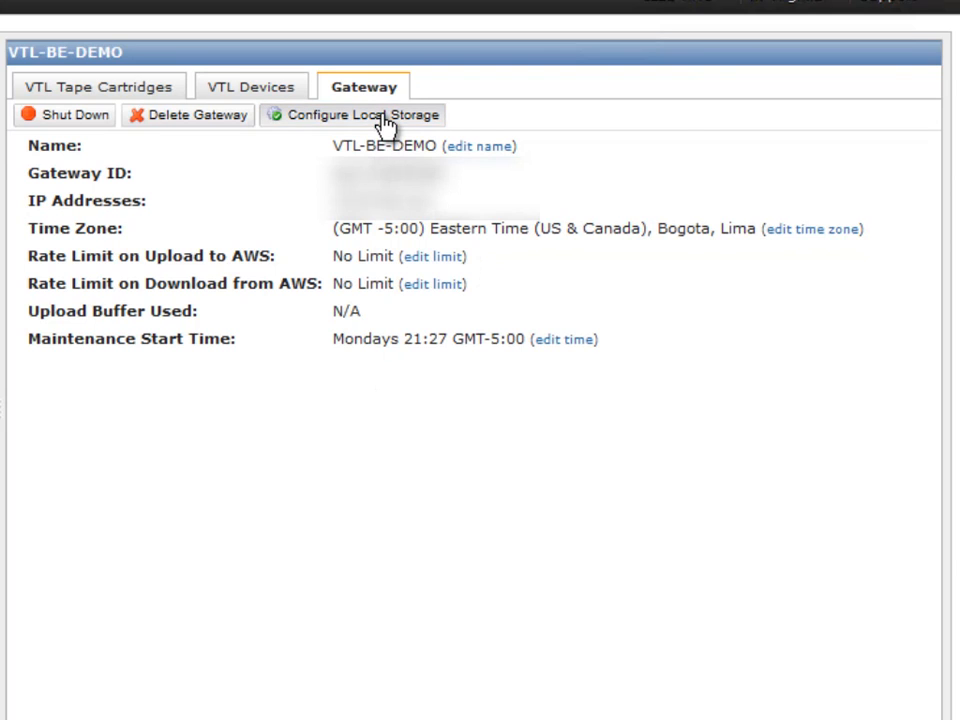
Allocate SCSI (0:1) 150 GiB as upload buffer and SCSI (0:0) 165 GiB as cache storage, then save
click(360, 114)
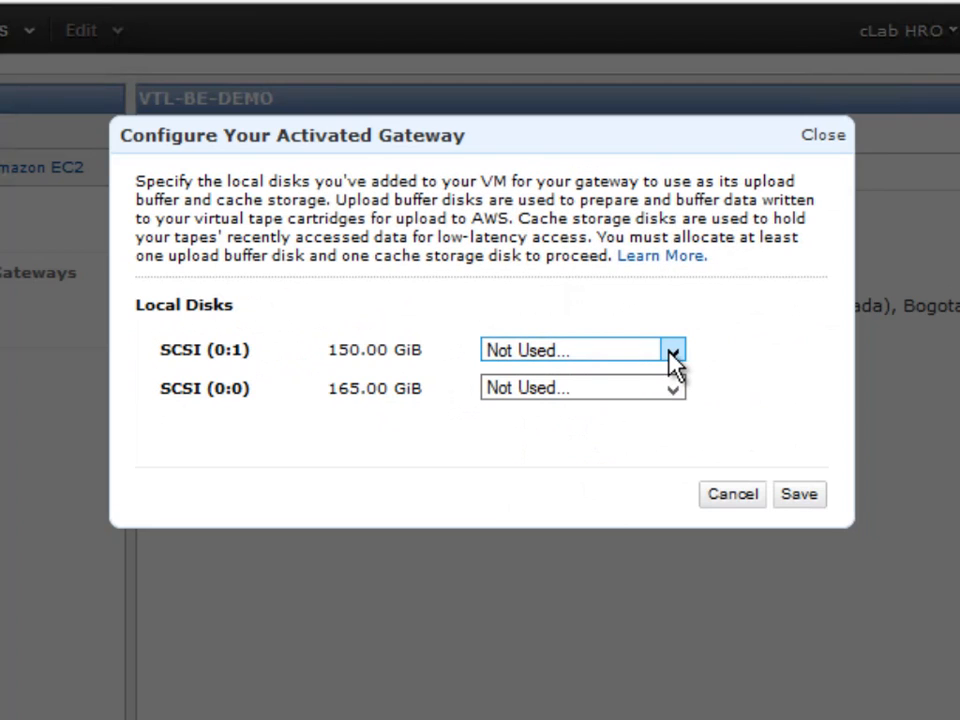
click(672, 348)
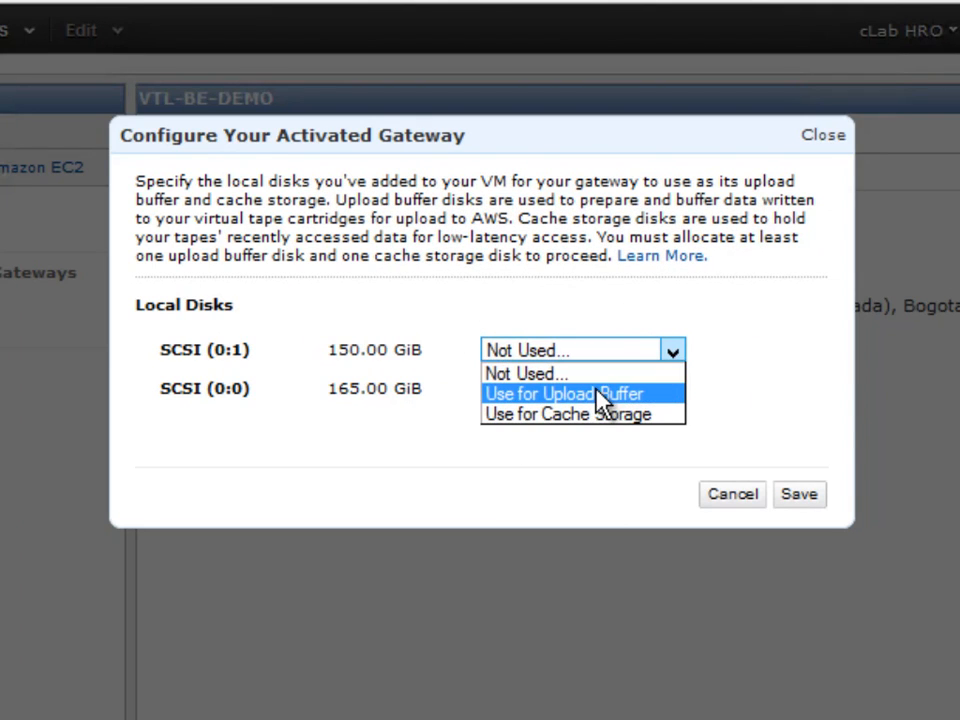
click(584, 388)
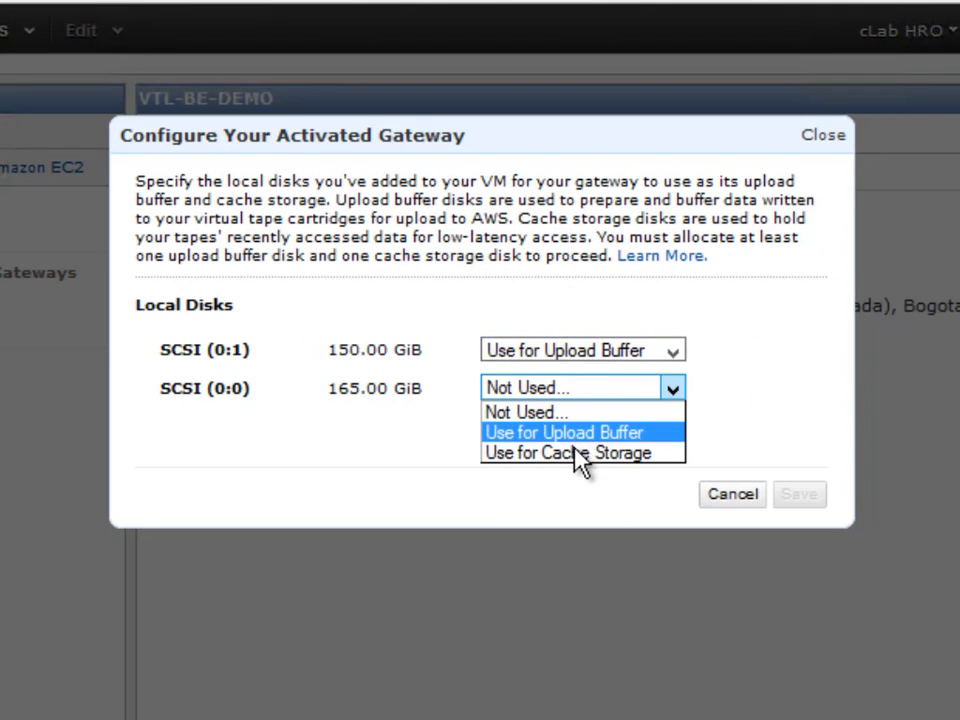
click(580, 452)
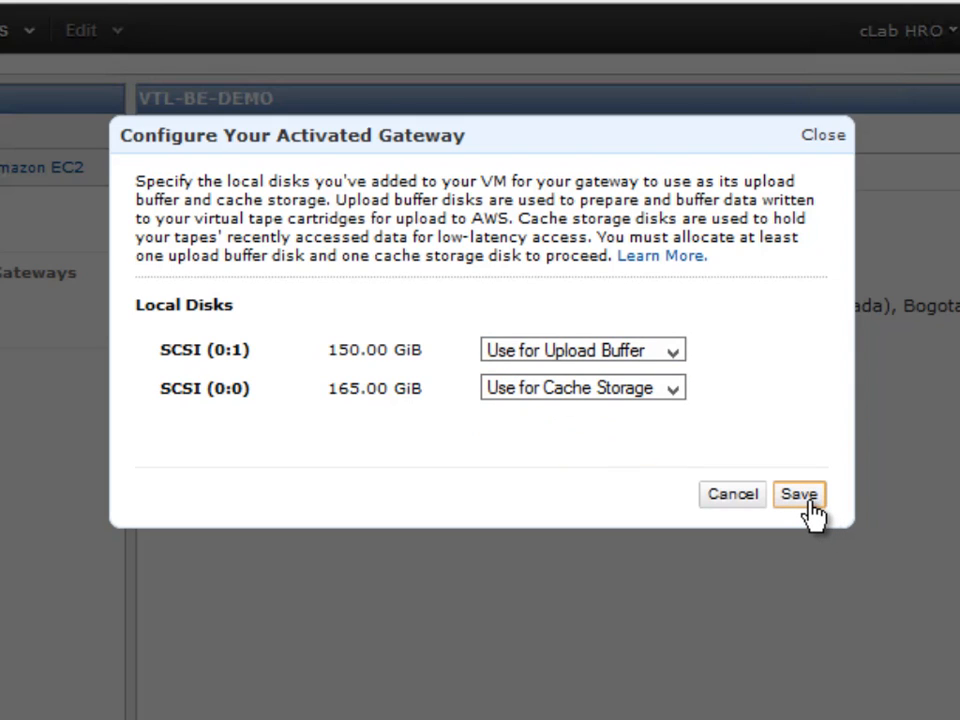
click(800, 494)
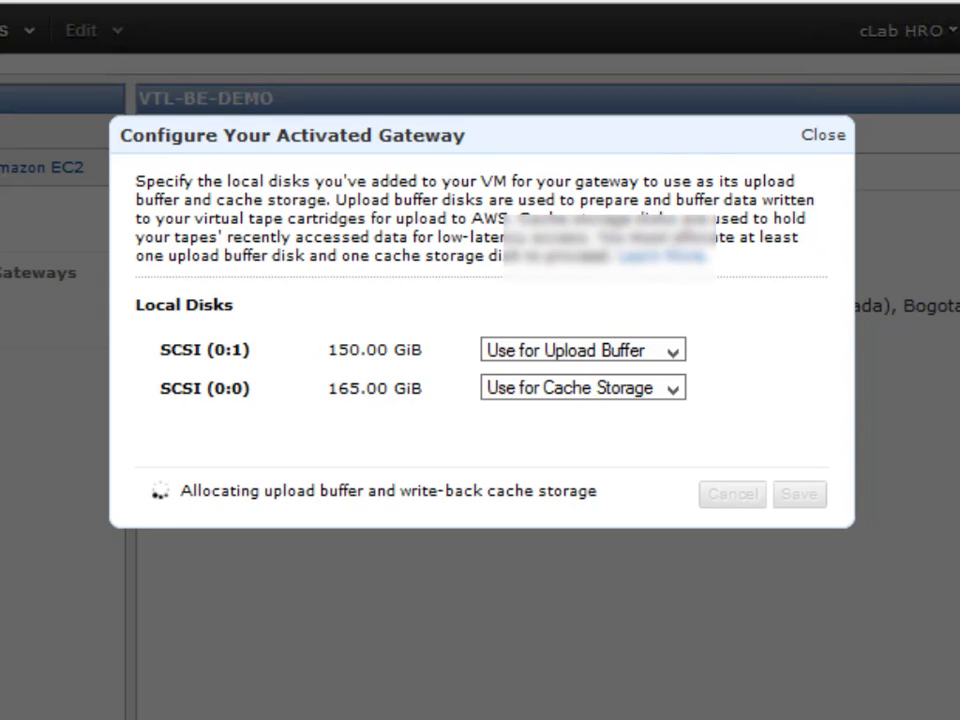
click(822, 134)
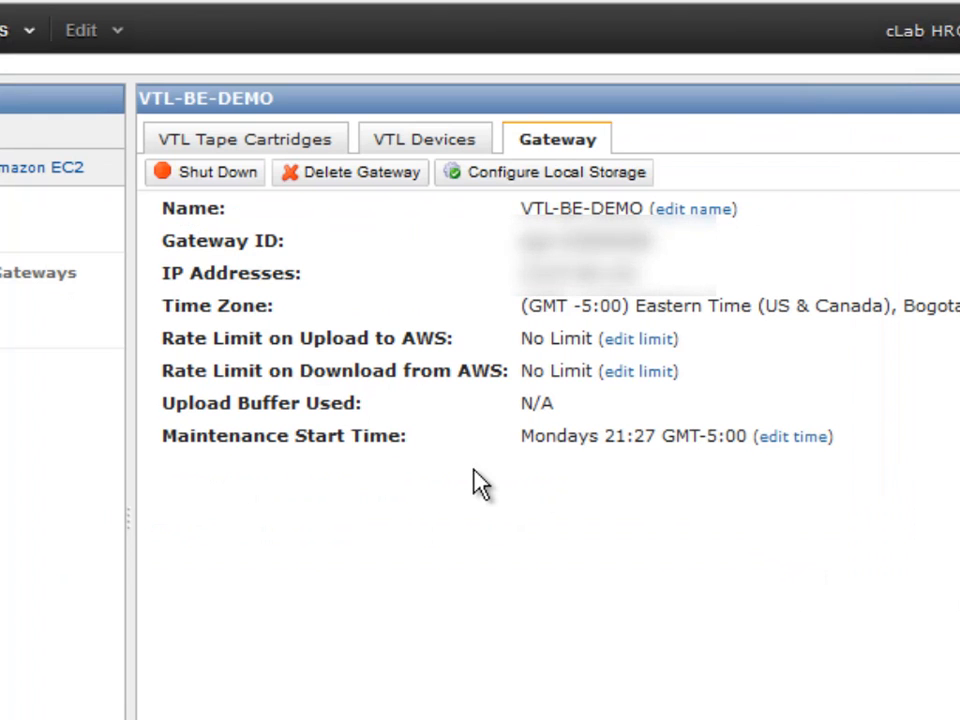
mouse_move(240, 148)
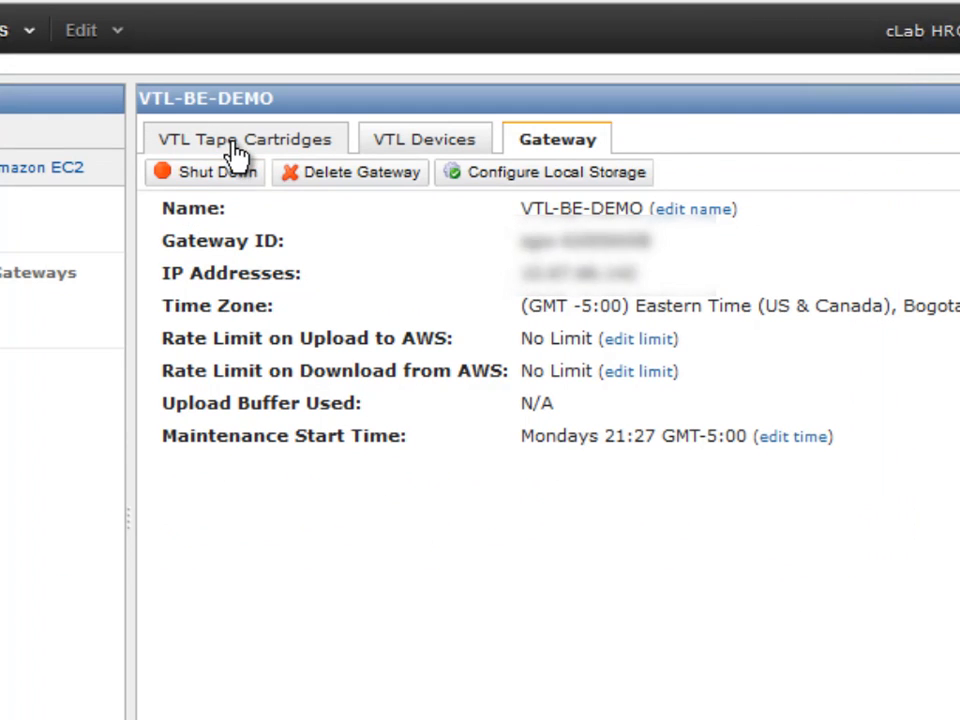
Go to VTL Tape Cartridges and start the Create Tapes wizard, reviewing the allocated local disks
click(244, 138)
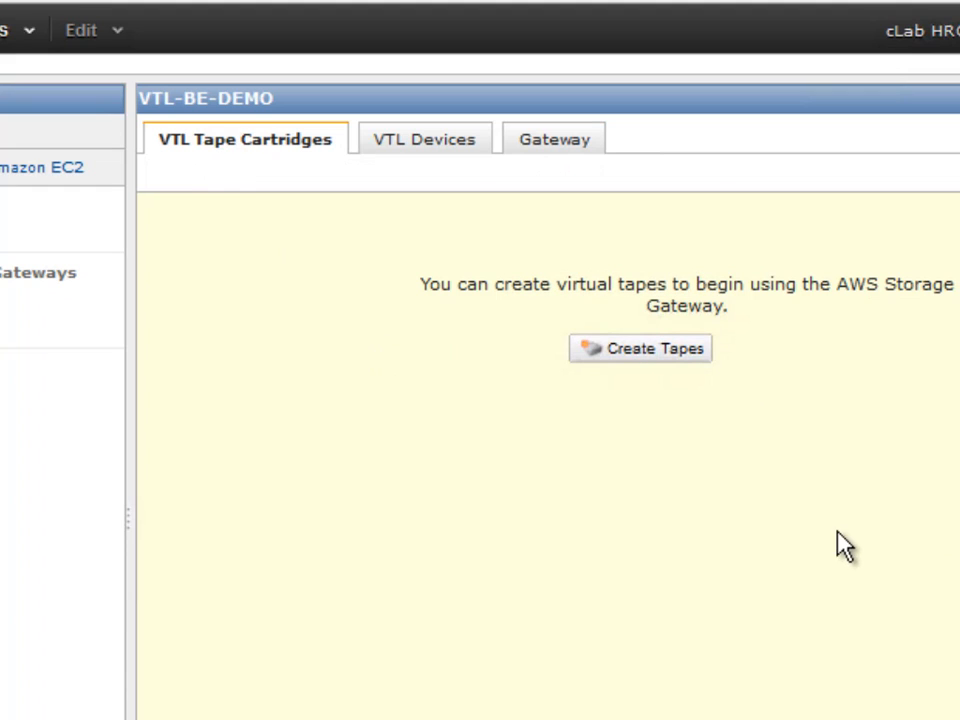
mouse_move(784, 500)
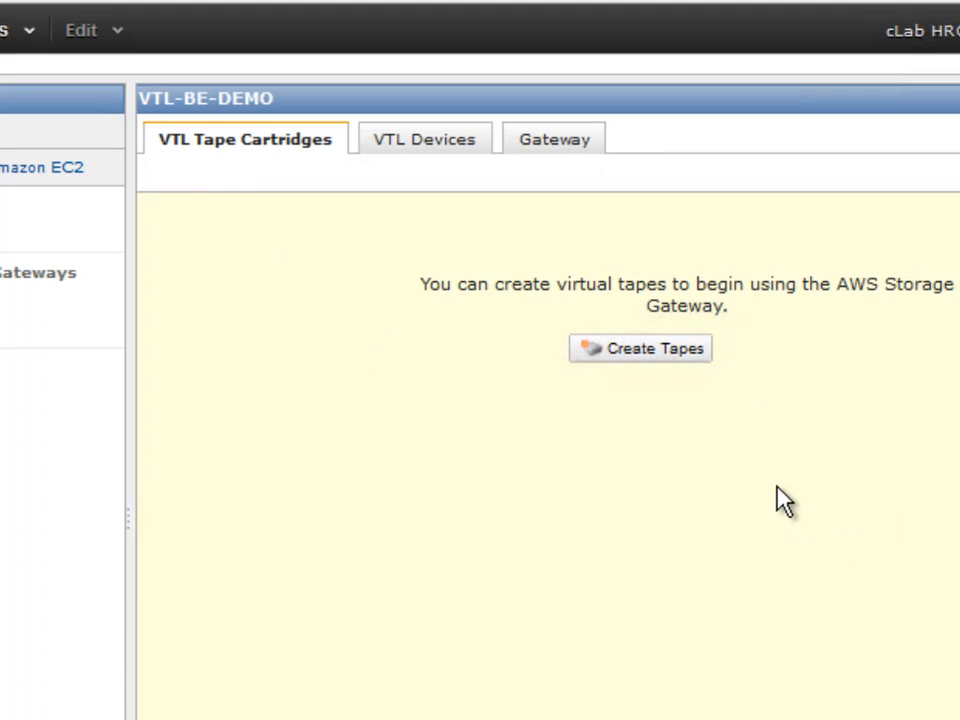
click(640, 348)
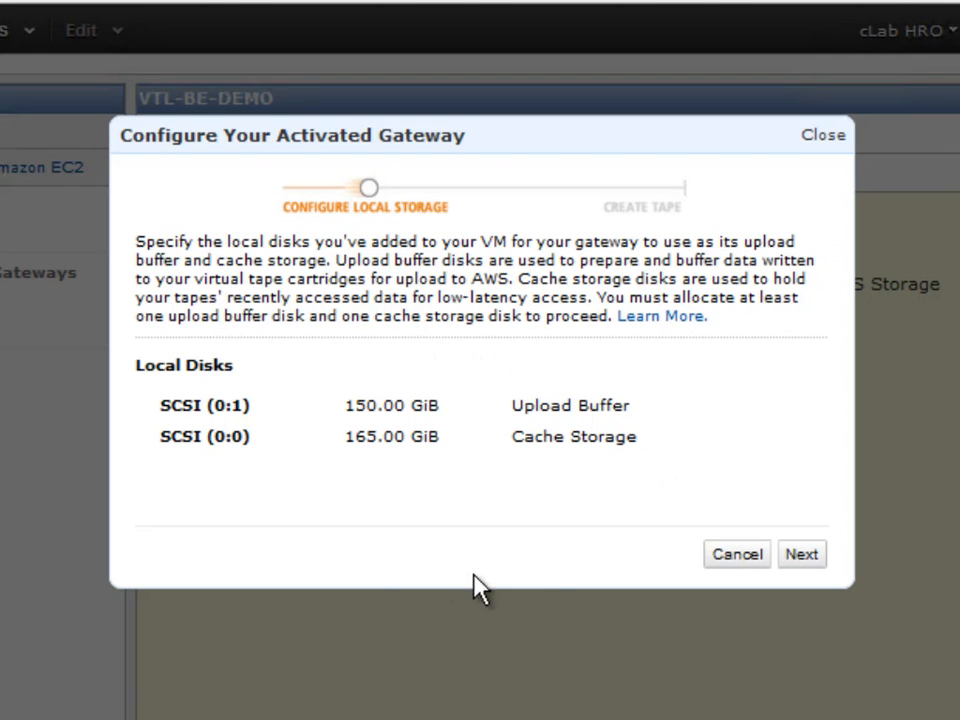
mouse_move(804, 510)
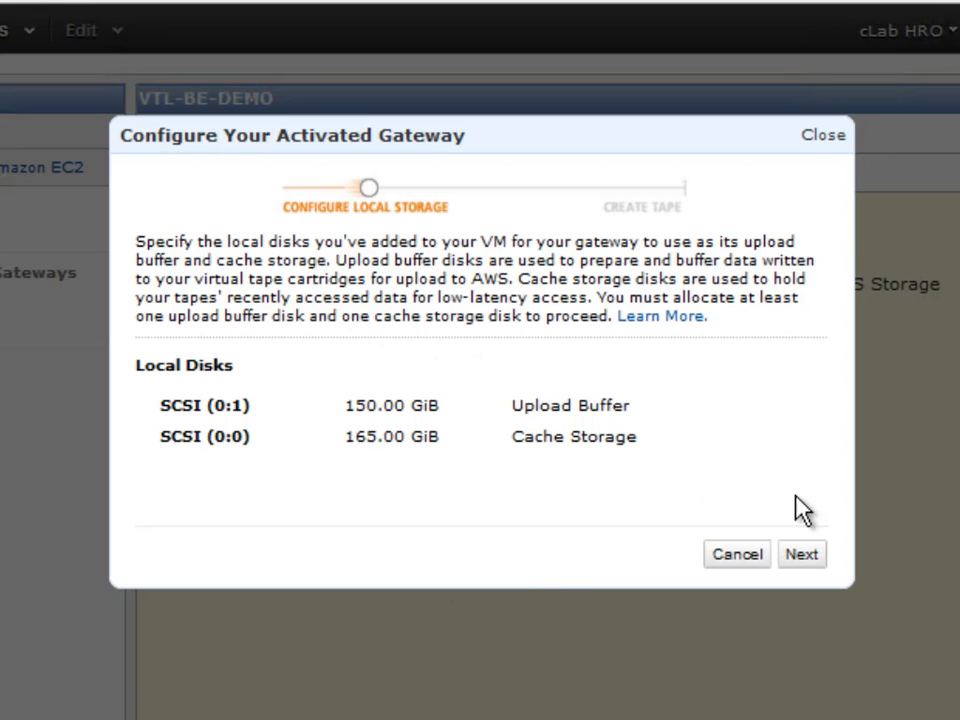
mouse_move(802, 554)
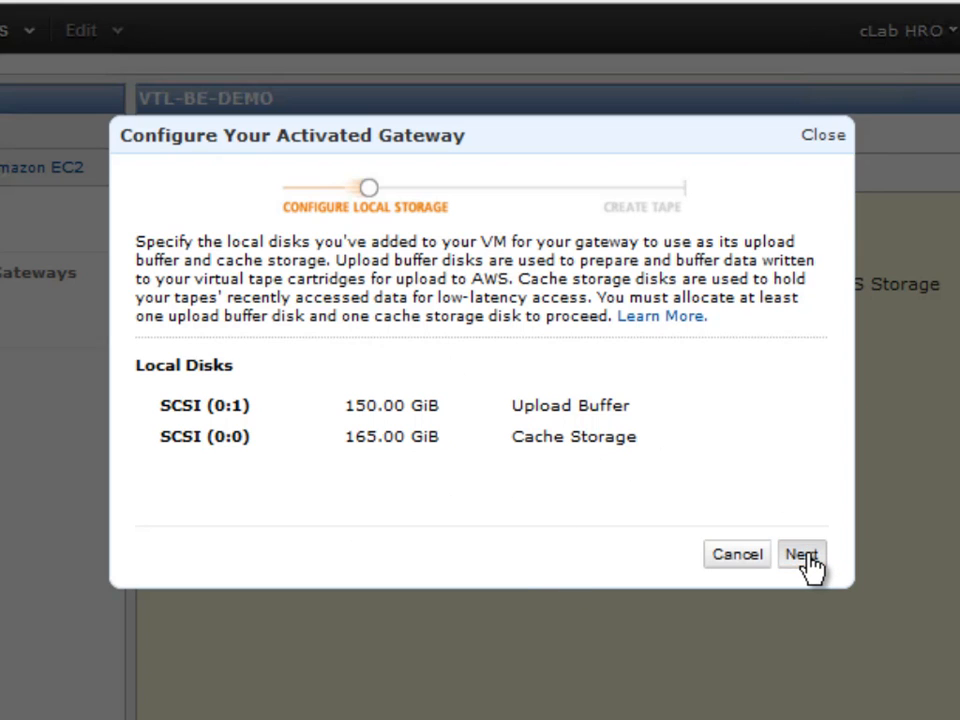
Enable basic alarms, keeping the upload buffer and cache dirty-data thresholds at 65% and 85%
click(800, 554)
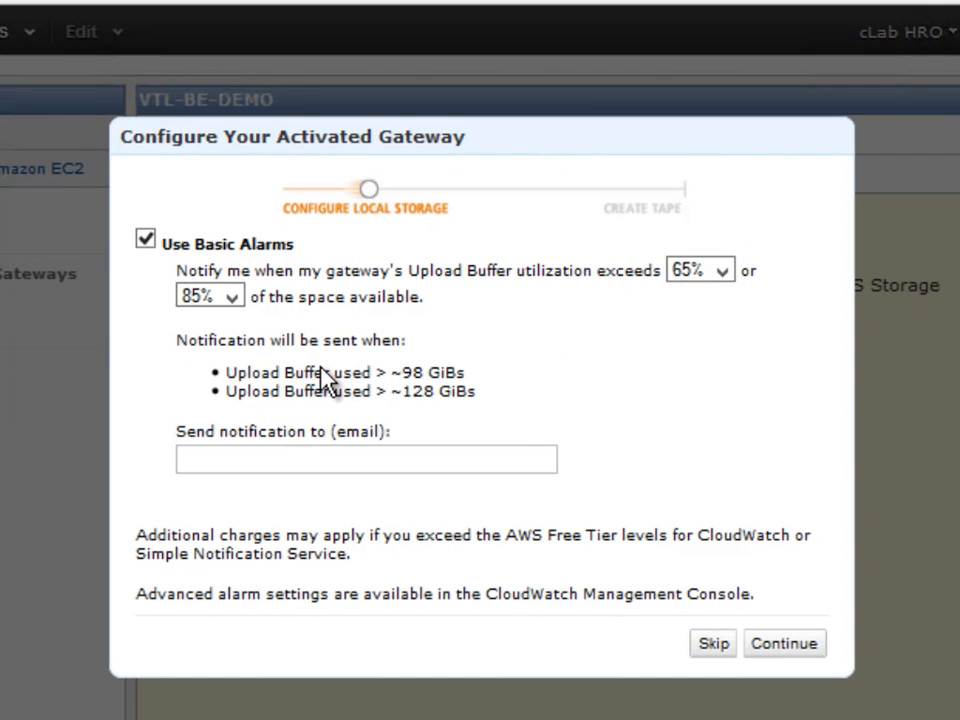
mouse_move(322, 452)
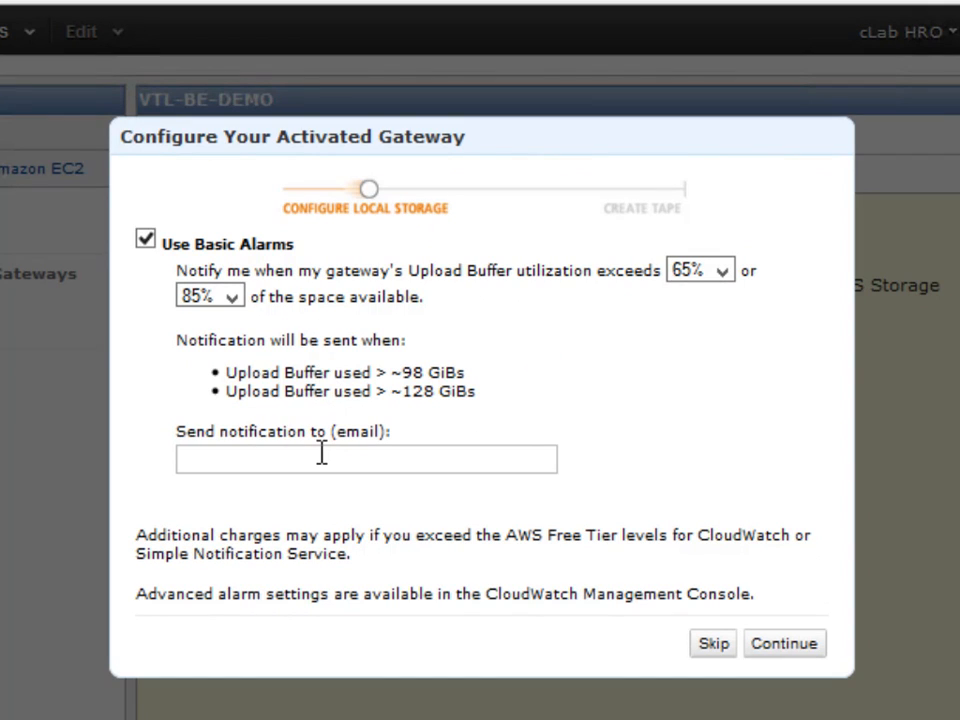
mouse_move(352, 408)
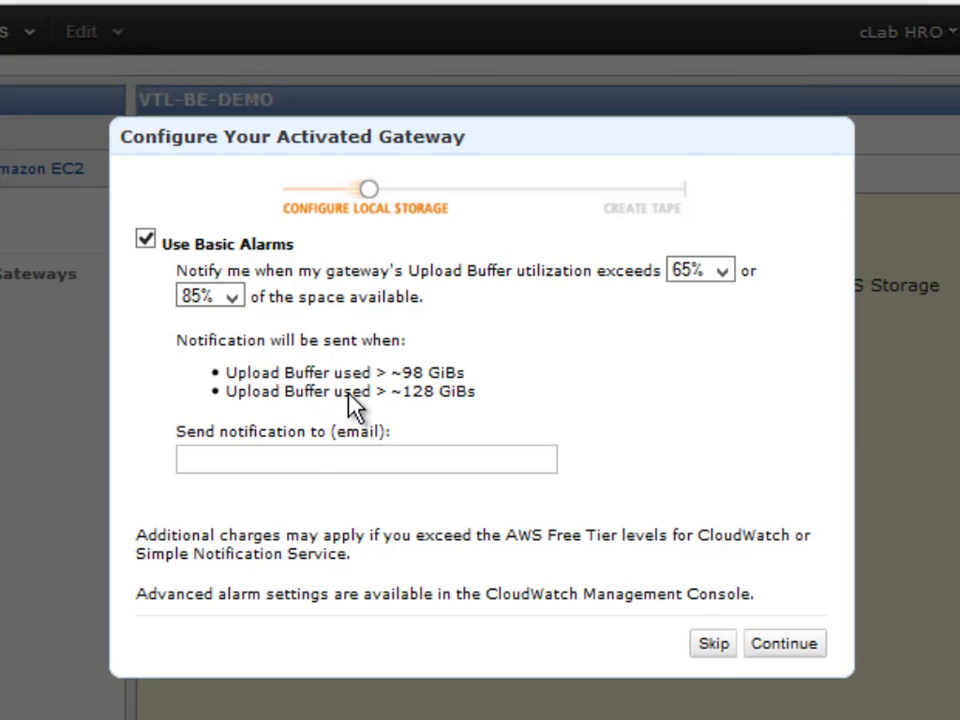
mouse_move(748, 328)
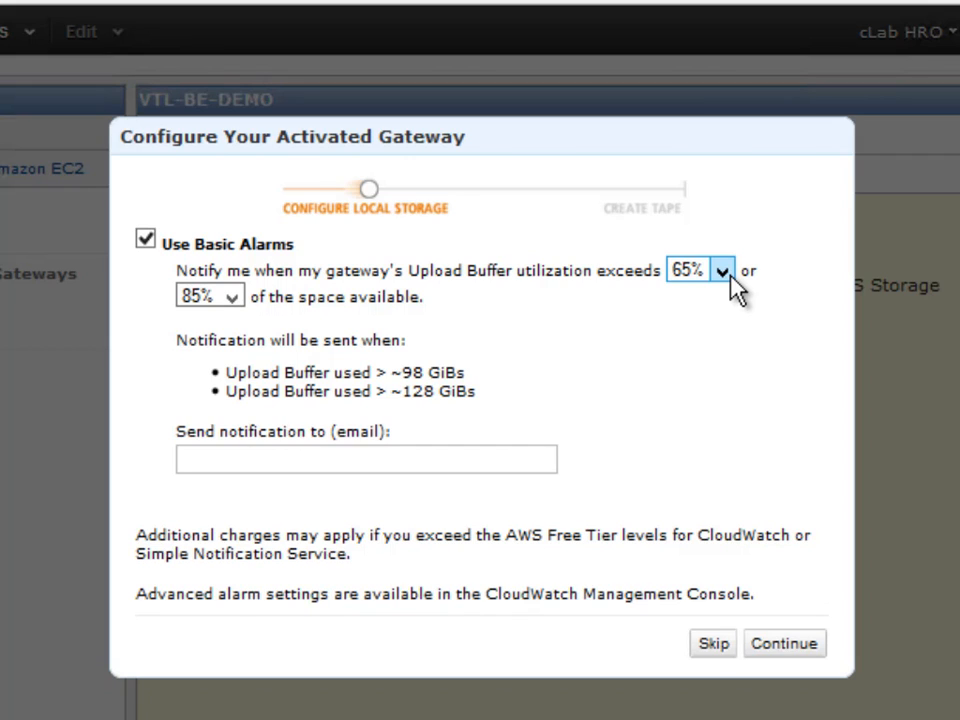
click(722, 272)
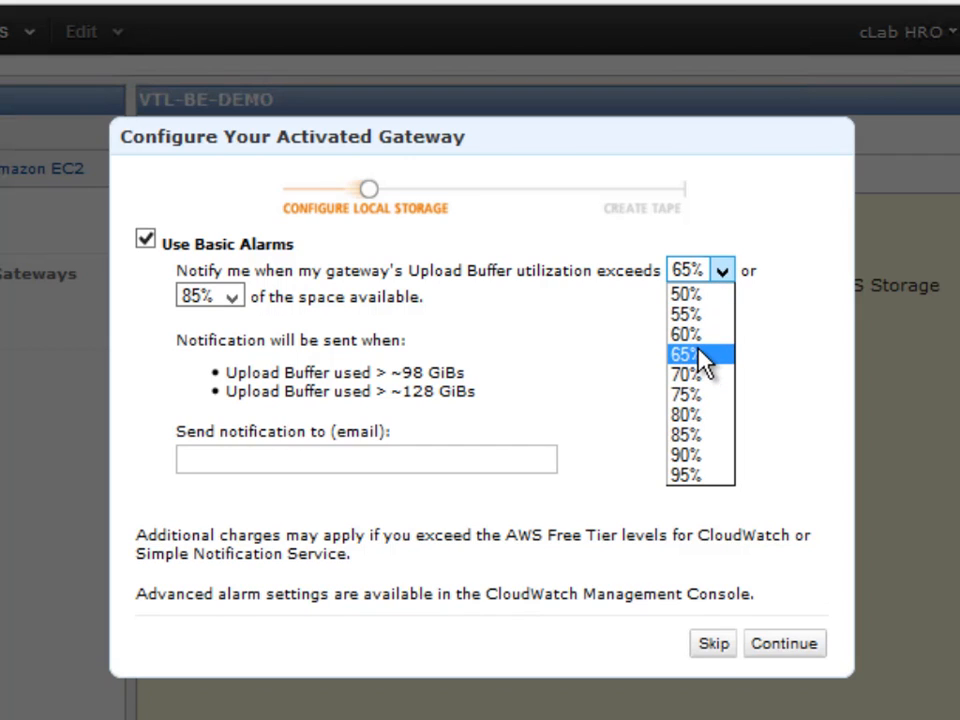
click(684, 354)
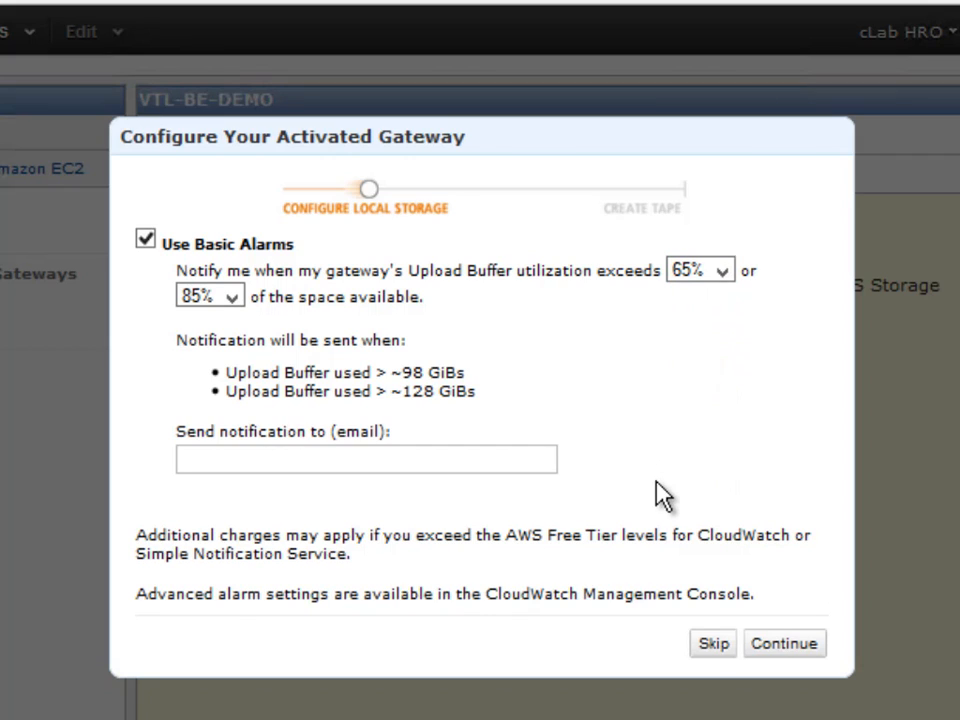
mouse_move(716, 584)
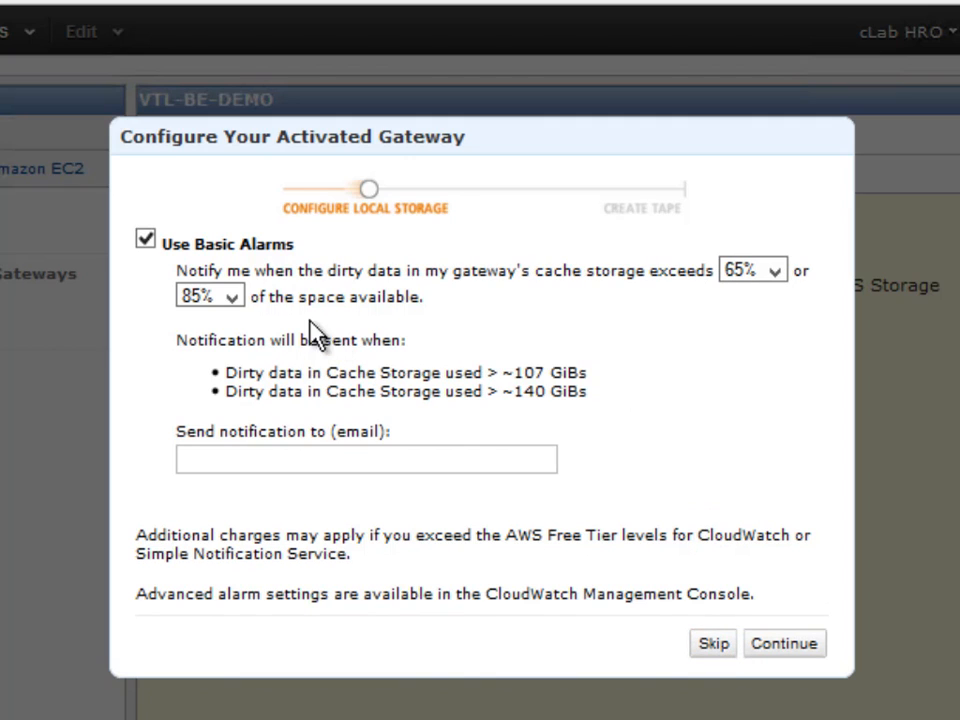
mouse_move(556, 360)
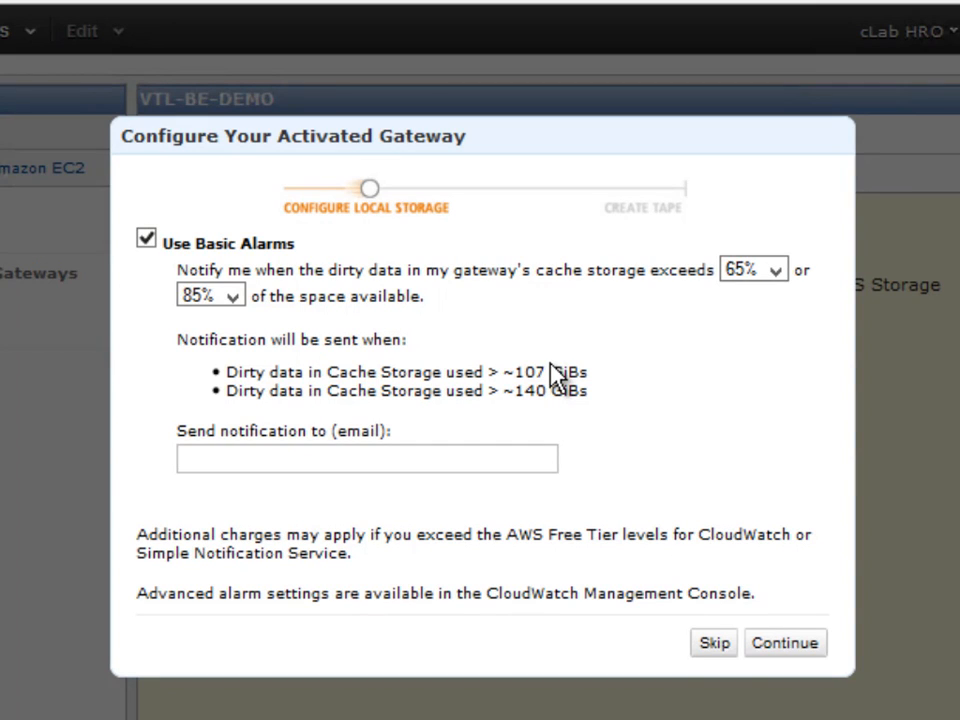
mouse_move(690, 390)
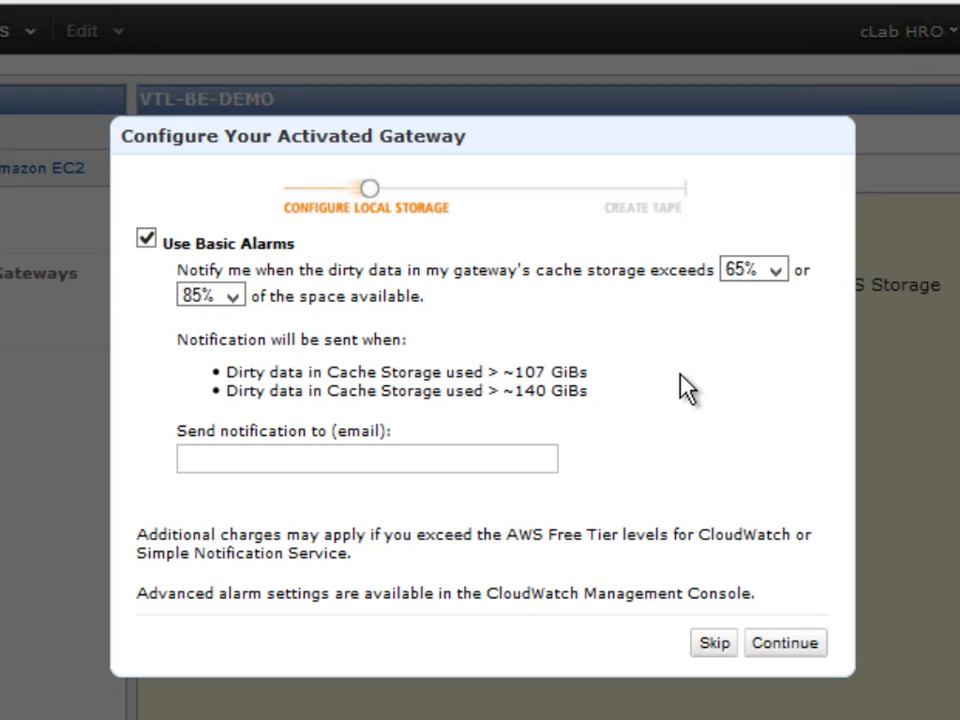
click(752, 270)
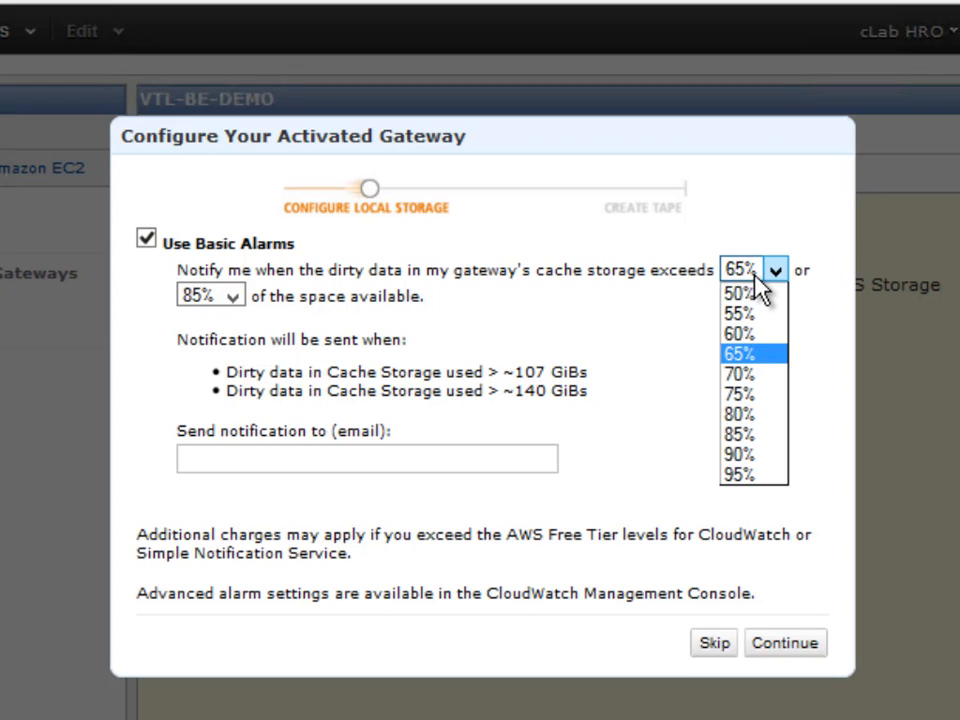
click(740, 354)
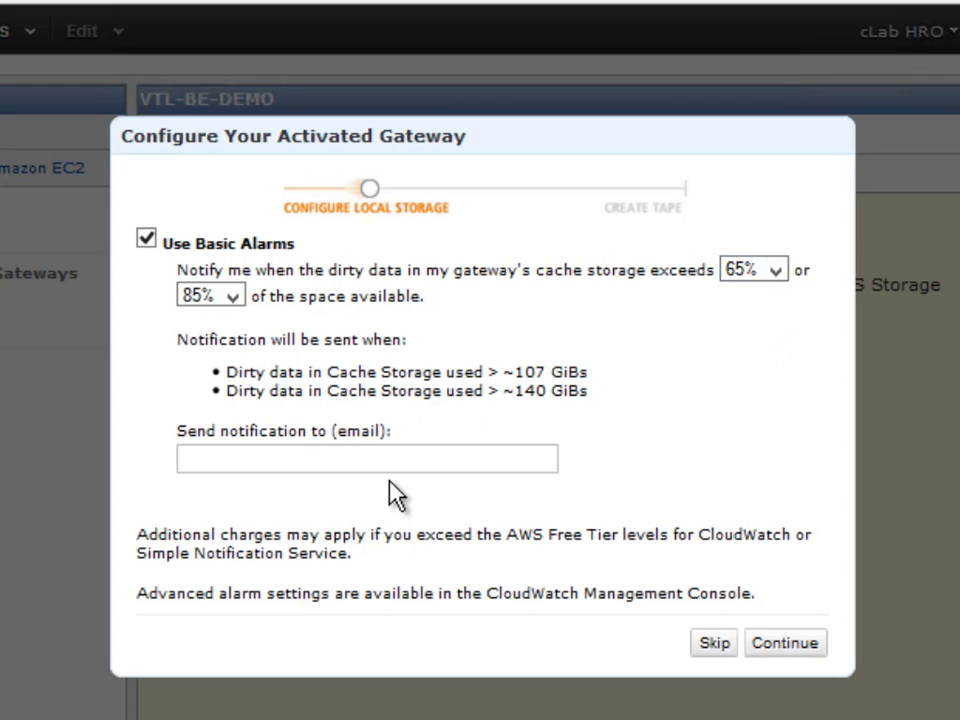
mouse_move(530, 418)
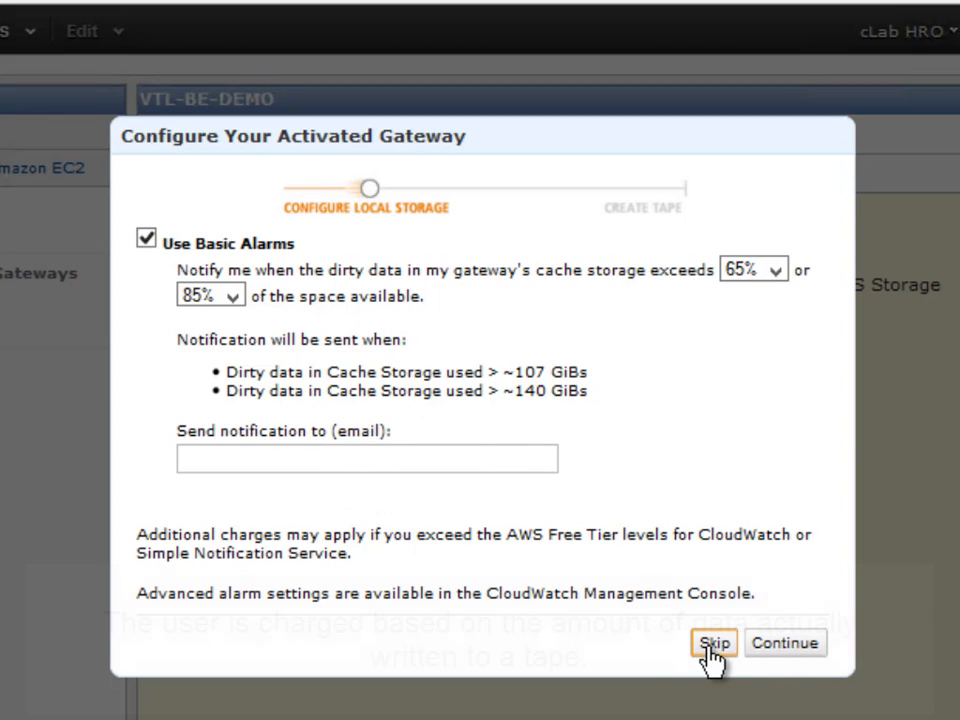
Skip alarm setup and create 5 virtual tapes of 100 GiB with barcode prefix AMZN, dismissing the confirmation
click(714, 644)
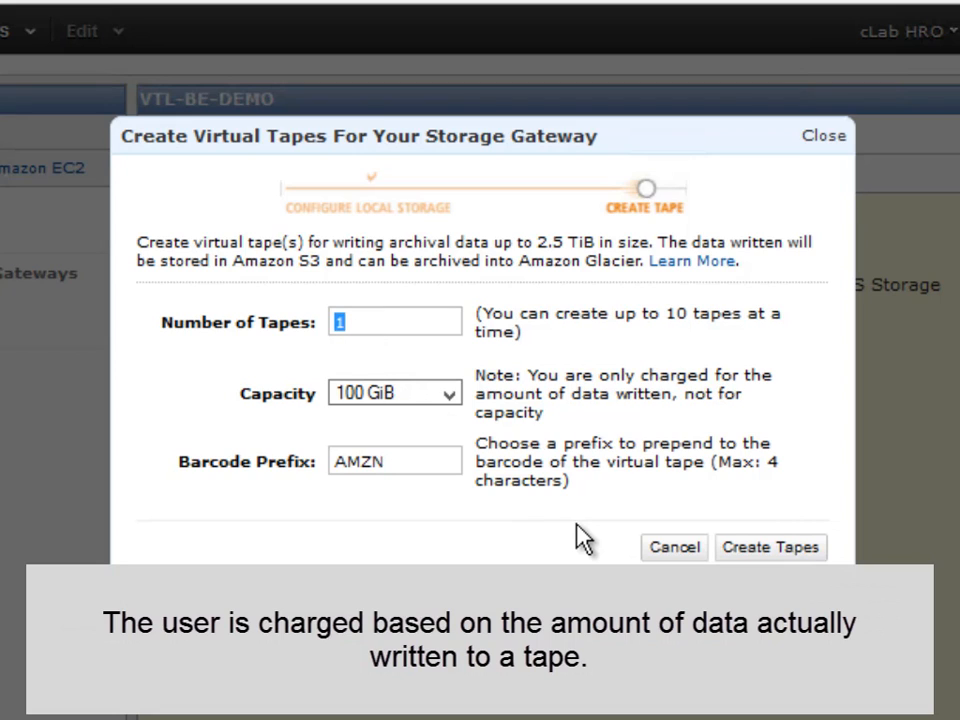
text(5)
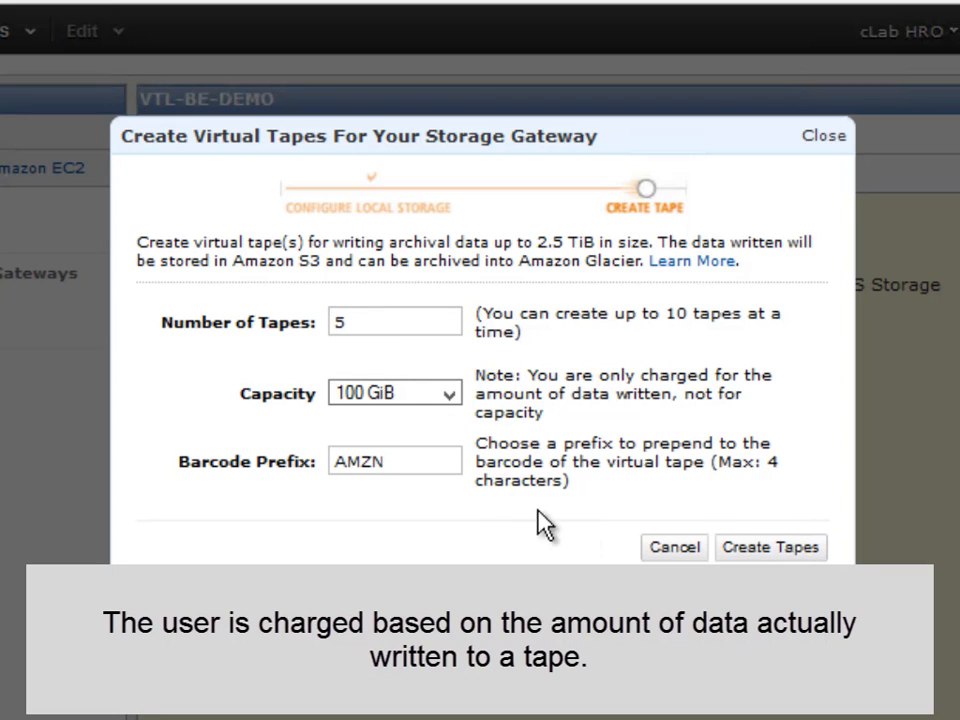
click(394, 392)
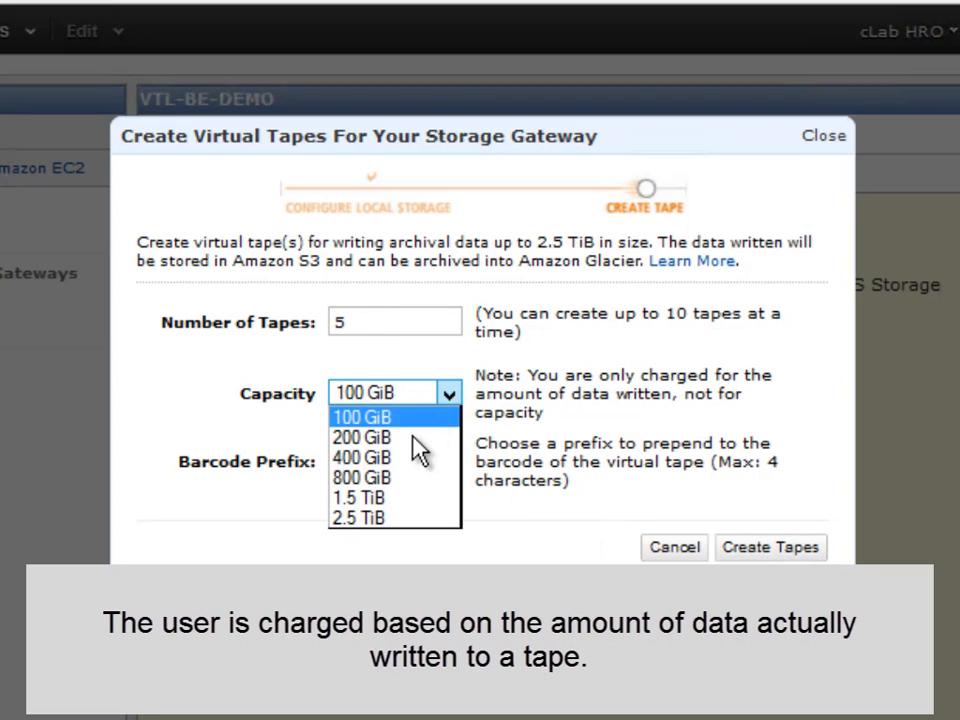
mouse_move(400, 418)
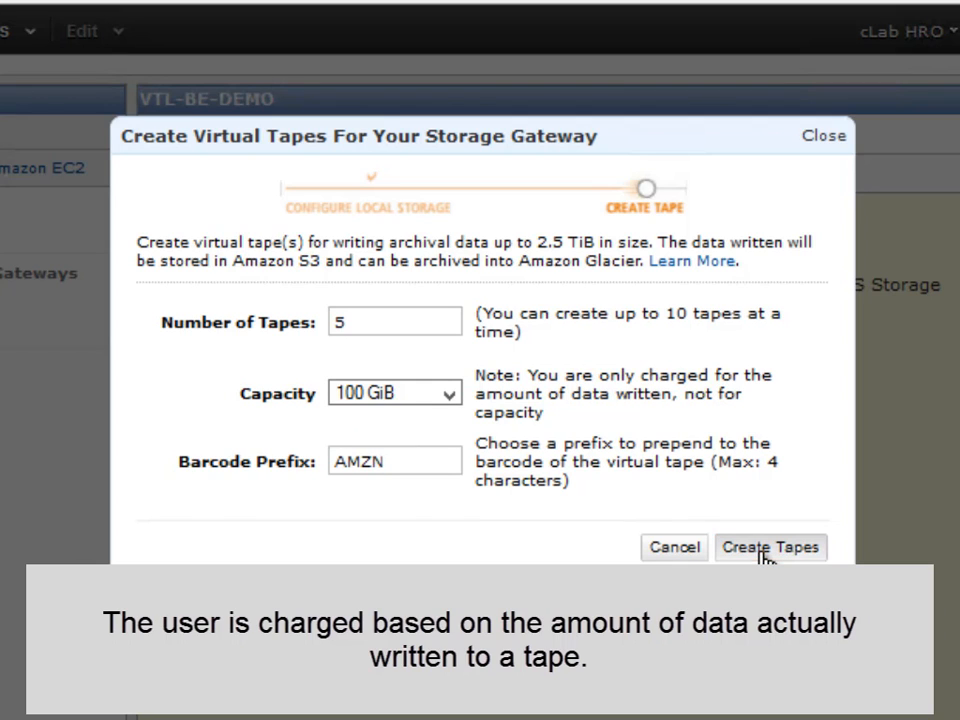
click(770, 548)
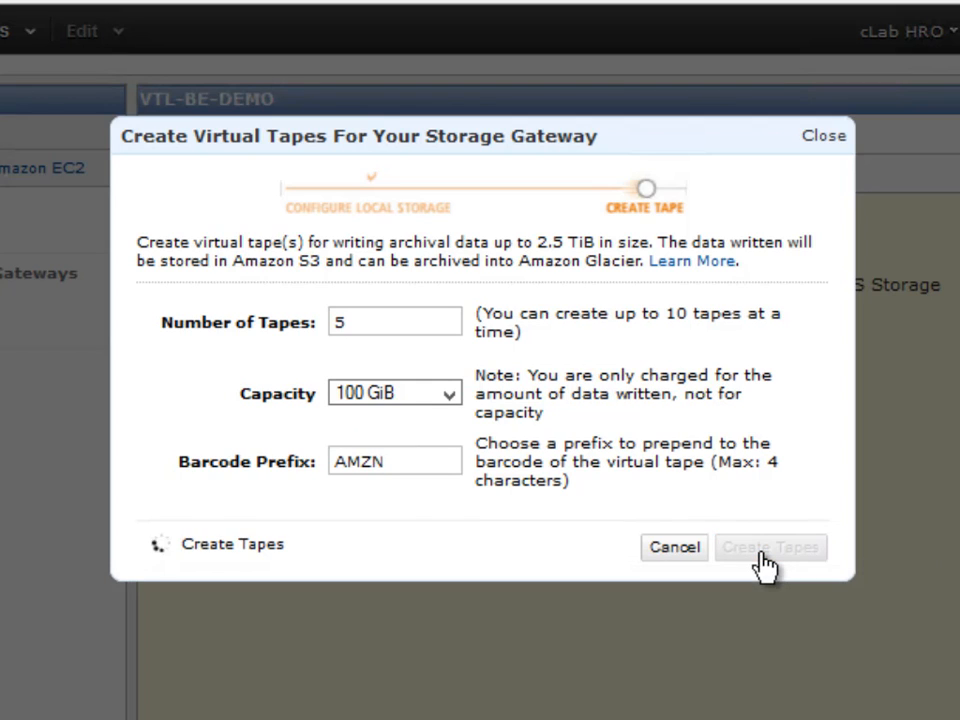
click(770, 548)
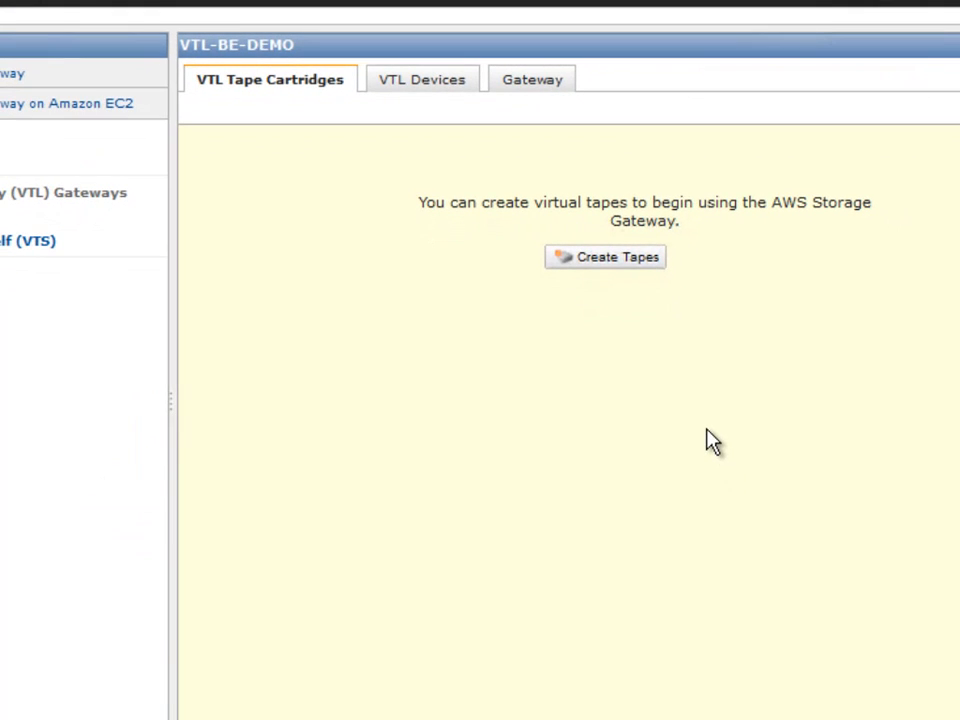
click(604, 256)
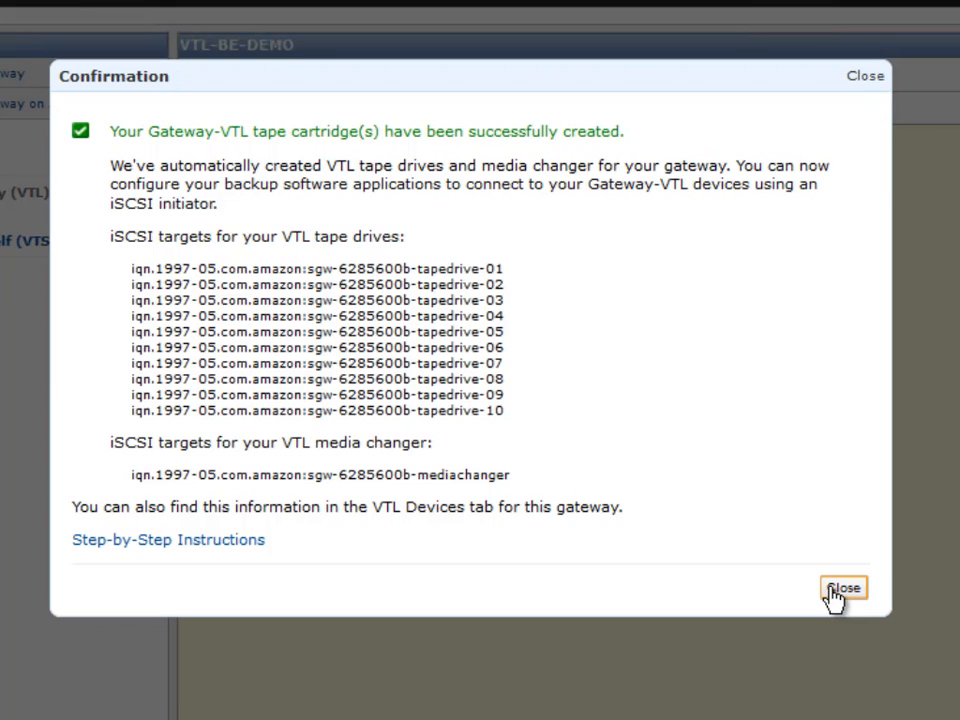
click(844, 588)
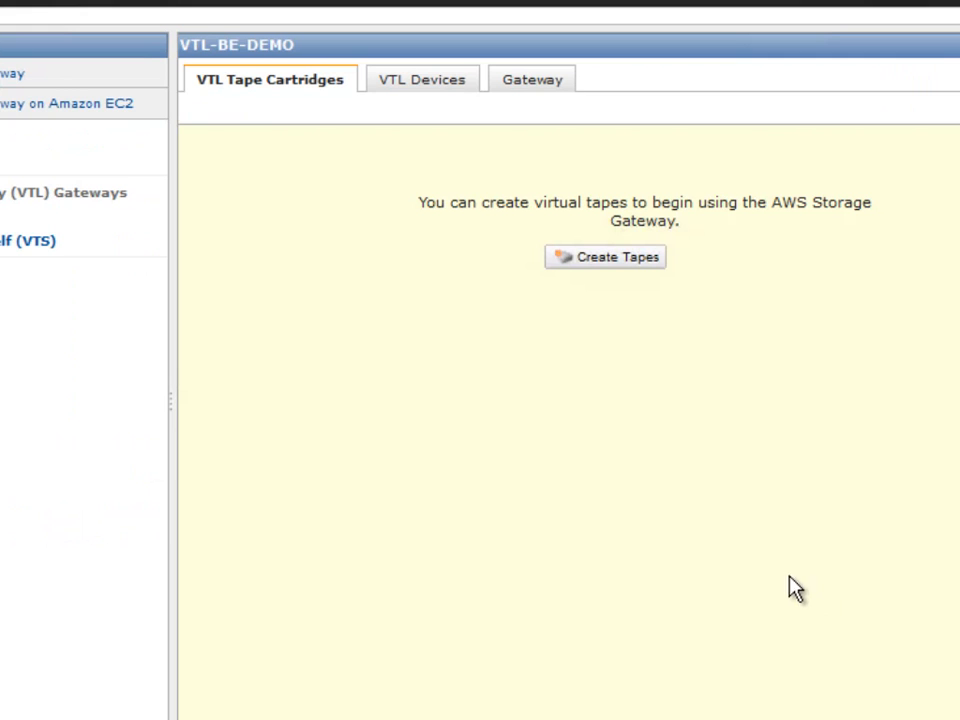
Refresh the tape cartridge list and enlarge the pane to show all five AVAILABLE 100 GiB AMZN tapes
click(604, 256)
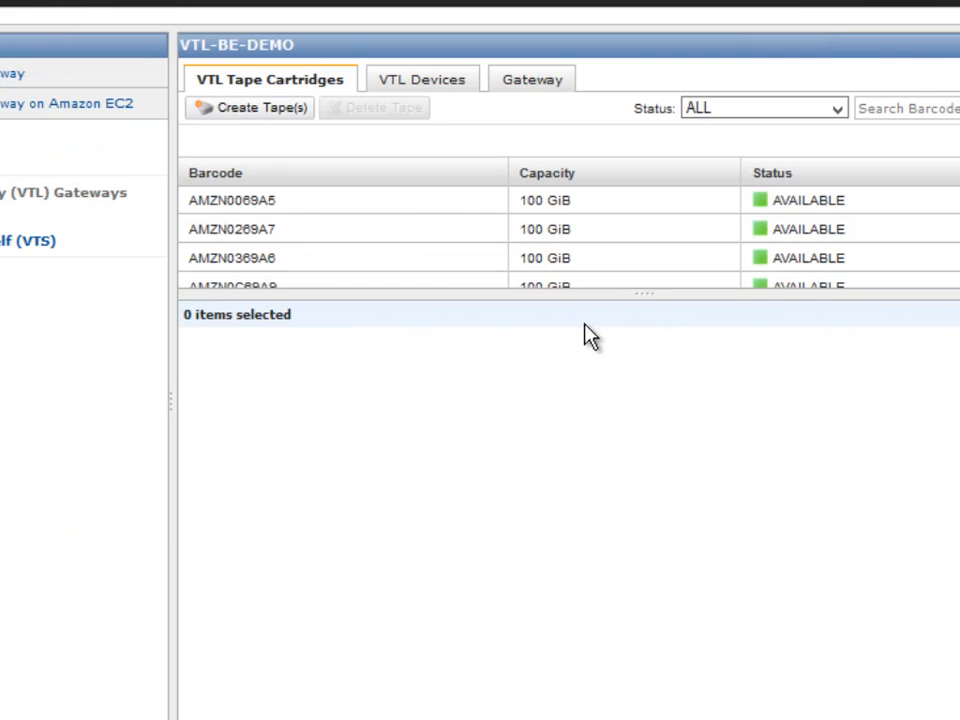
drag(644, 292, 644, 352)
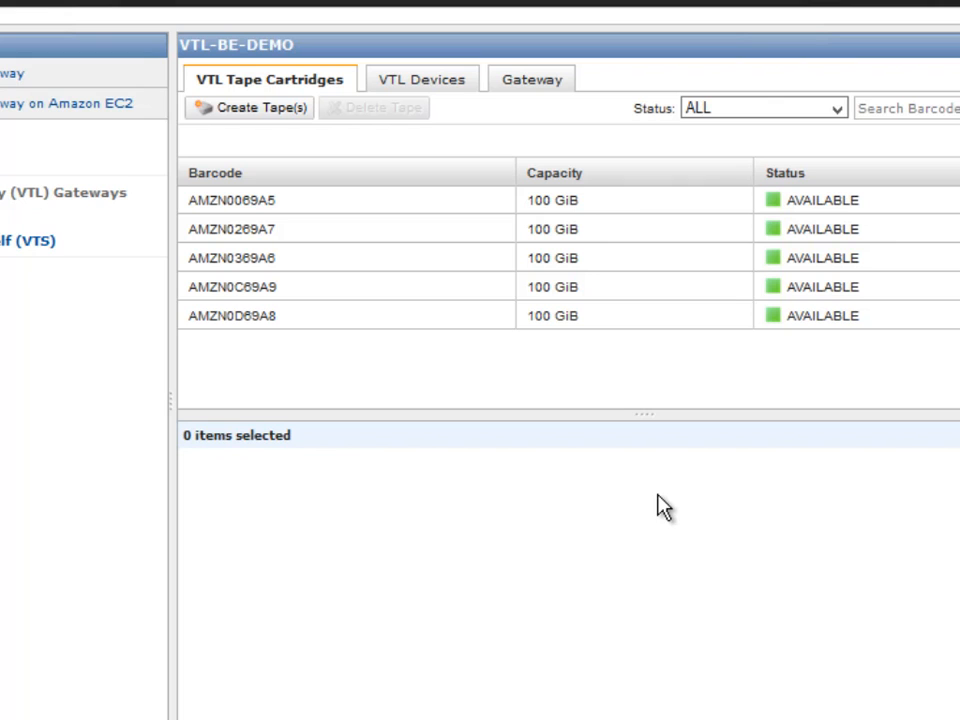
mouse_move(630, 514)
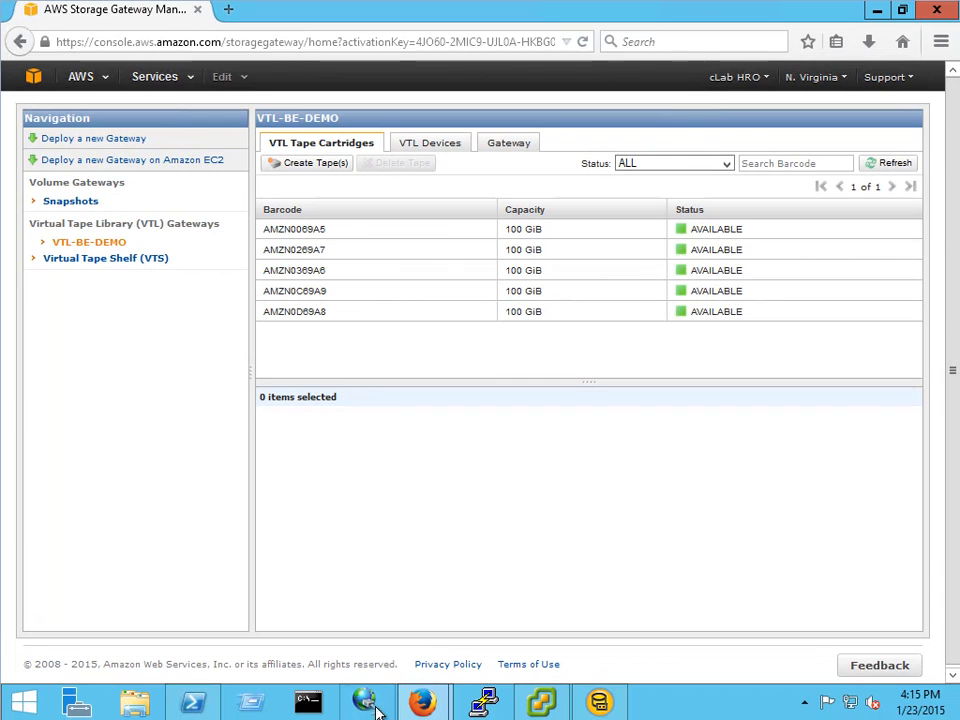
mouse_move(368, 700)
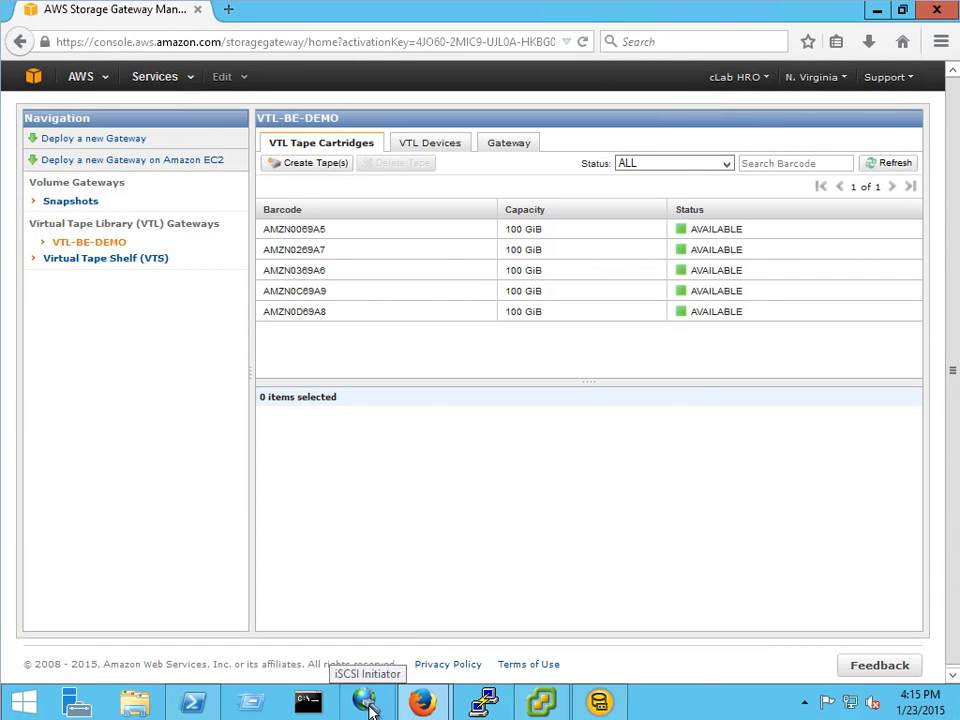
Add the storage gateway's IP as a discovery target portal on port 3260 in iSCSI Initiator
click(368, 704)
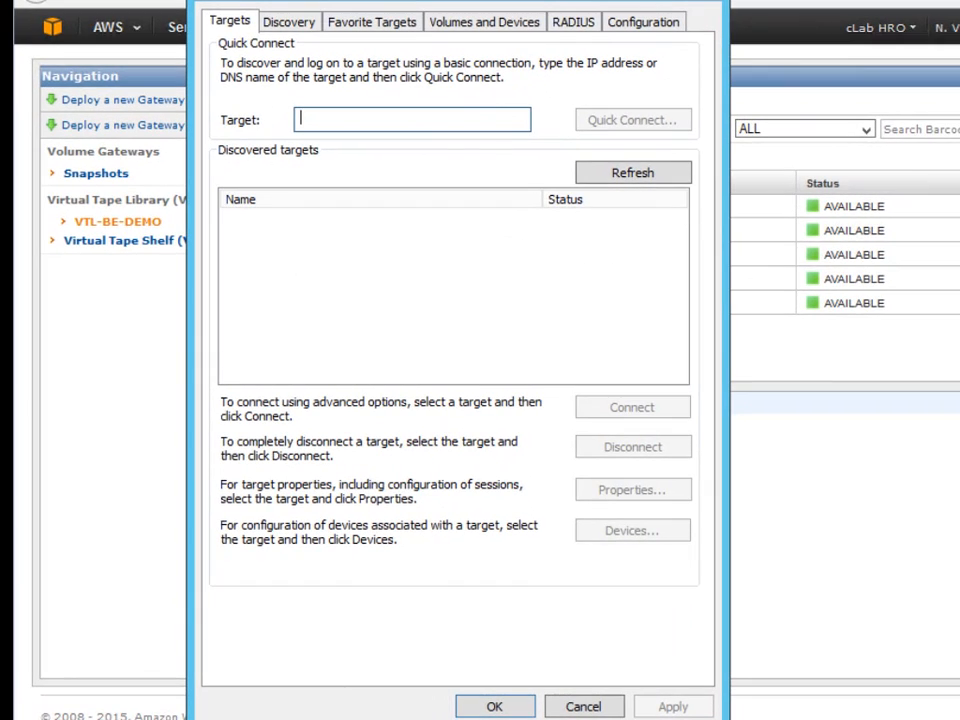
click(288, 20)
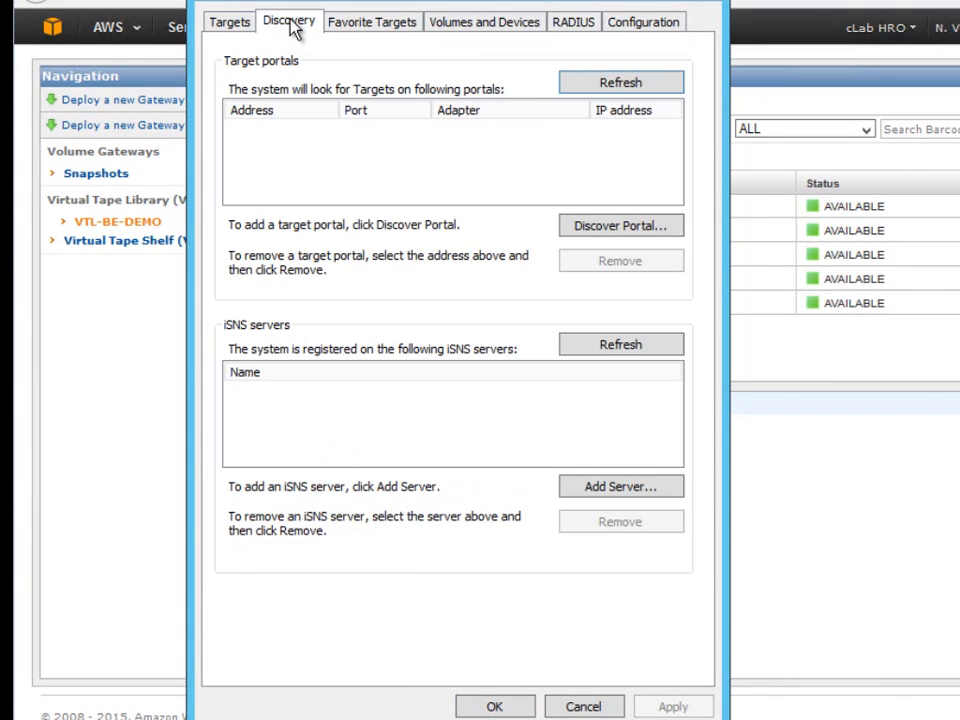
mouse_move(620, 224)
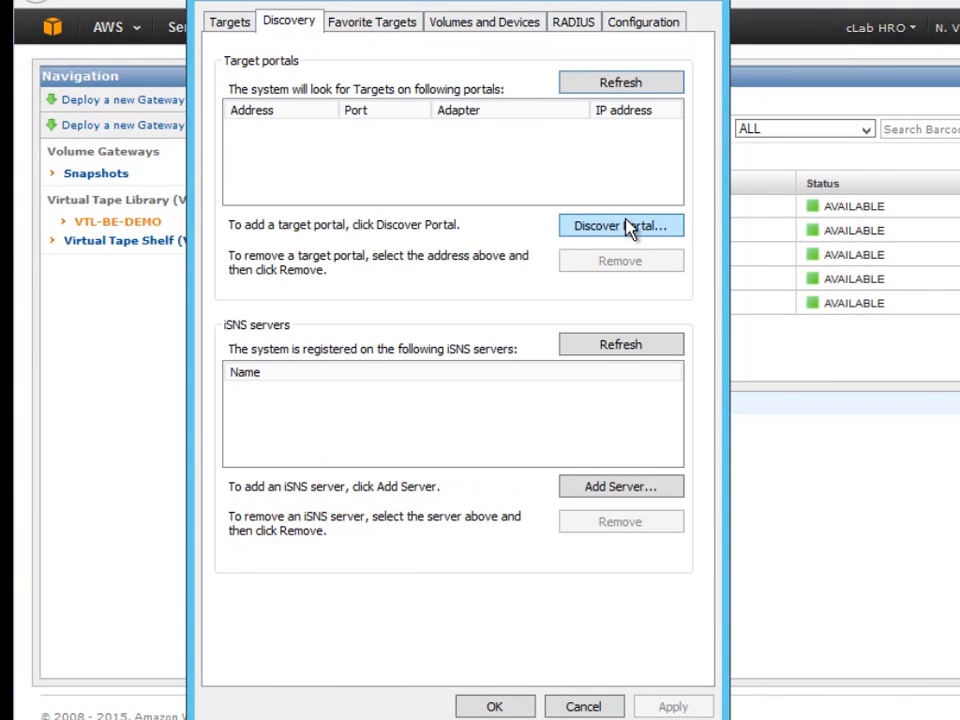
click(620, 224)
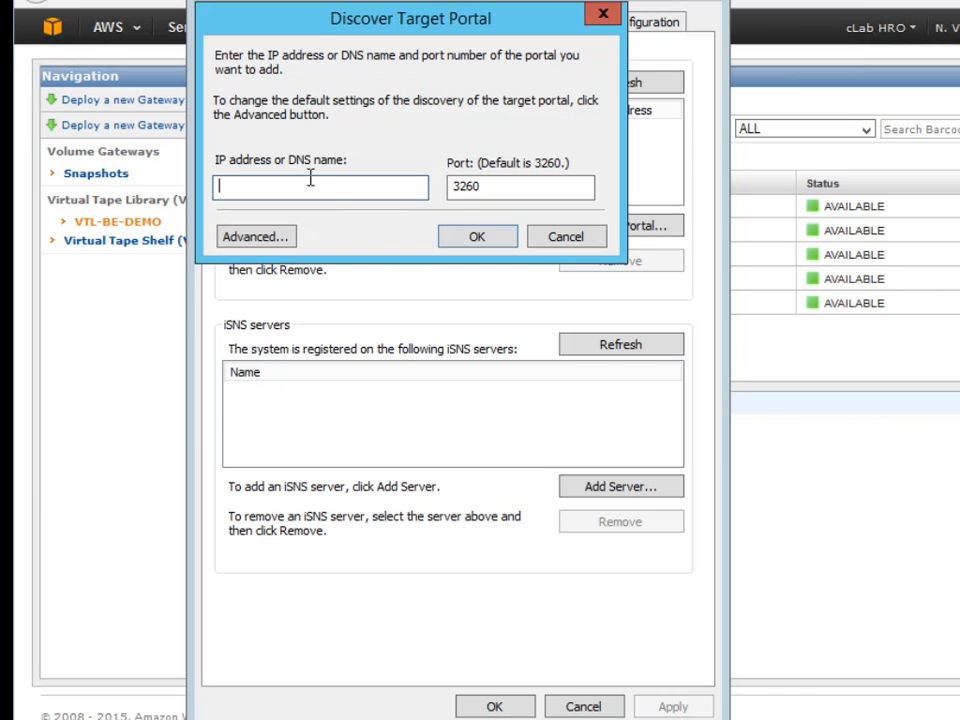
drag(410, 18, 452, 8)
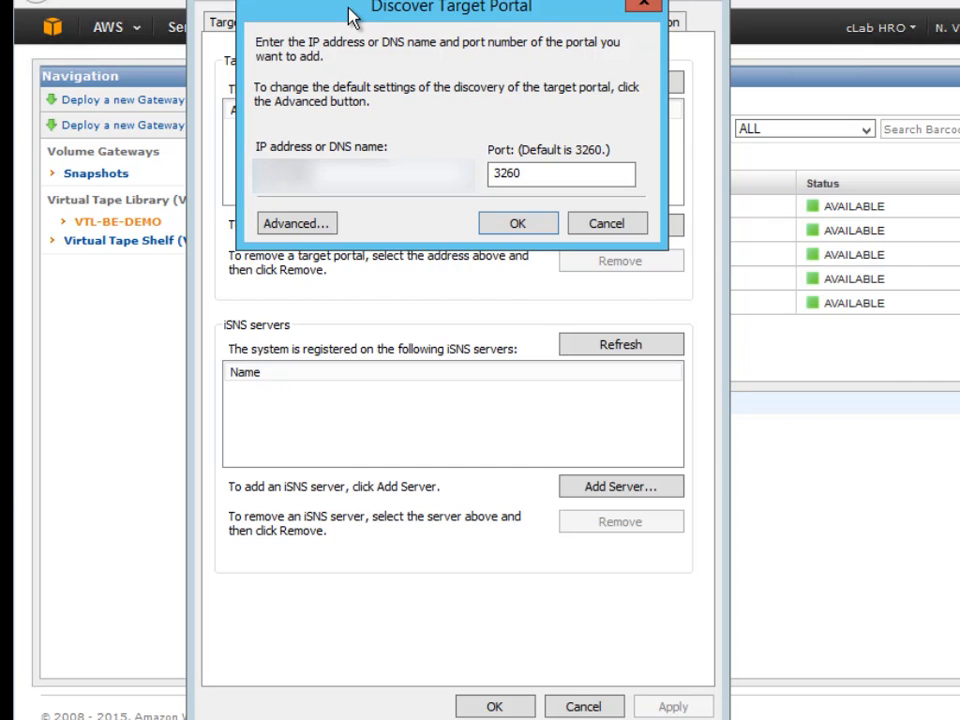
click(516, 222)
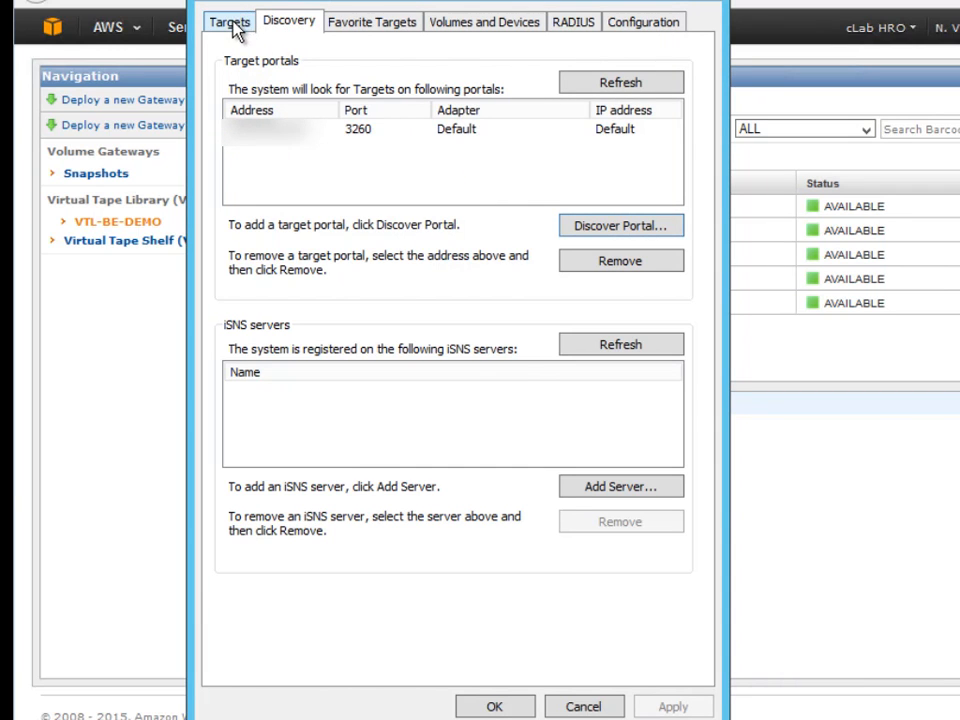
Connect the gateway's mediachanger target from the discovered Targets list
click(228, 20)
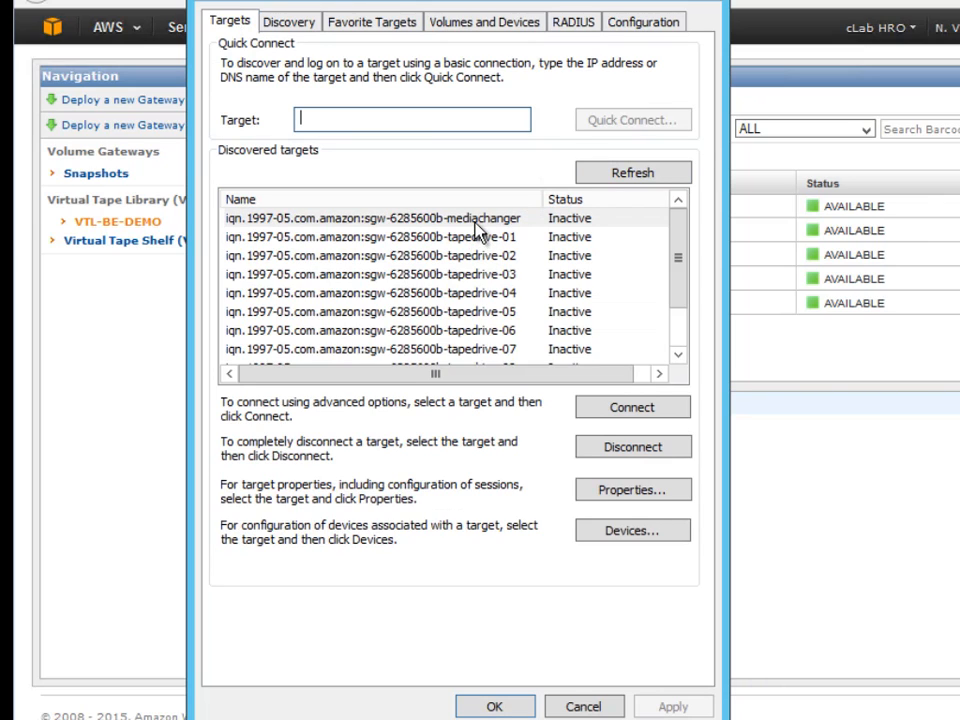
mouse_move(452, 222)
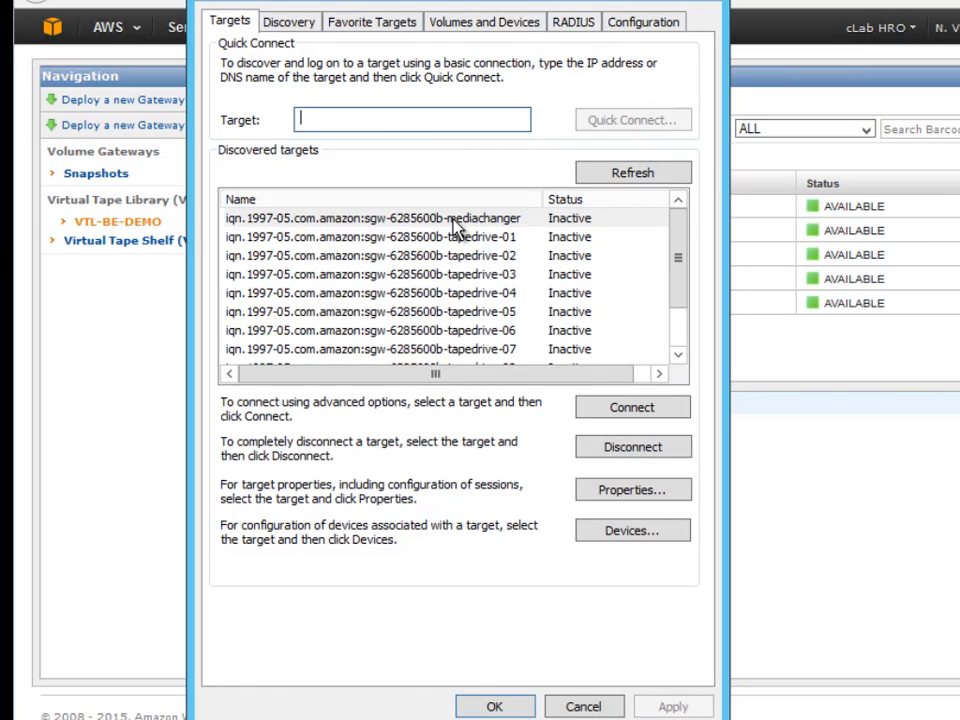
mouse_move(452, 224)
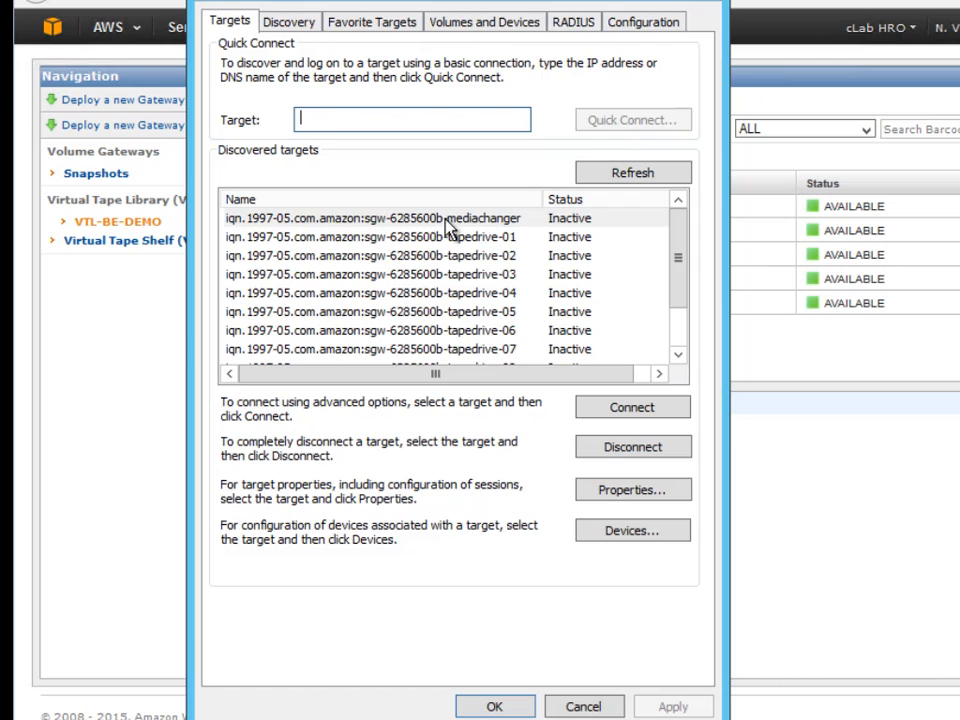
click(370, 218)
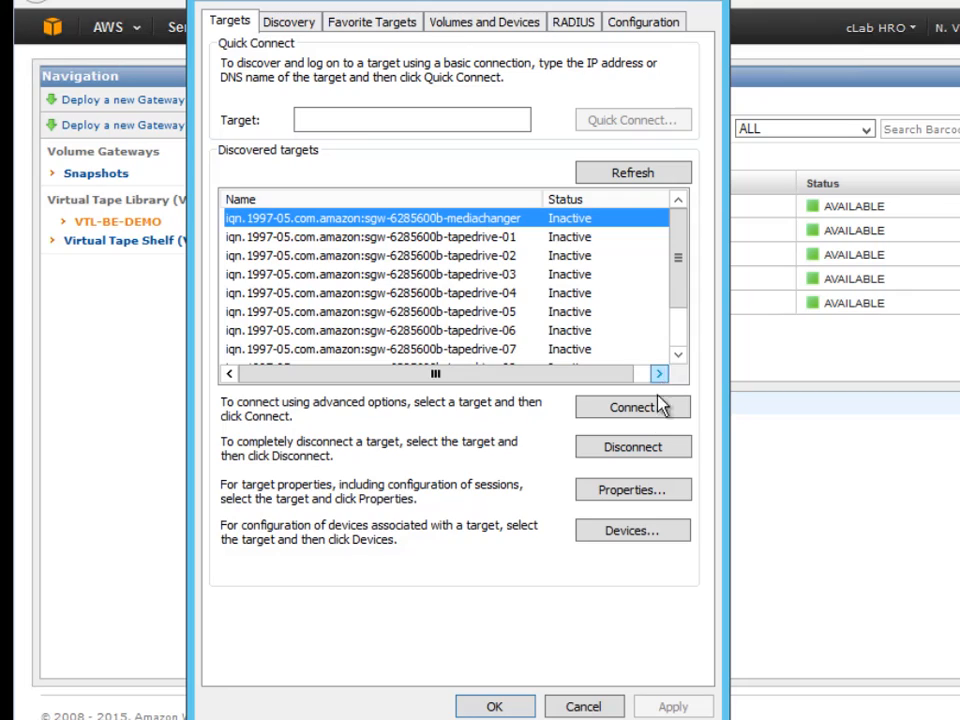
click(632, 408)
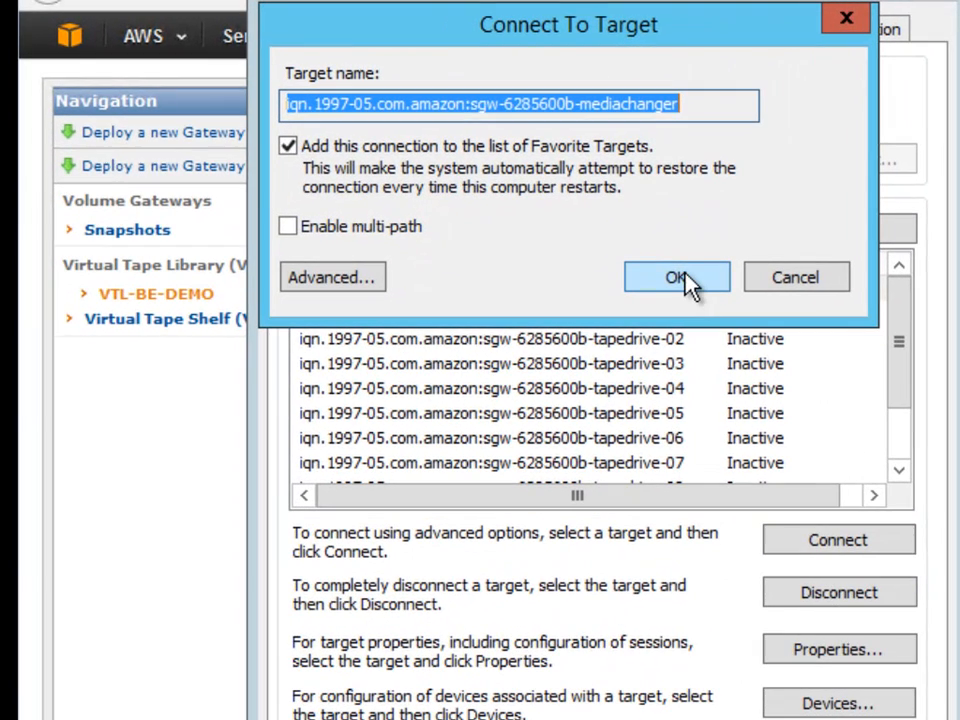
click(676, 276)
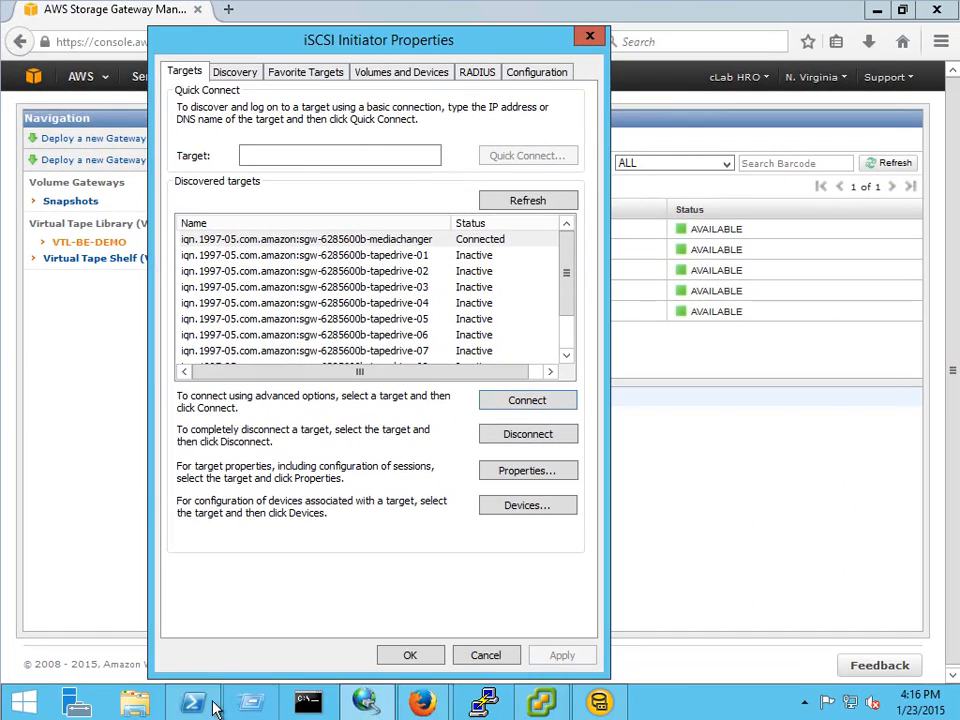
Connect the remaining tape drive targets and close iSCSI Initiator keeping all connections
click(192, 700)
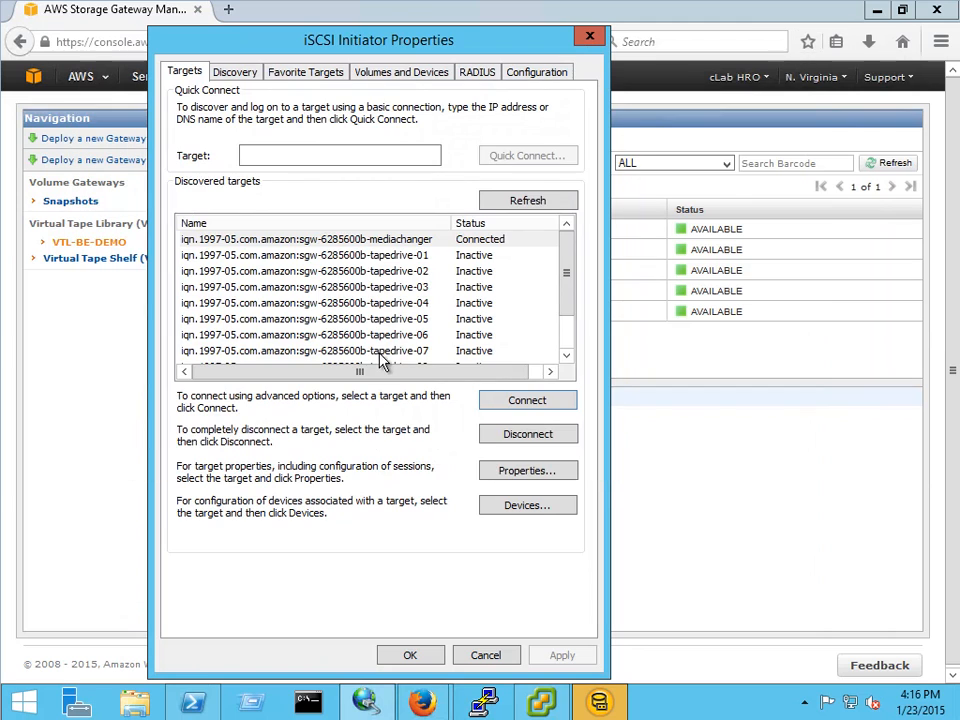
click(528, 200)
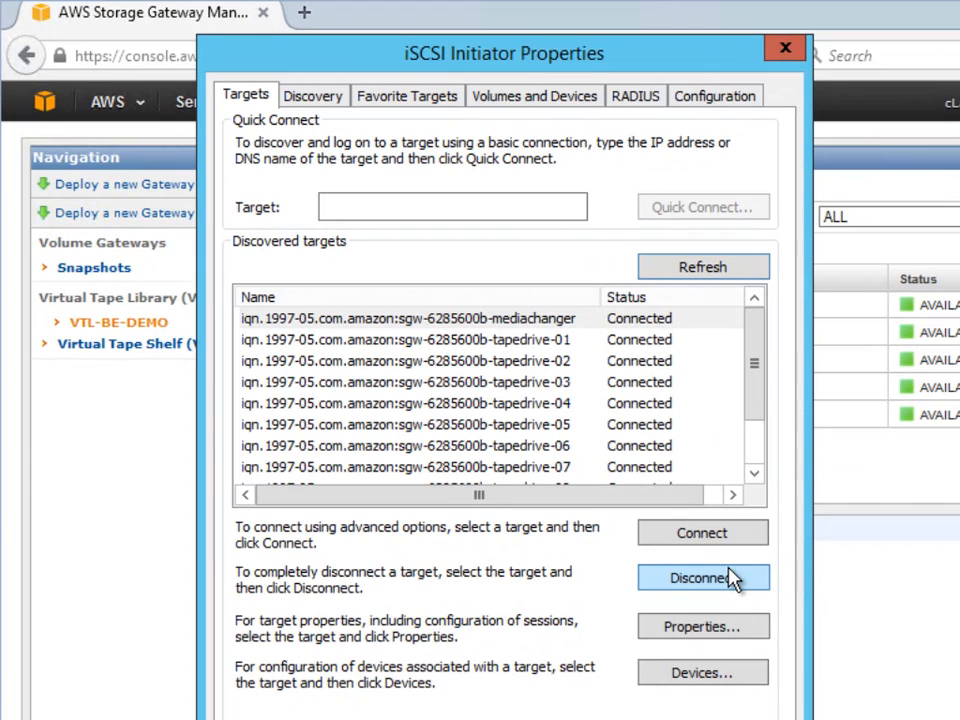
scroll(down, 3)
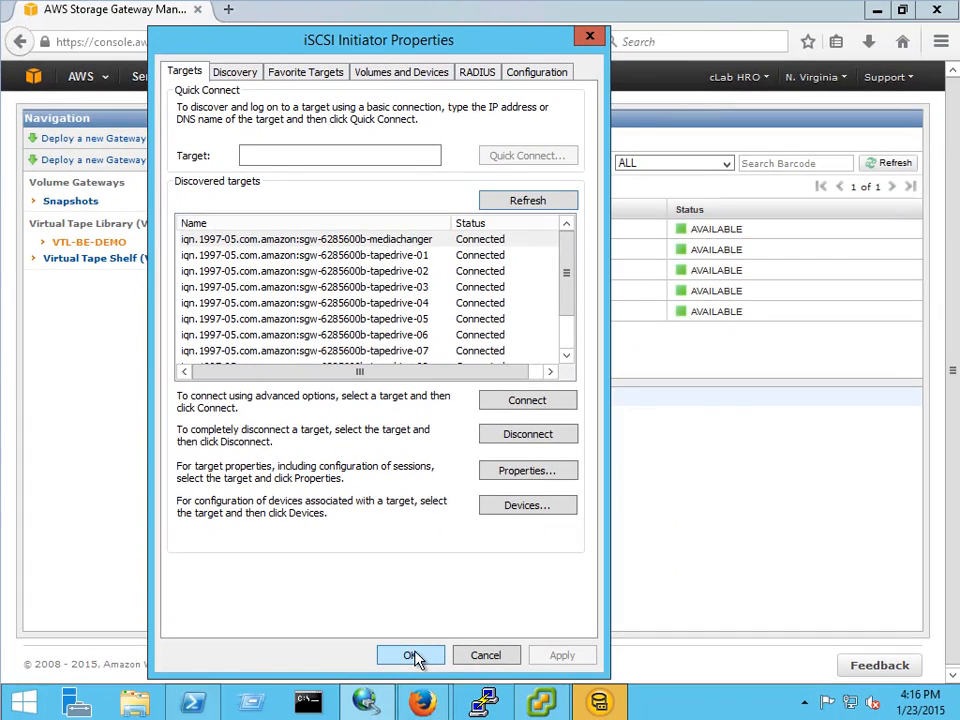
click(410, 656)
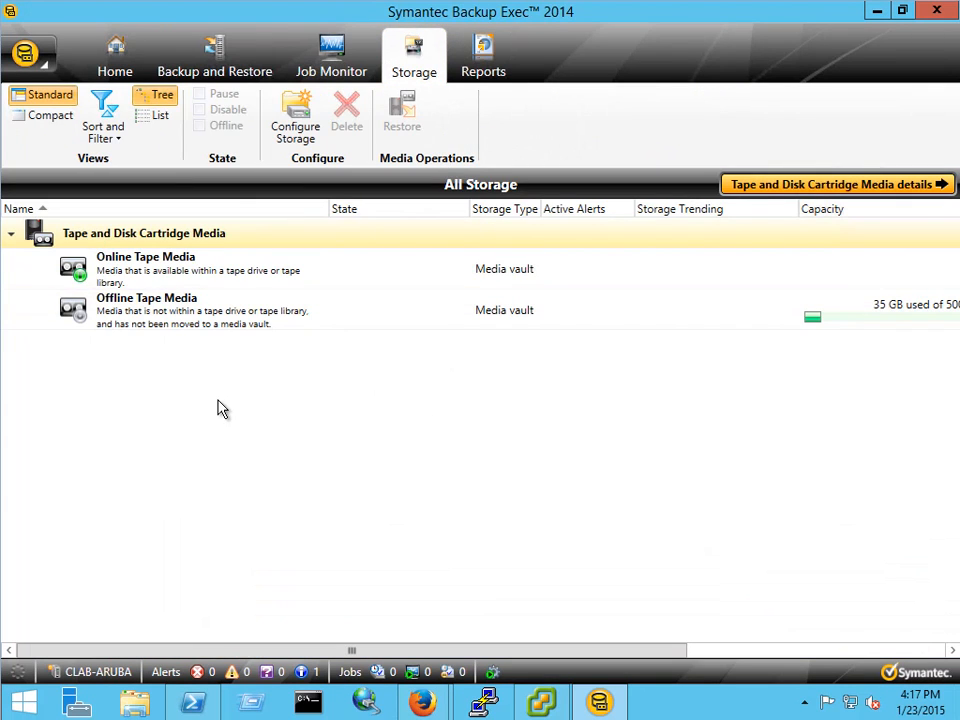
mouse_move(500, 678)
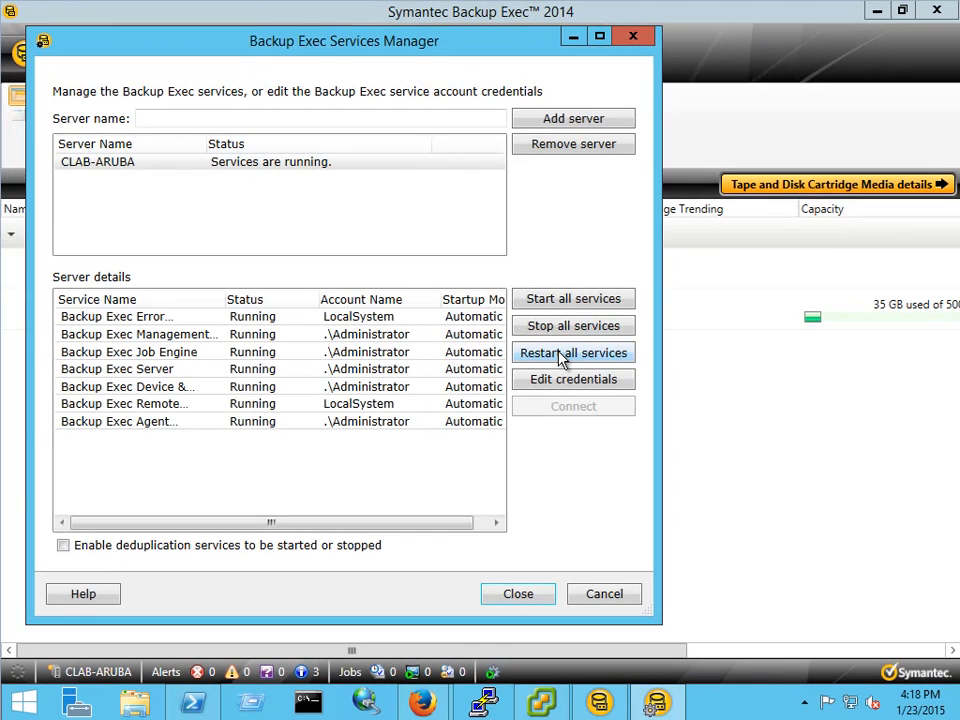
mouse_move(530, 444)
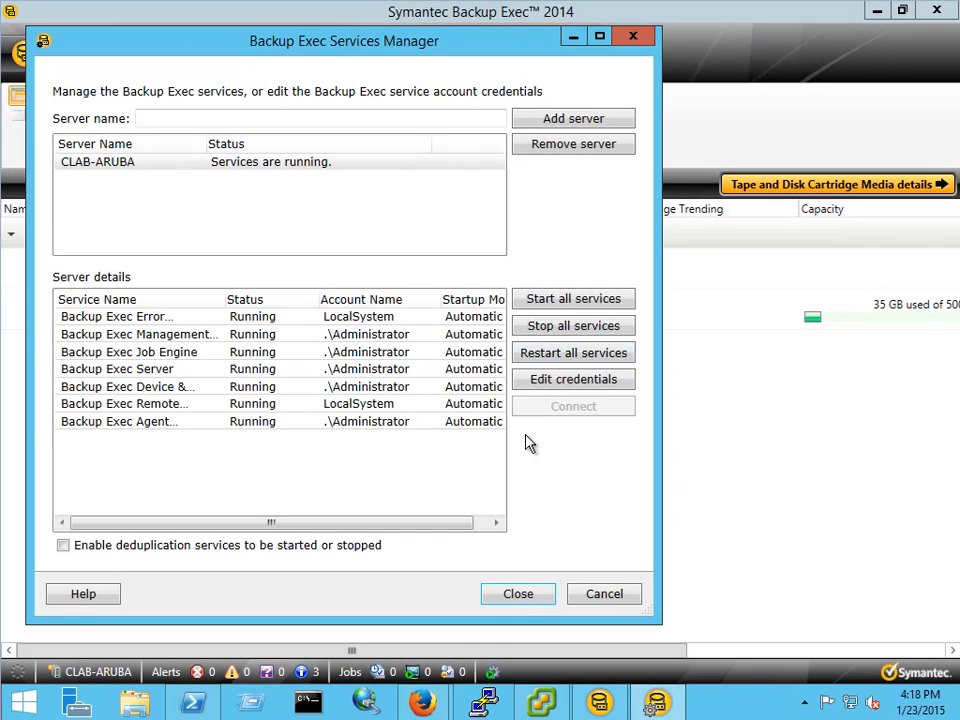
Close Backup Exec Services Manager with all CLAB-ARUBA services running
click(516, 592)
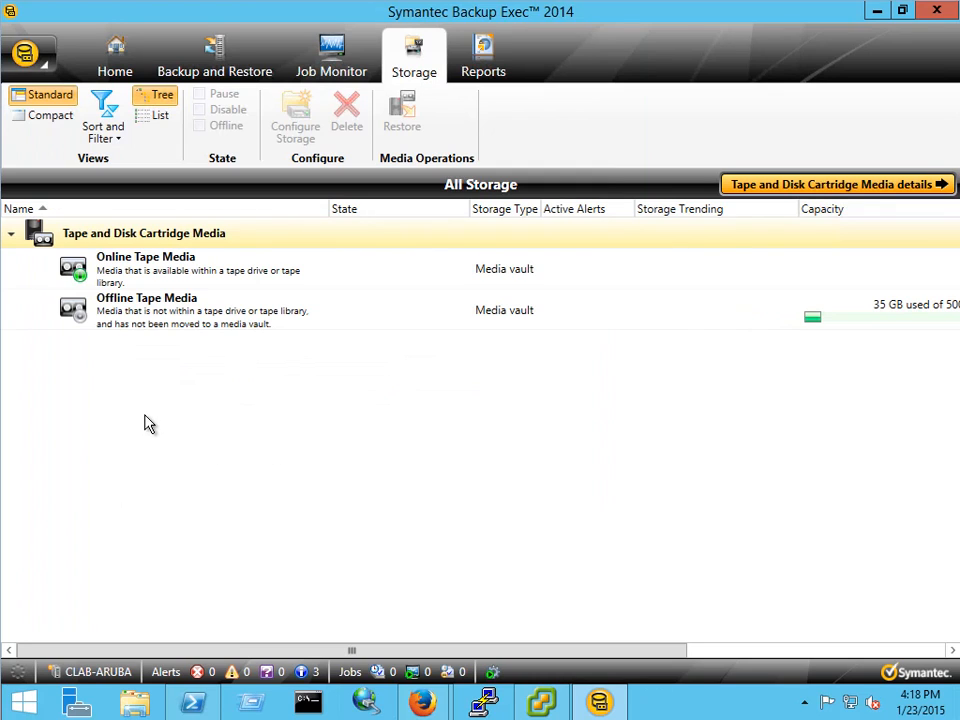
Refresh All Storage so Robotic library 0001 and tape drives 0001–0010 appear online
right_click(148, 424)
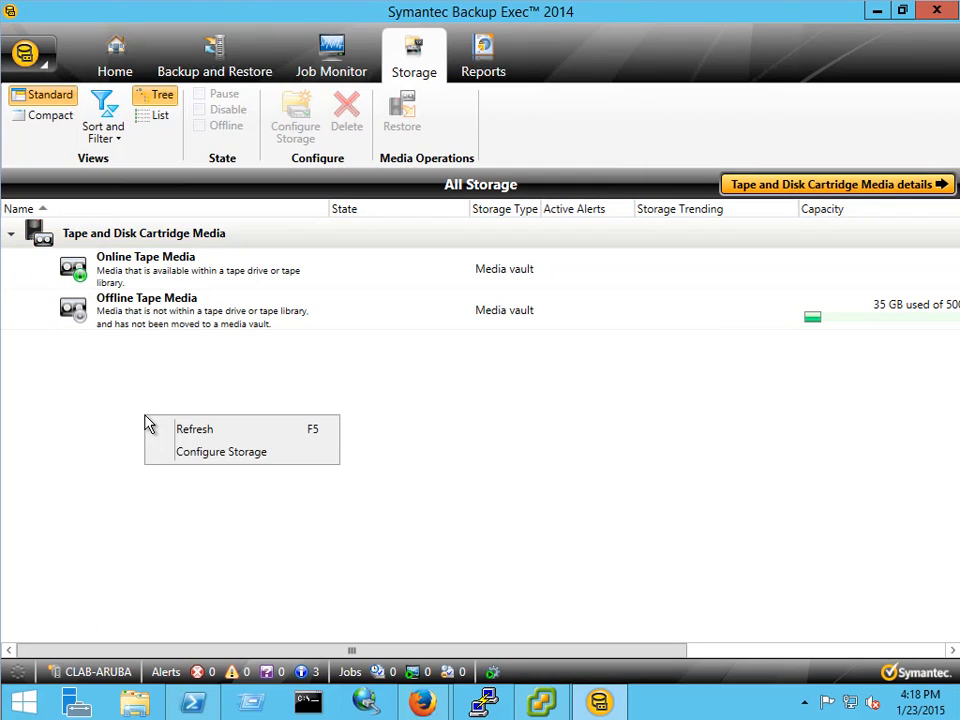
click(196, 428)
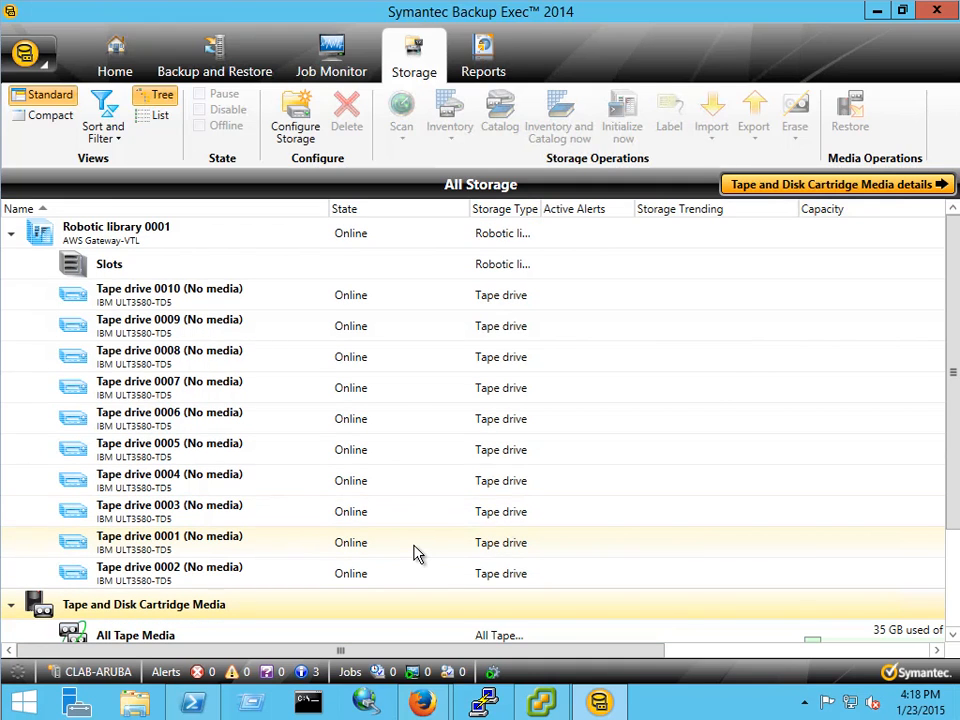
mouse_move(418, 552)
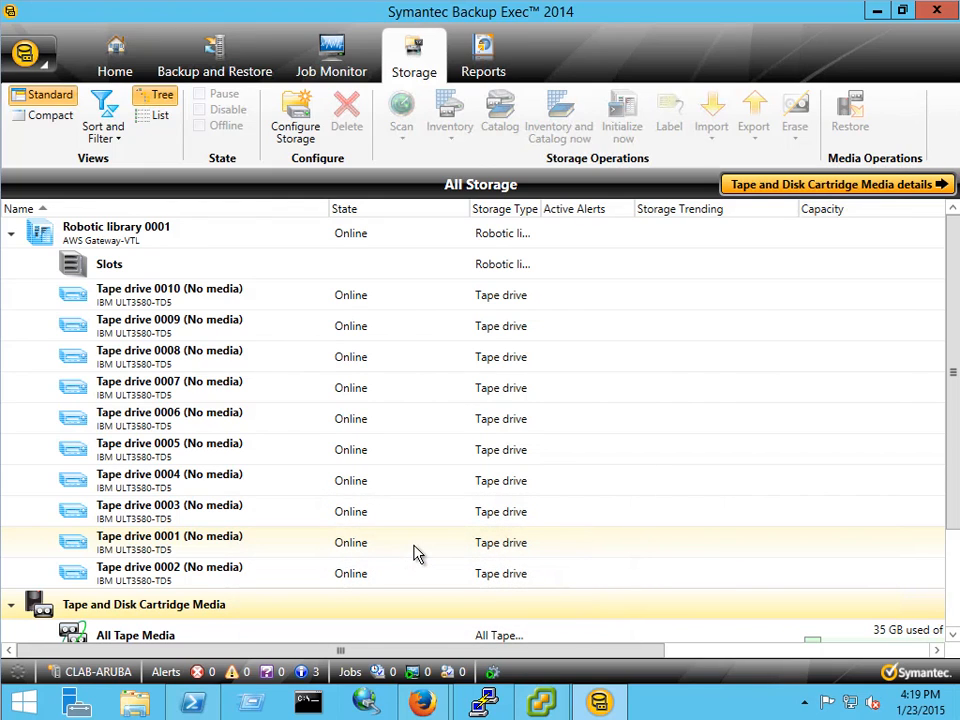
mouse_move(336, 504)
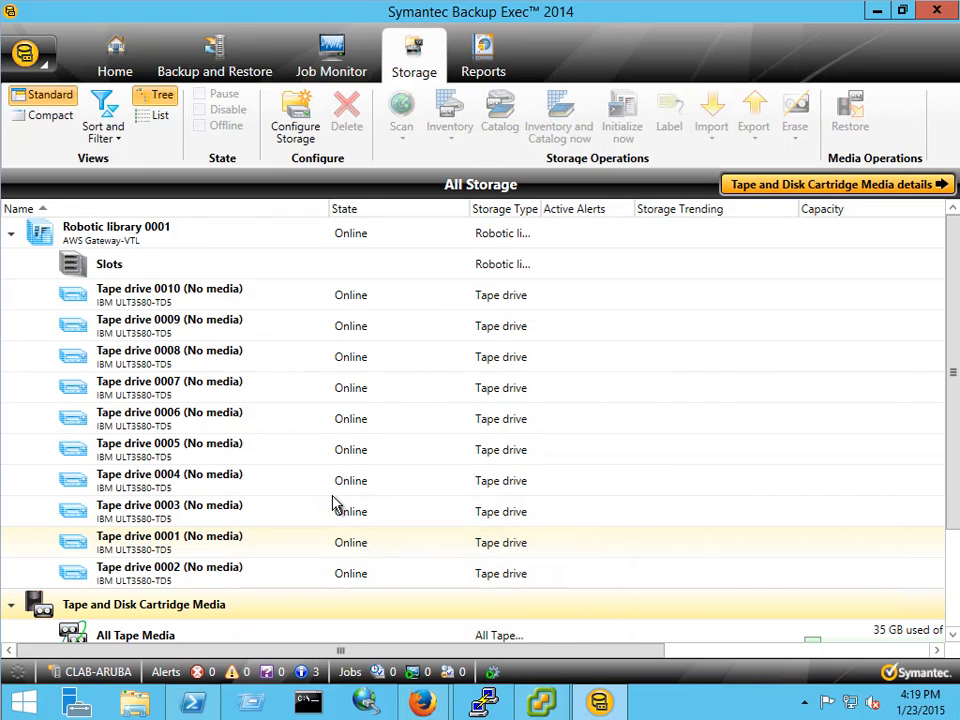
mouse_move(204, 340)
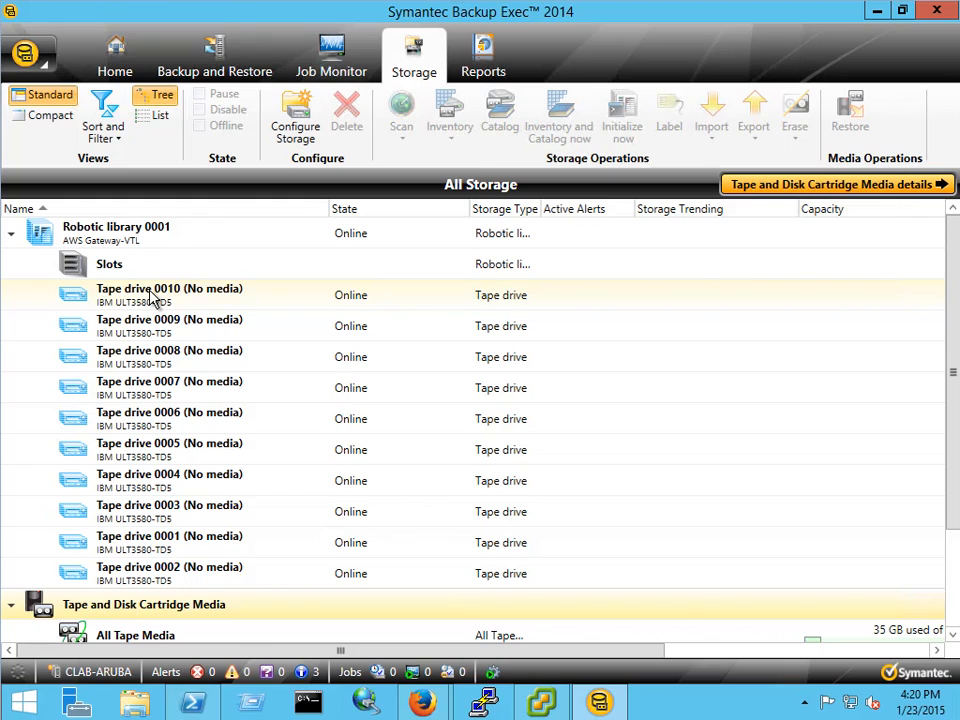
Import media now into the library slots, respond OK, and check the Import Library job in Job Monitor
double_click(108, 264)
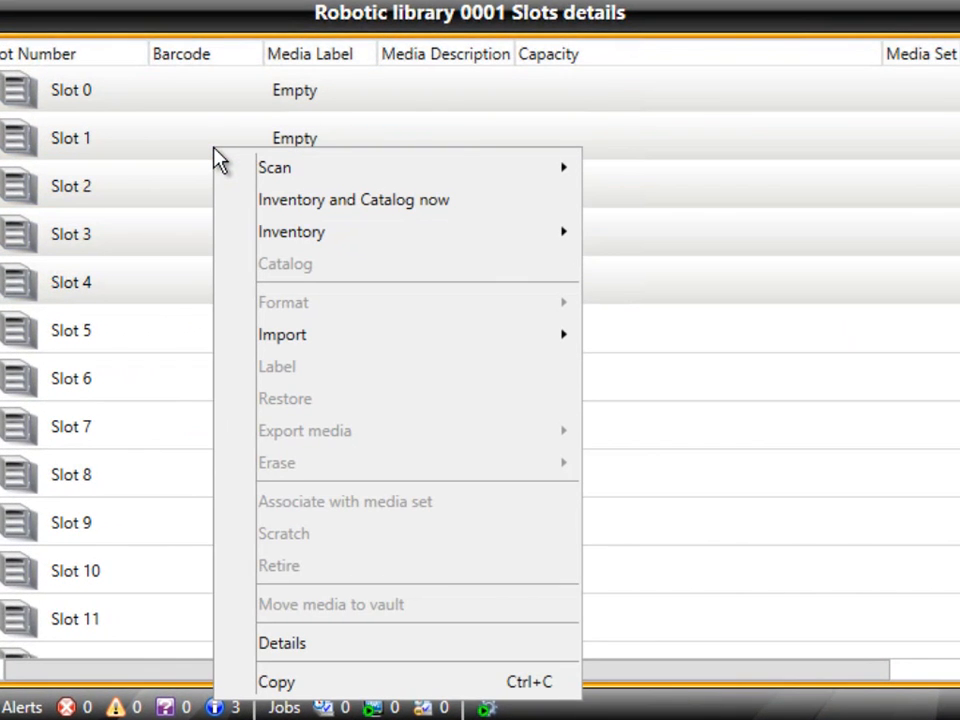
mouse_move(282, 334)
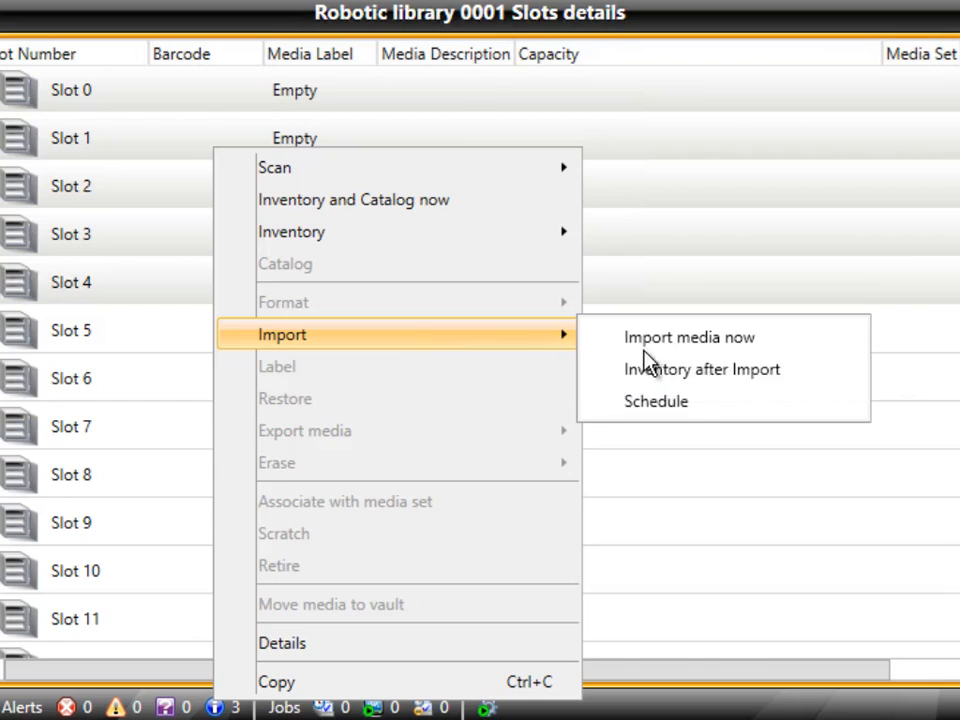
click(688, 336)
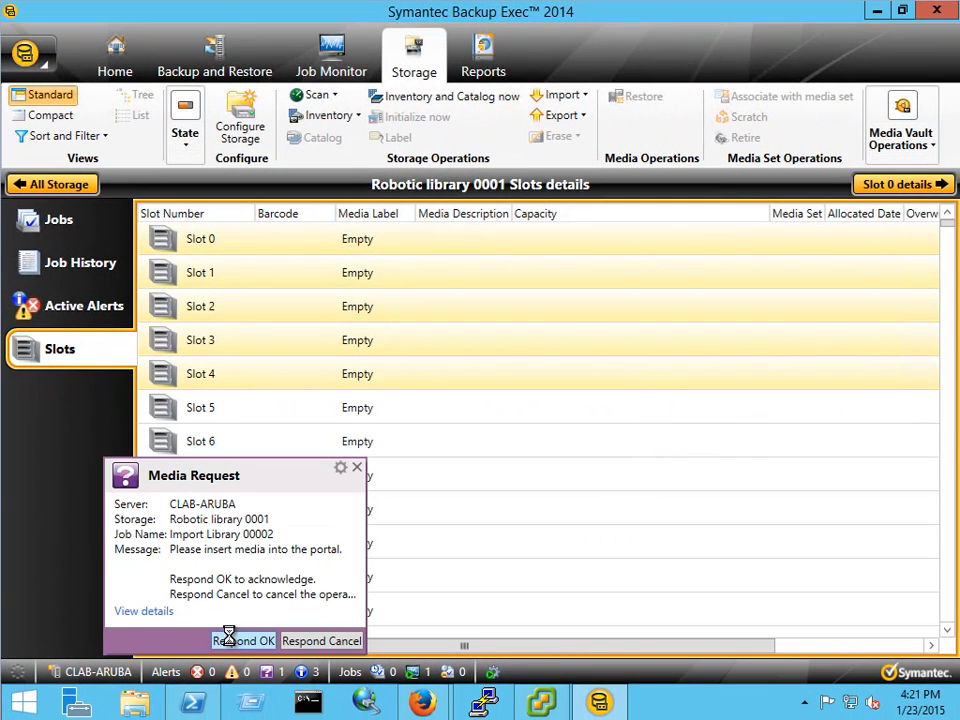
click(244, 640)
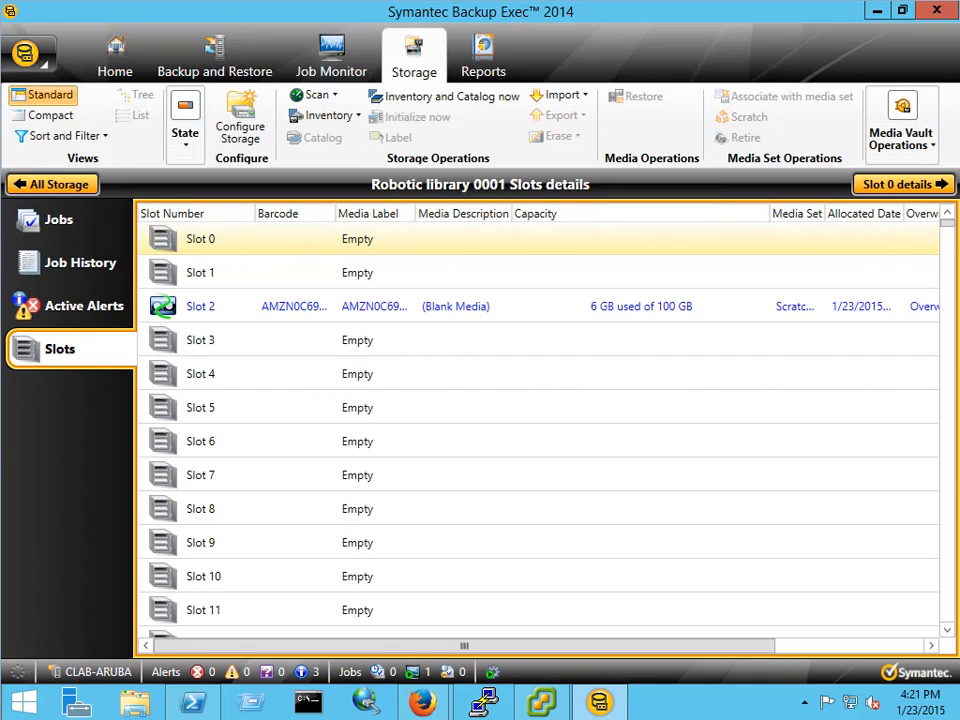
click(330, 56)
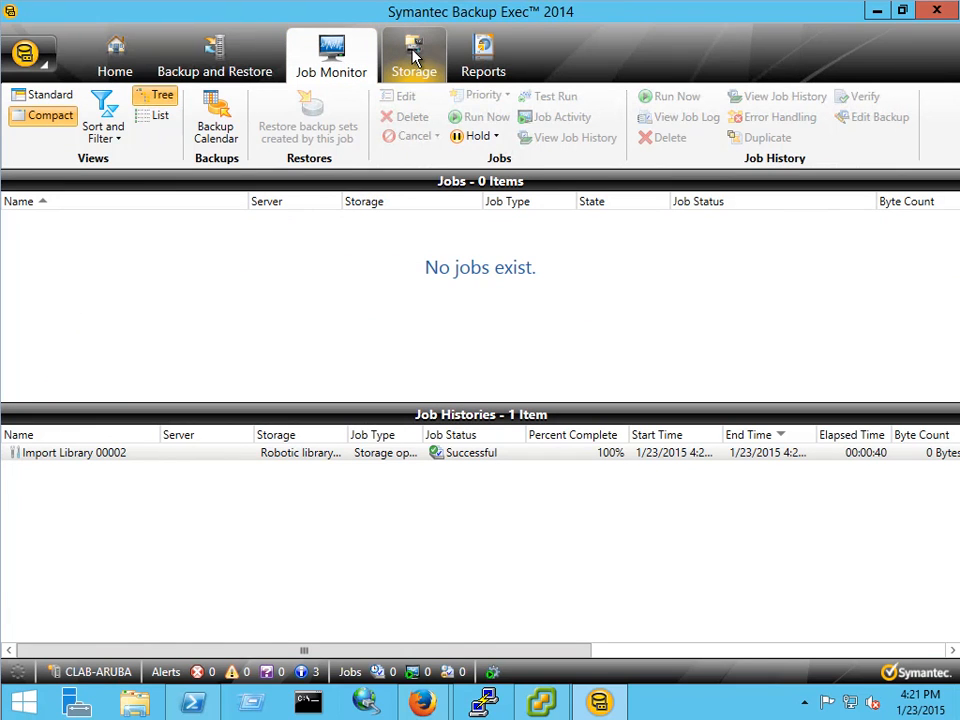
Review the imported tapes in Slots, then start creating a full backup for clab-aruba to Robotic library 0001
click(412, 56)
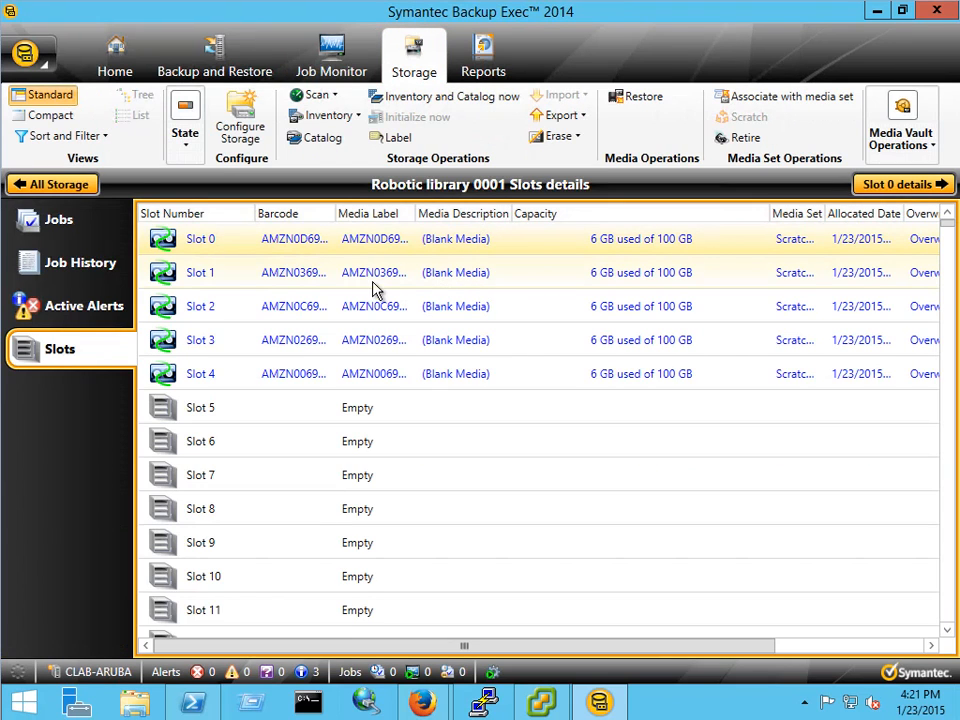
click(330, 56)
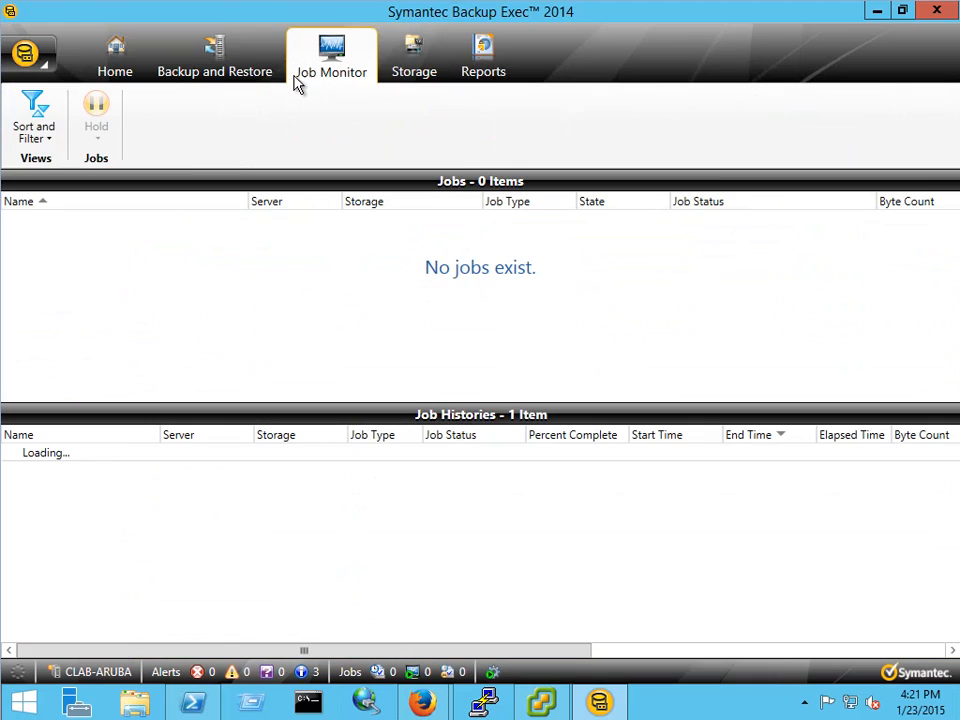
click(214, 56)
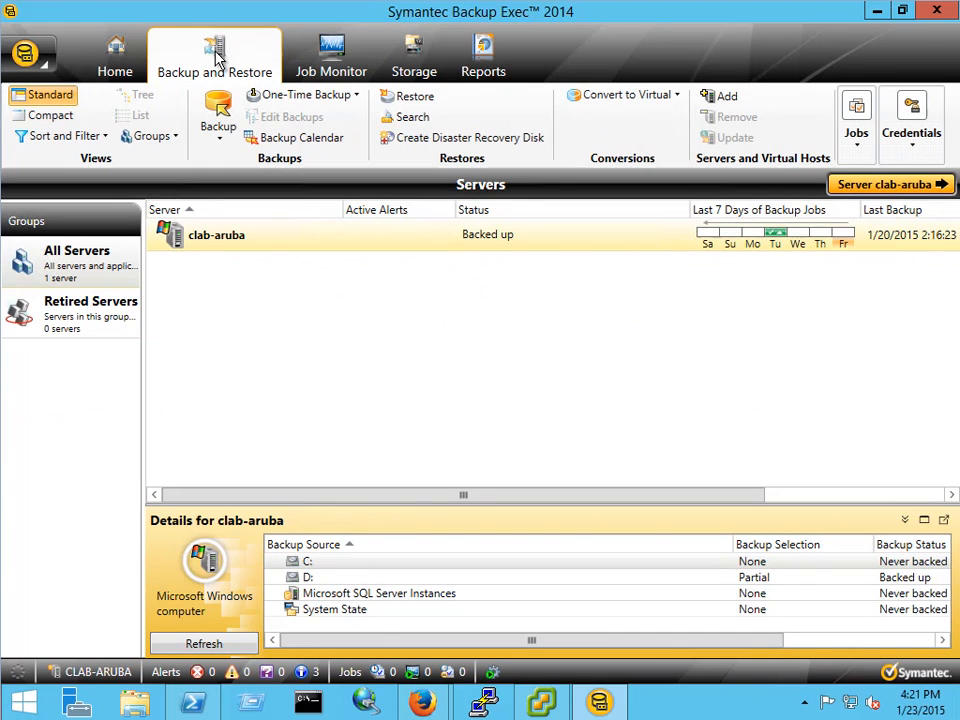
right_click(216, 234)
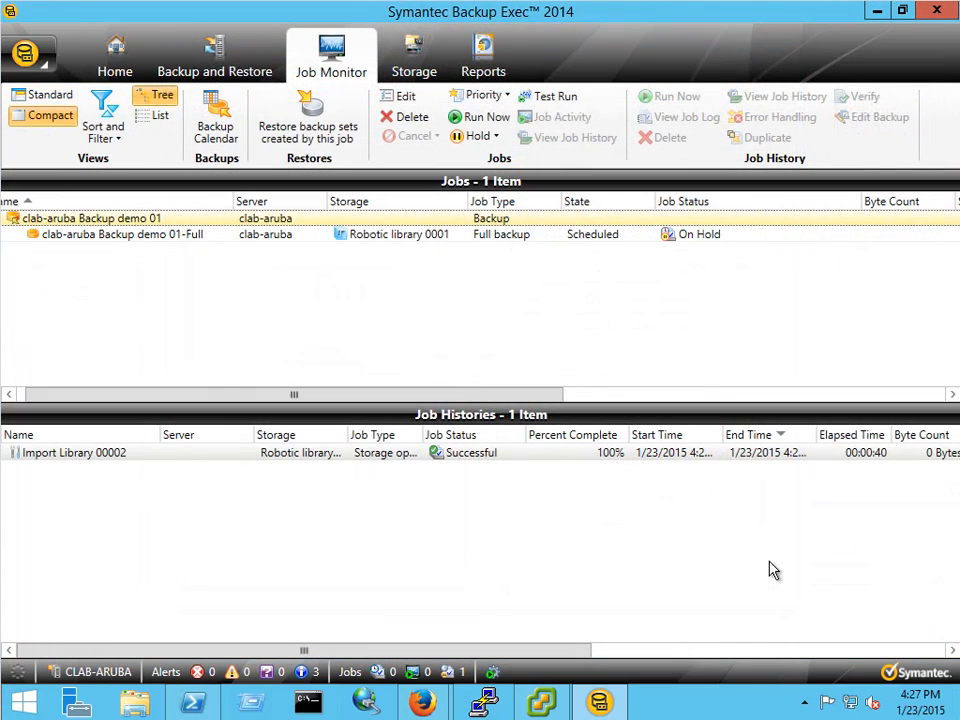
mouse_move(144, 240)
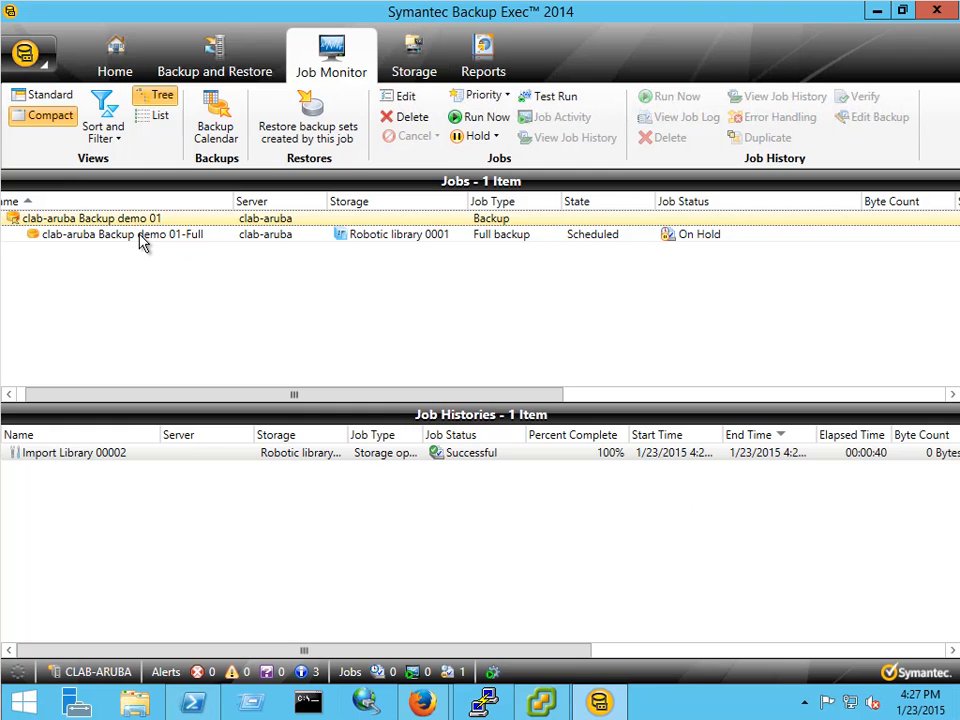
Release the Backup demo 01-Full job from hold so it runs to Tape drive 0007
right_click(120, 234)
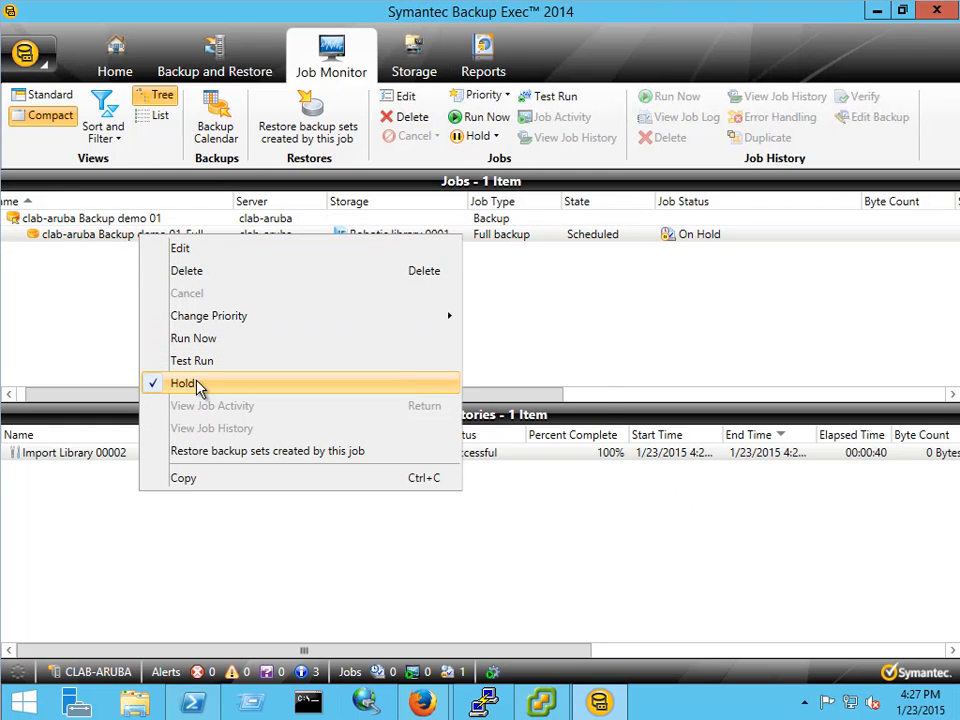
click(184, 384)
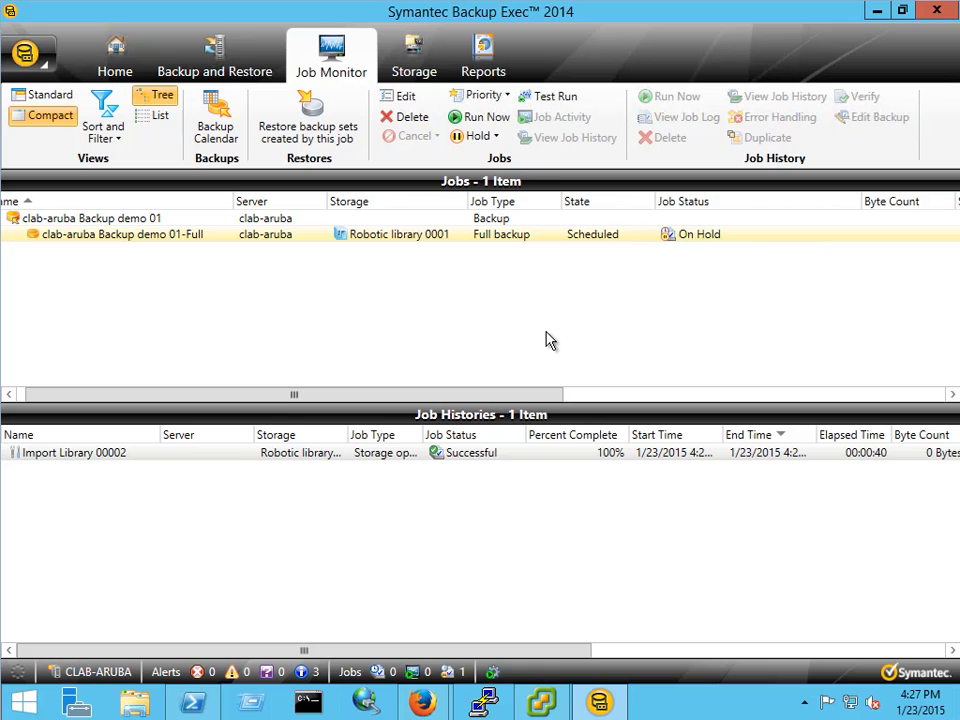
click(484, 116)
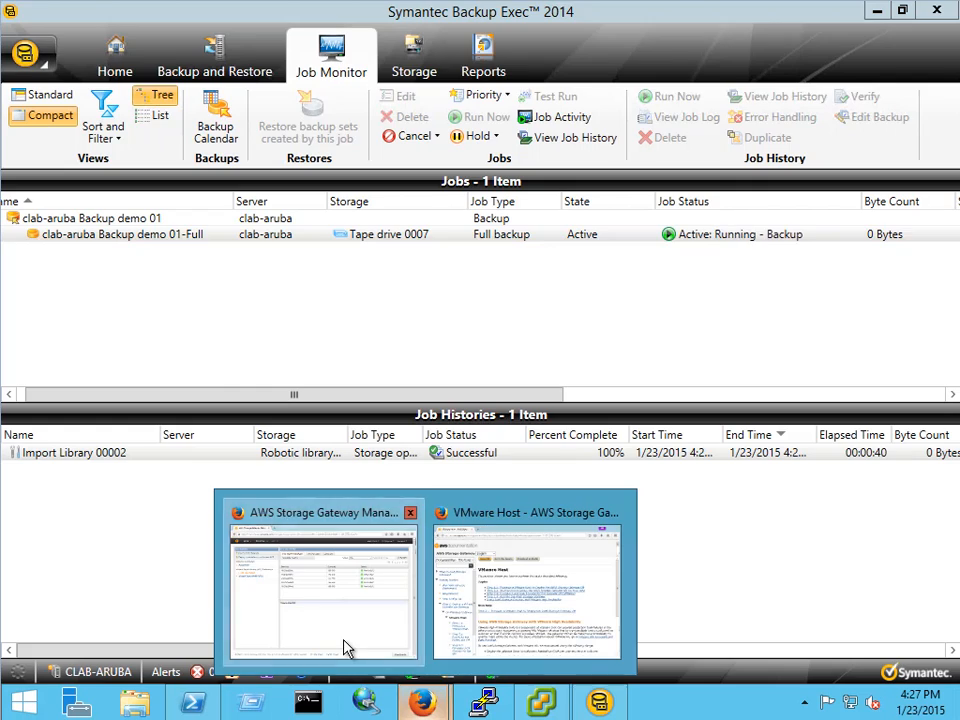
View VTL-BE-DEMO gateway details in AWS console as Upload Buffer Used rises to 896.61 MiB, then return to Backup Exec
click(322, 512)
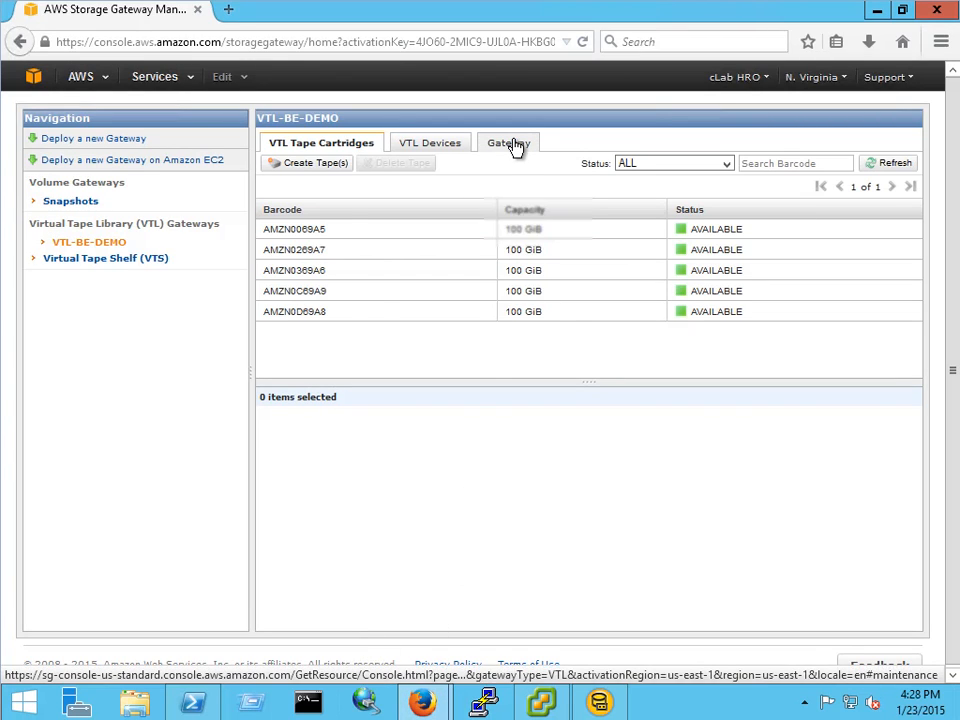
click(508, 142)
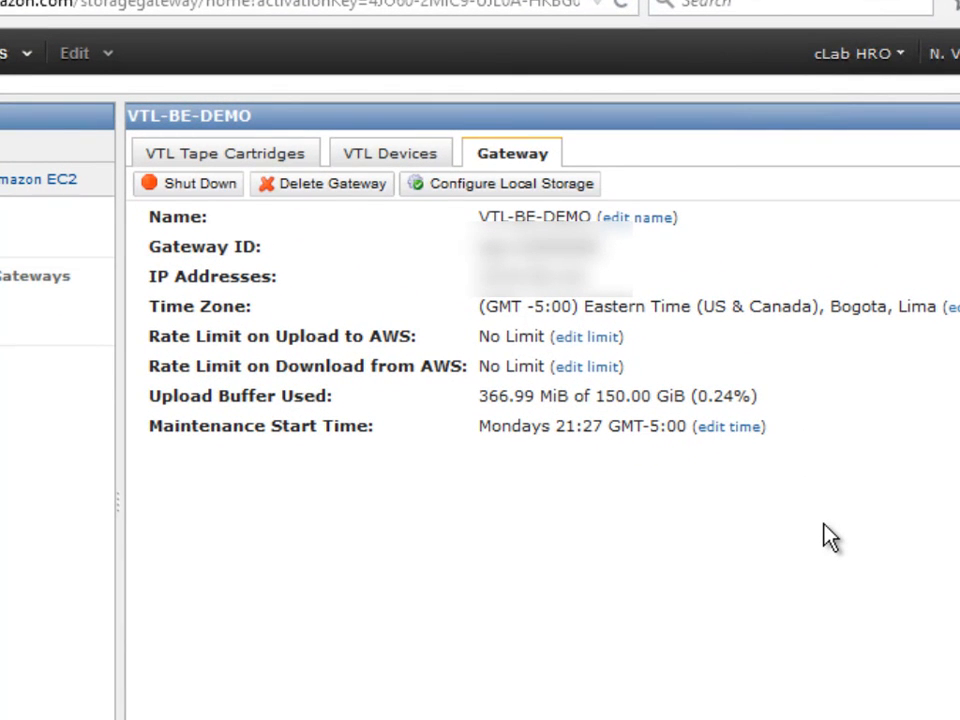
mouse_move(700, 412)
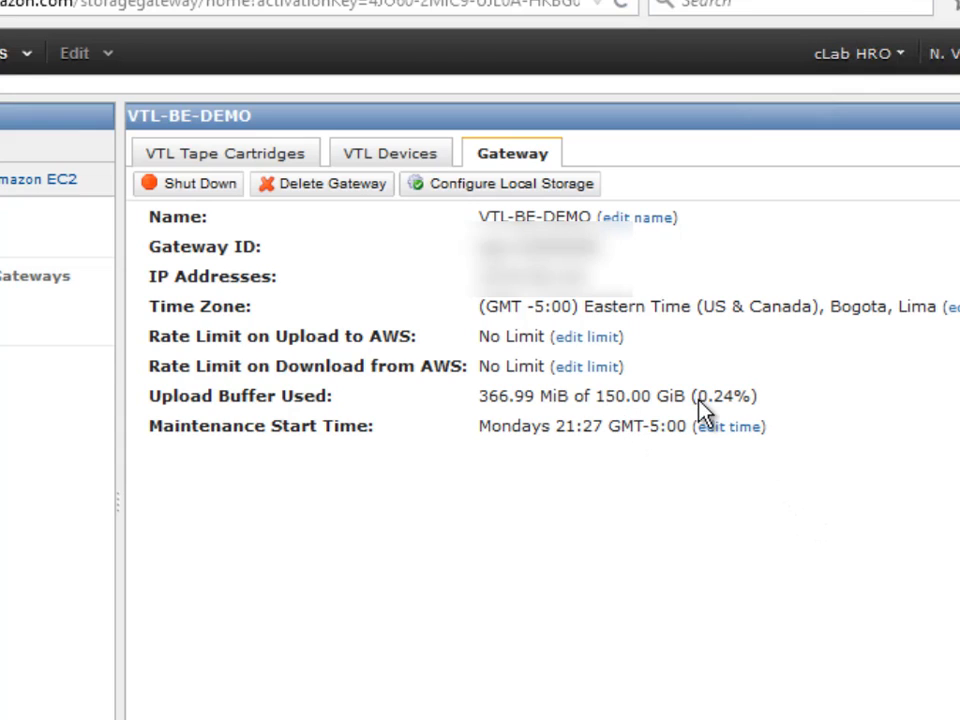
mouse_move(792, 420)
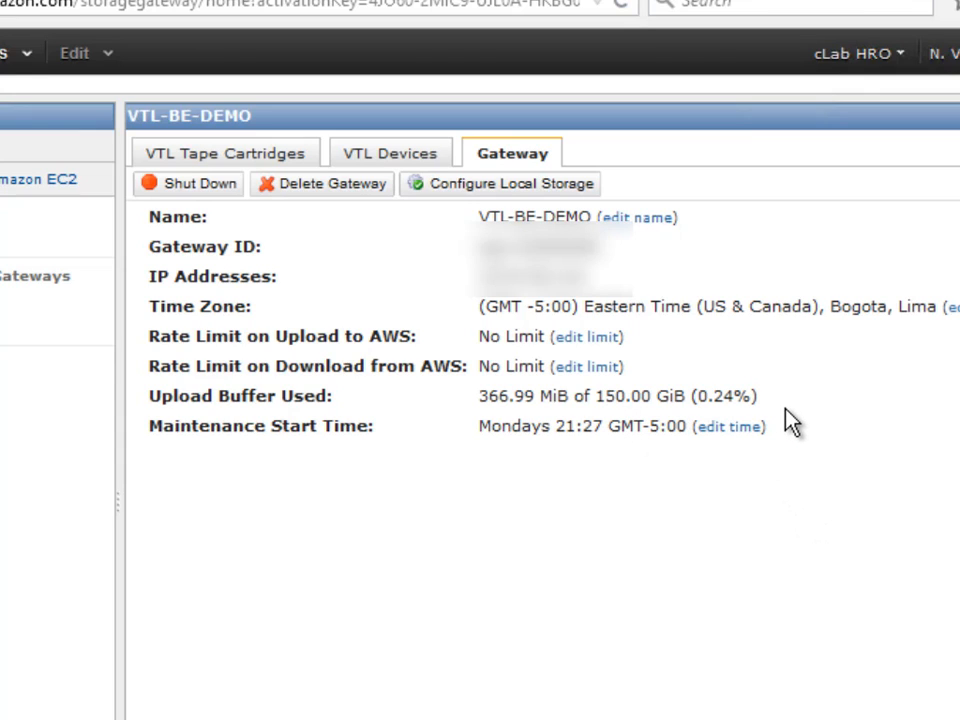
mouse_move(782, 420)
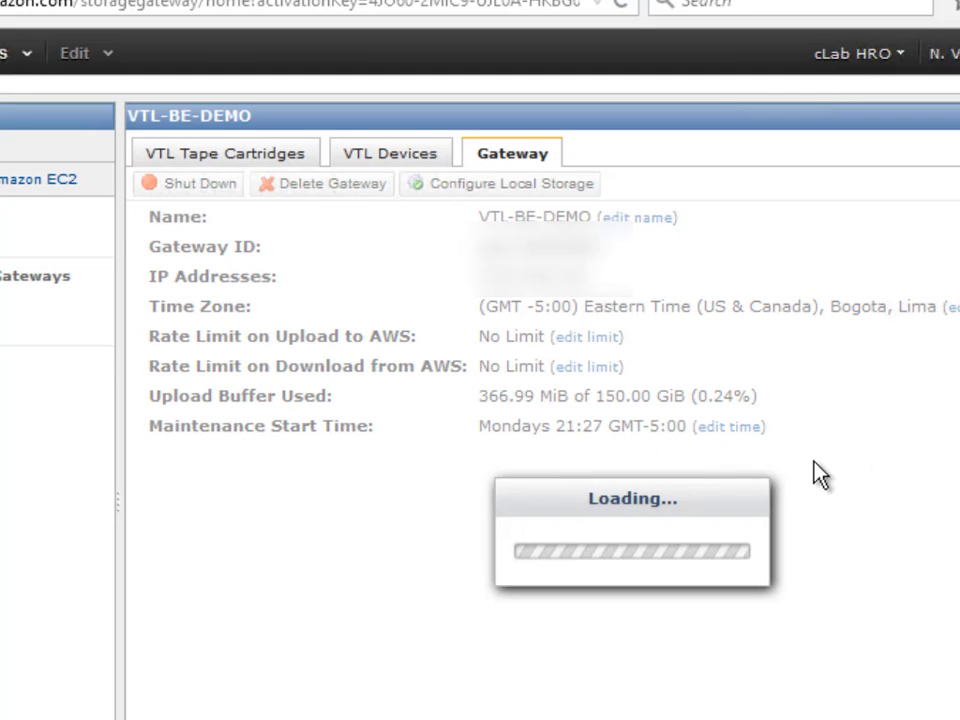
mouse_move(936, 482)
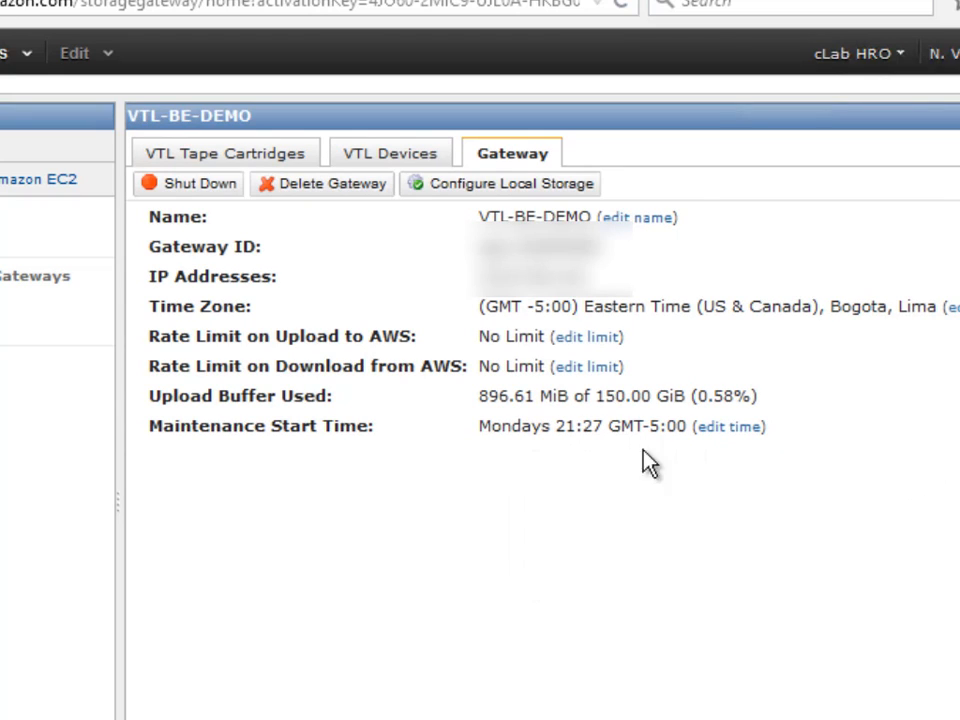
mouse_move(876, 656)
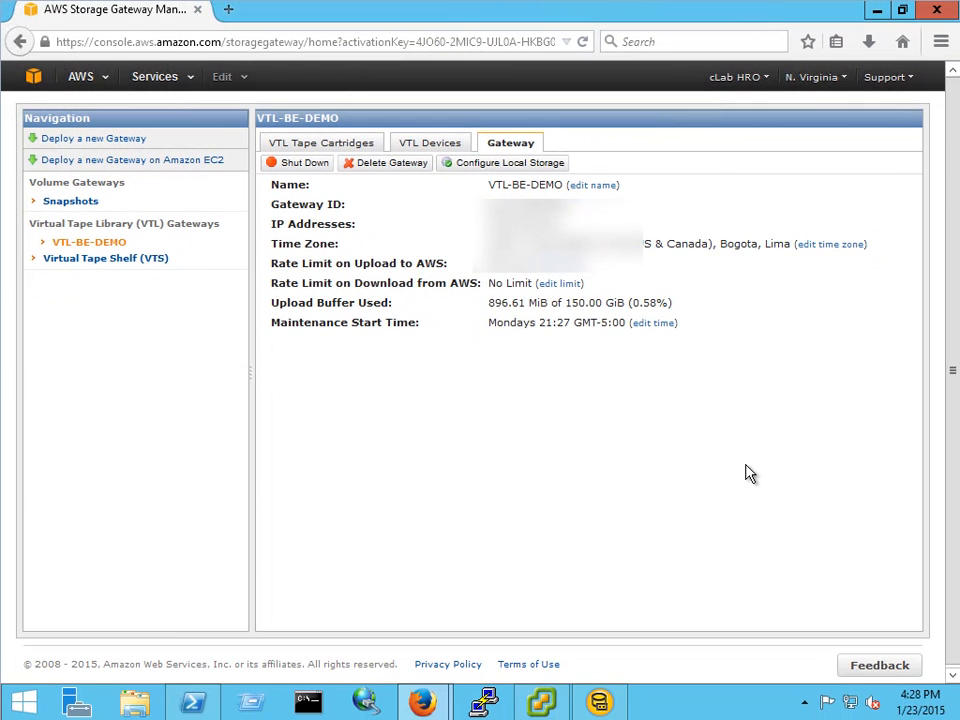
click(598, 700)
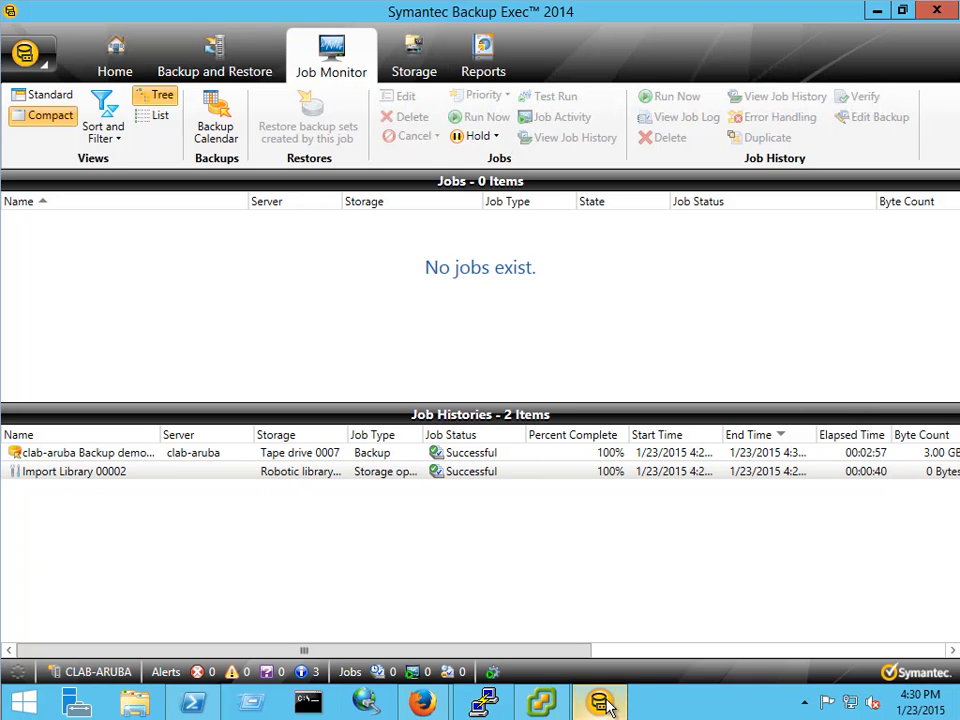
Run a restore for clab-aruba and review job history showing restore, backup and import succeeded
click(214, 56)
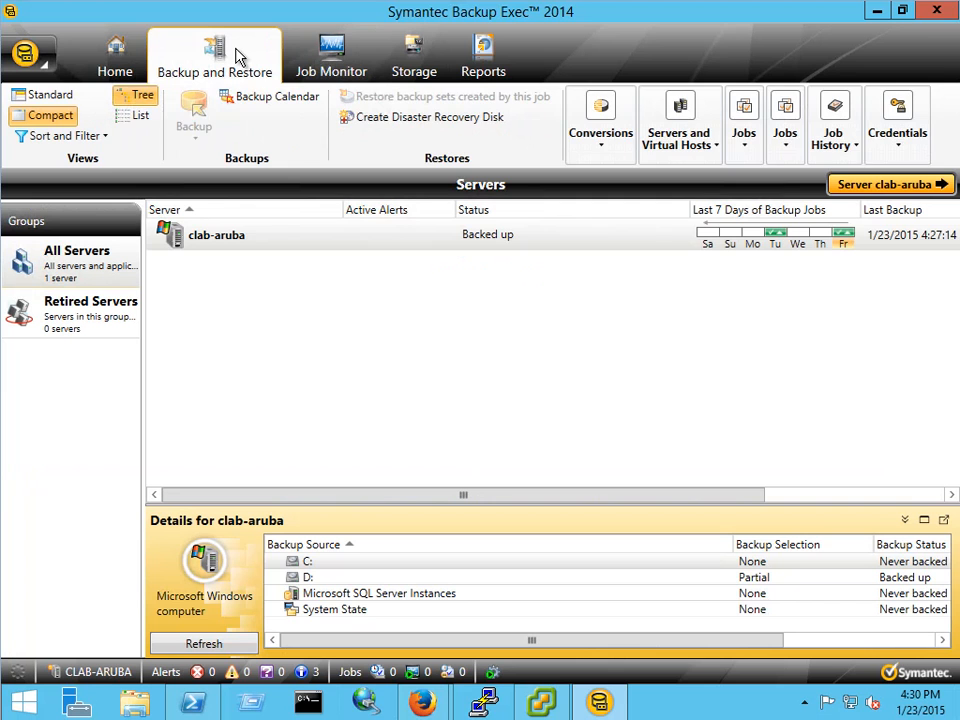
right_click(216, 234)
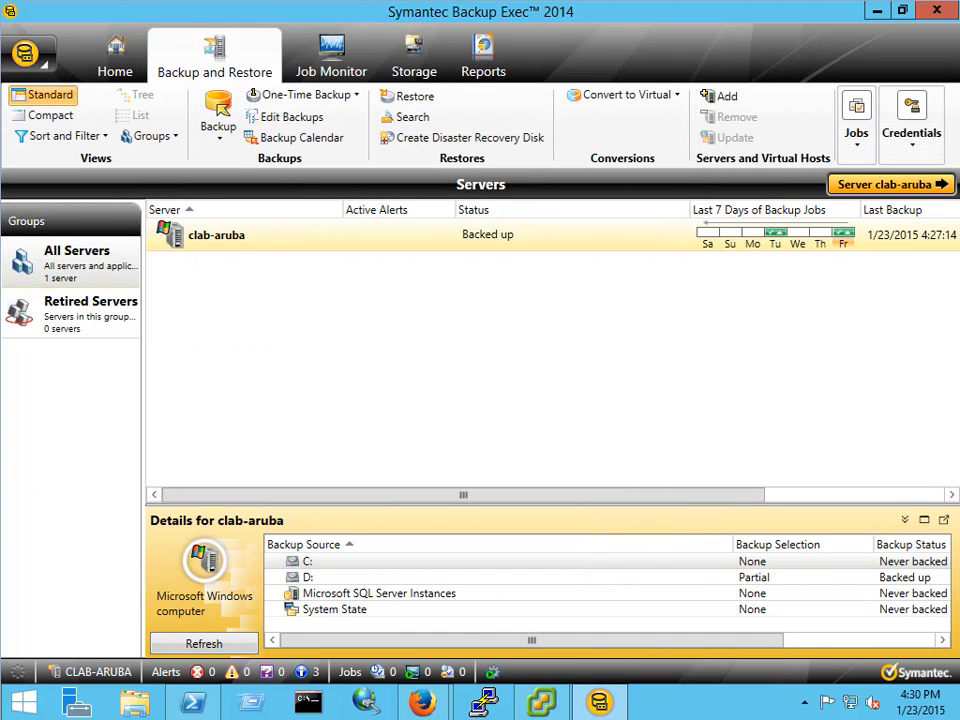
click(414, 96)
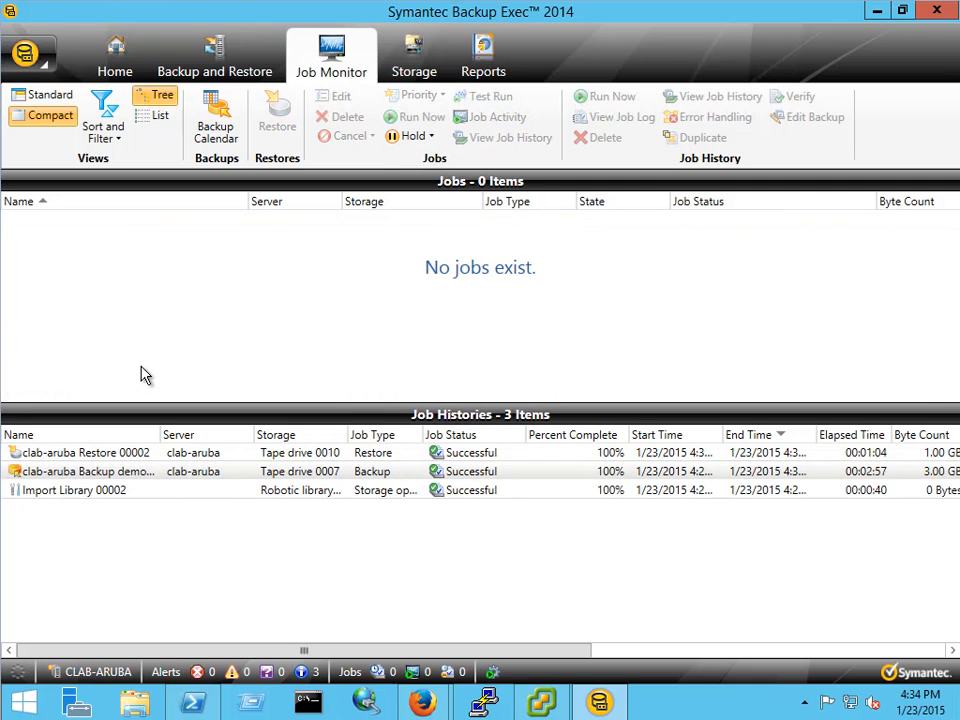
Show Robotic library 0001 slots with AMZN tapes in use and the Storage Operations ribbon
click(414, 56)
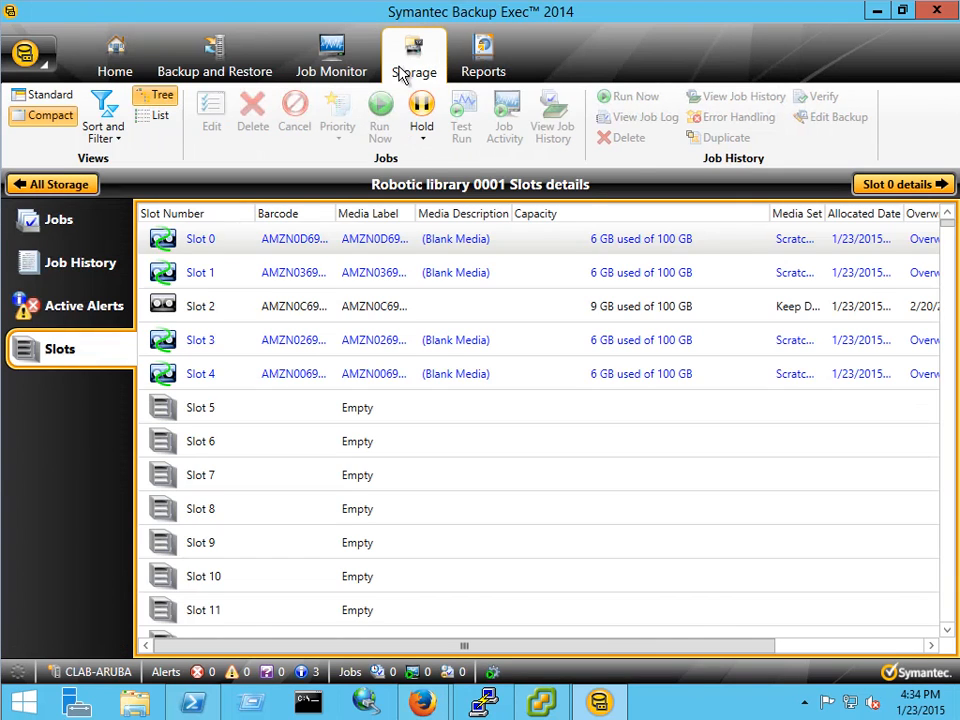
click(412, 56)
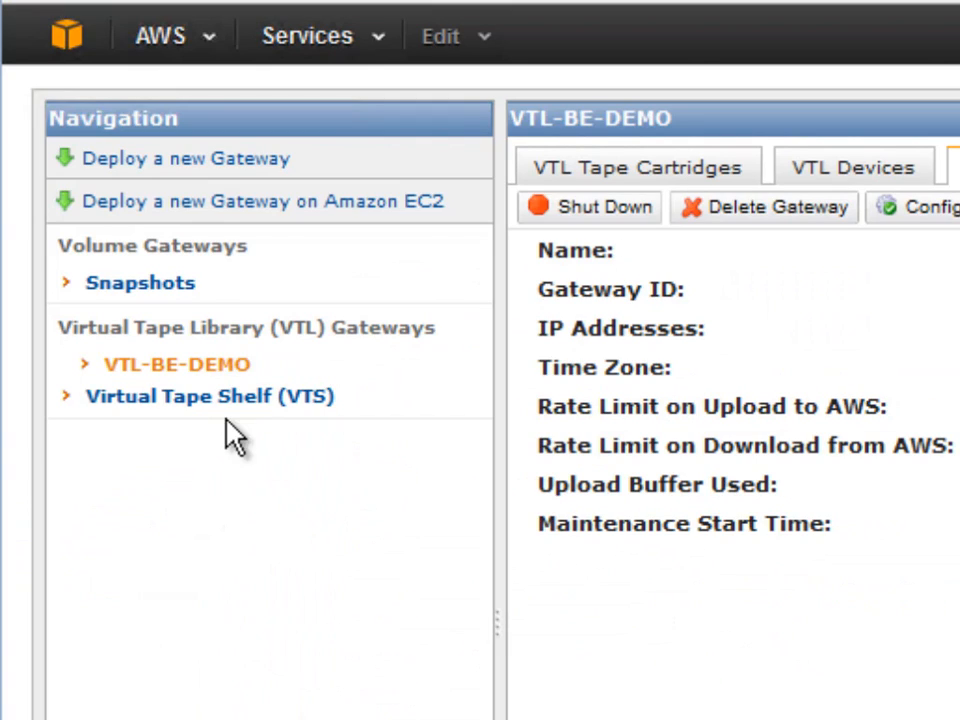
mouse_move(250, 450)
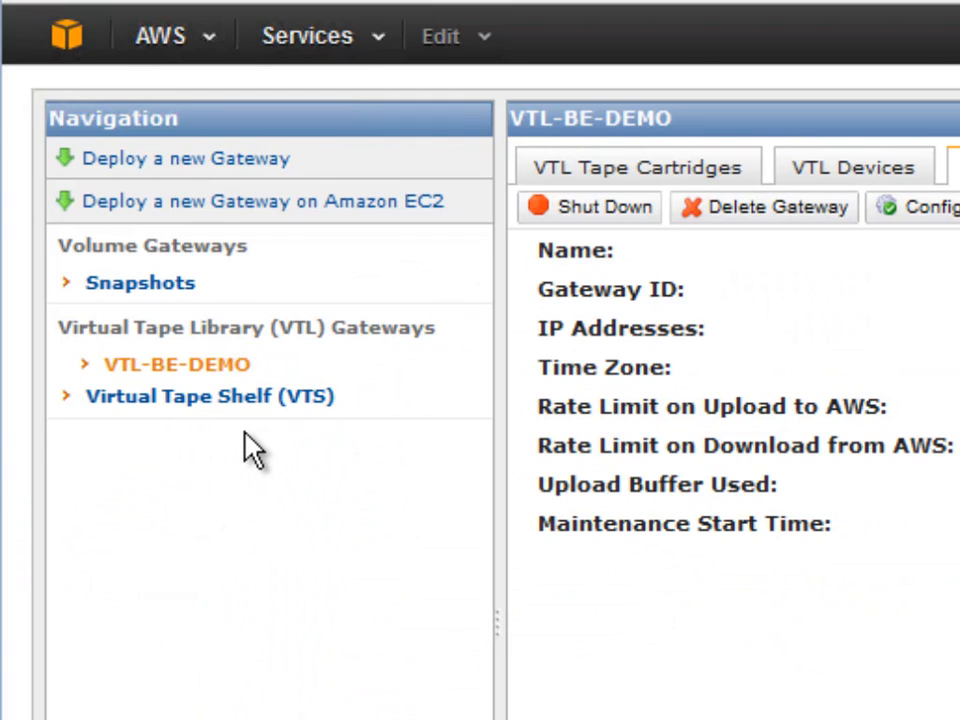
mouse_move(136, 450)
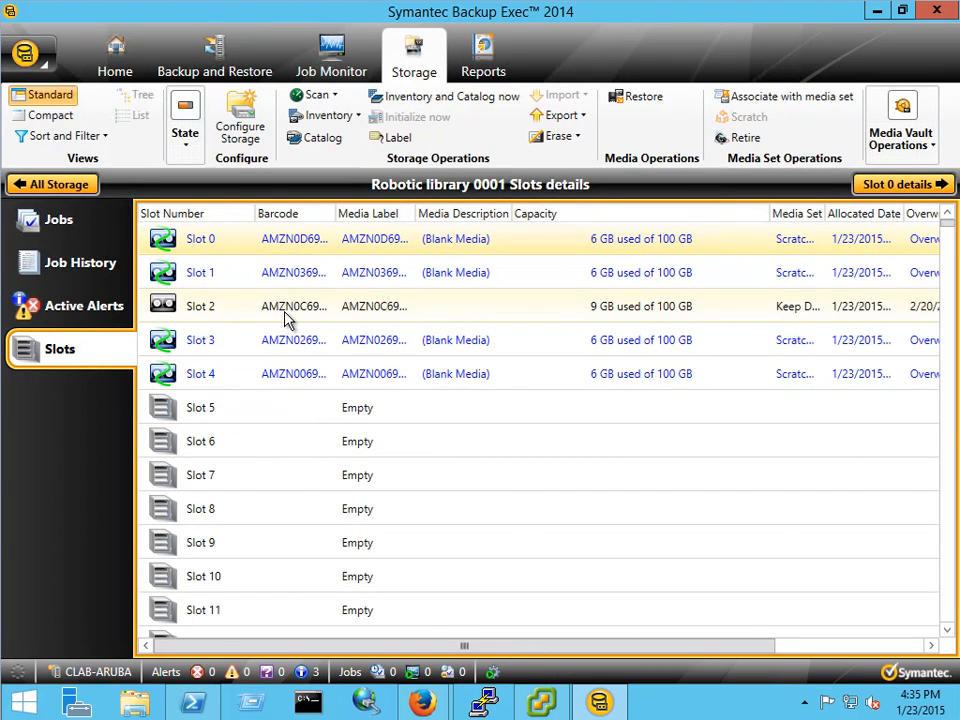
Export the tape from slot 2 and respond OK to the media removal request
right_click(200, 306)
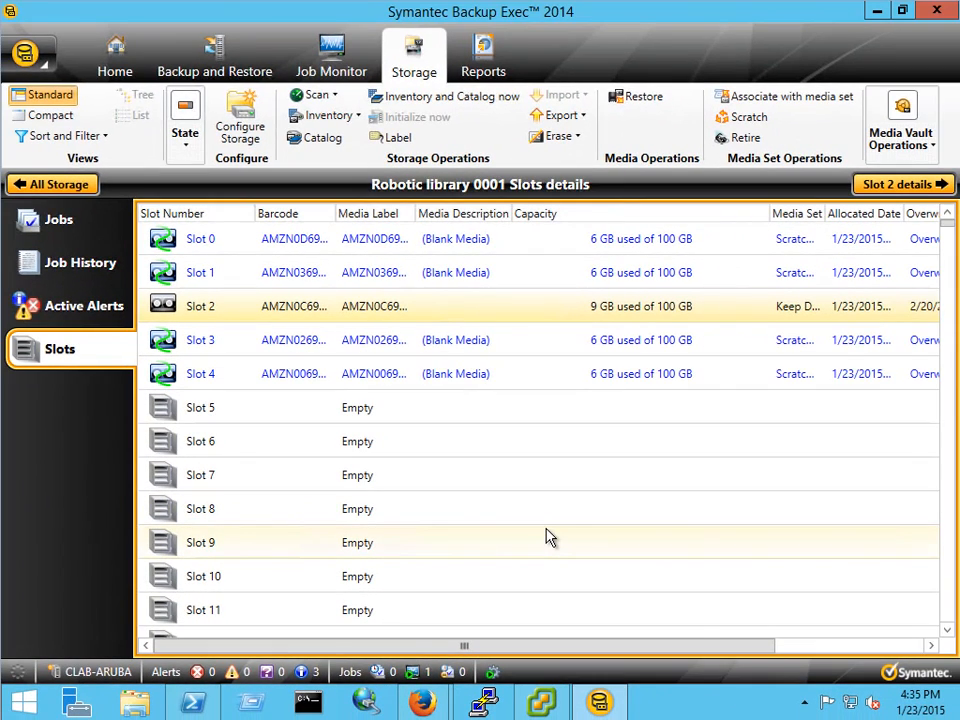
mouse_move(520, 512)
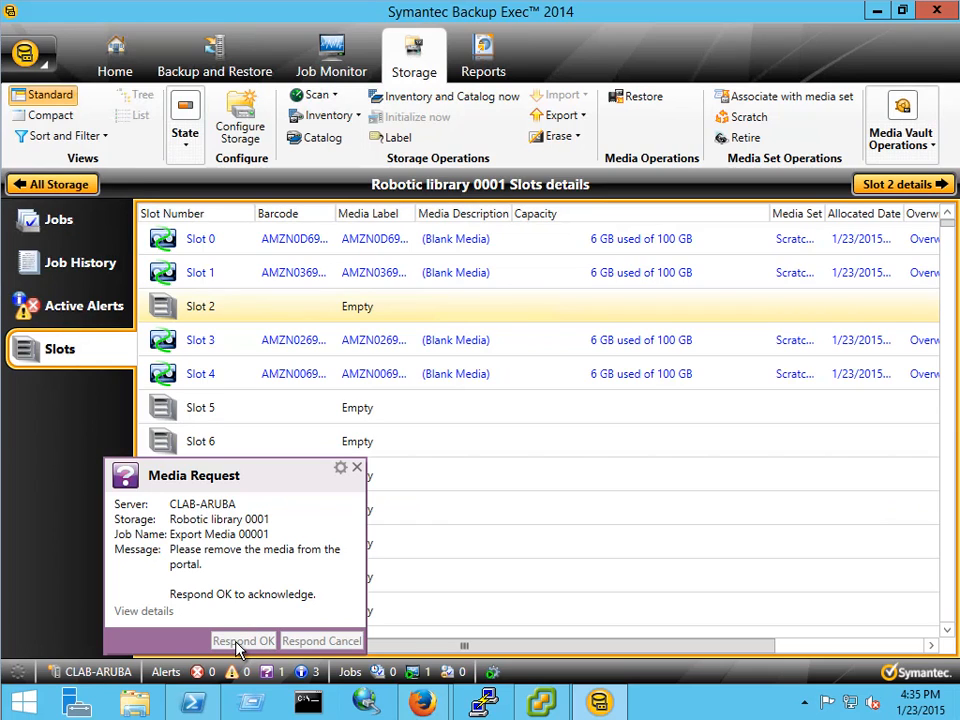
mouse_move(244, 640)
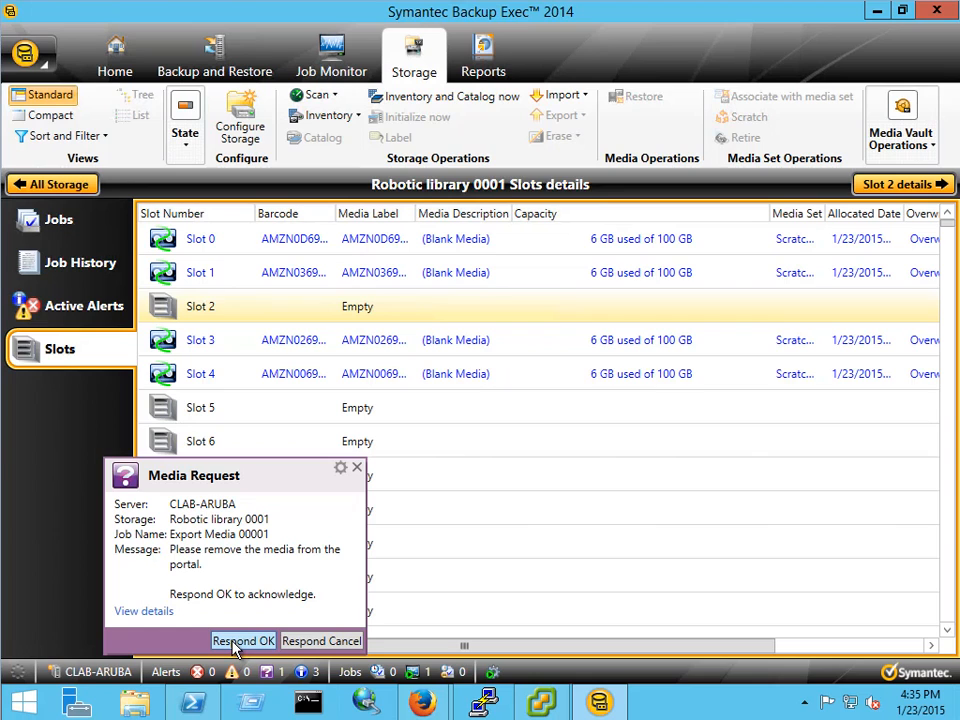
click(244, 640)
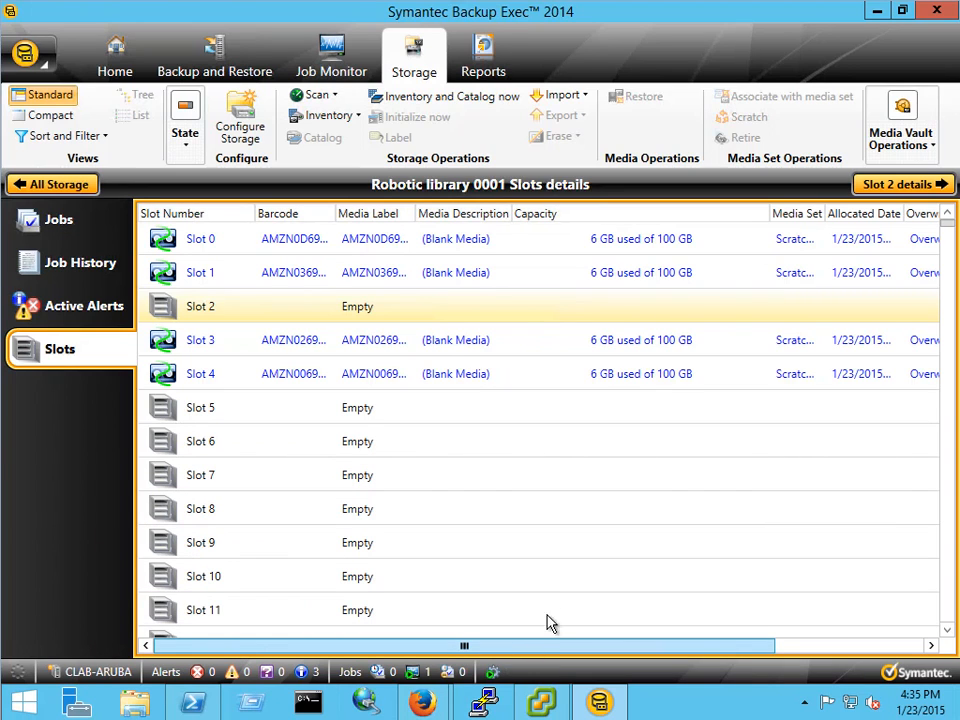
mouse_move(424, 700)
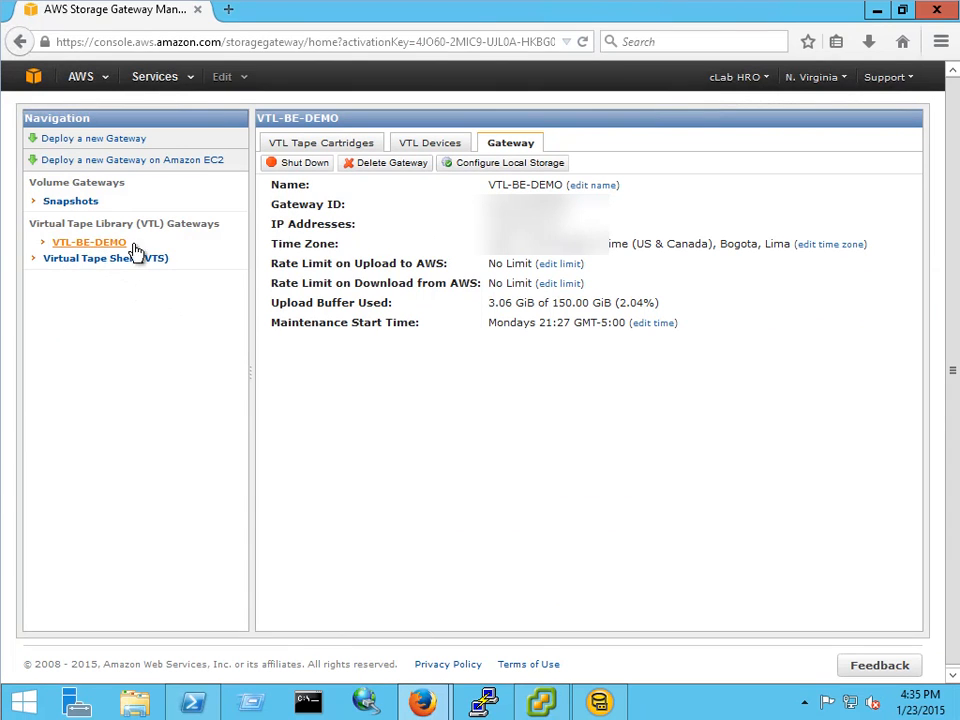
View the VTL-BE-DEMO gateway's details in the AWS Storage Gateway console
click(320, 142)
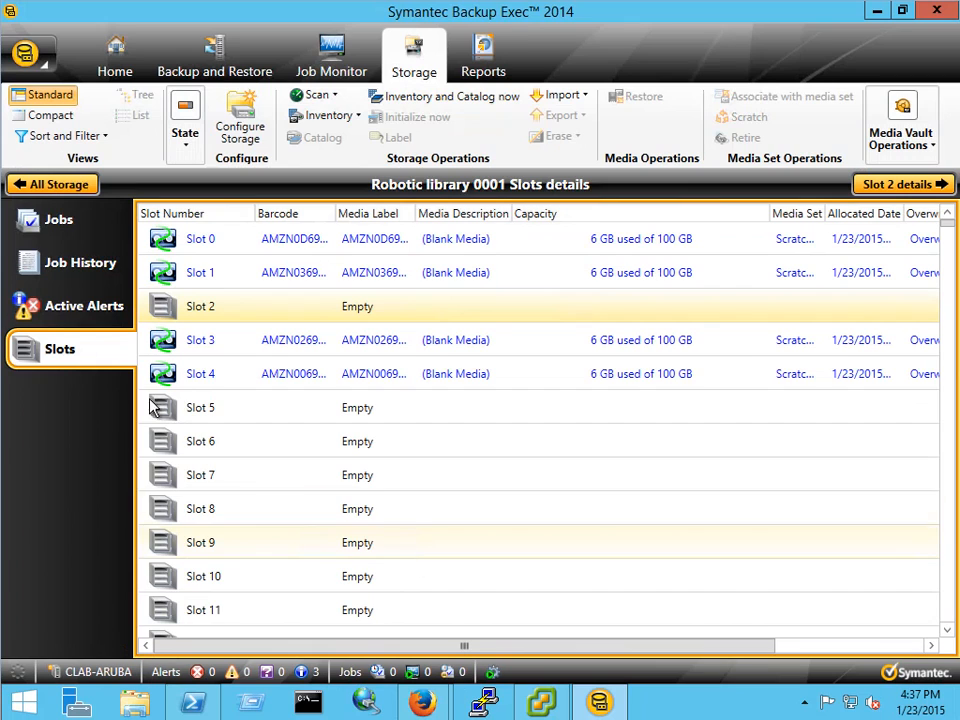
Select all nine tape drives under All Storage, then check VTL Tape Cartridges showing one tape in transit to VTS
click(52, 184)
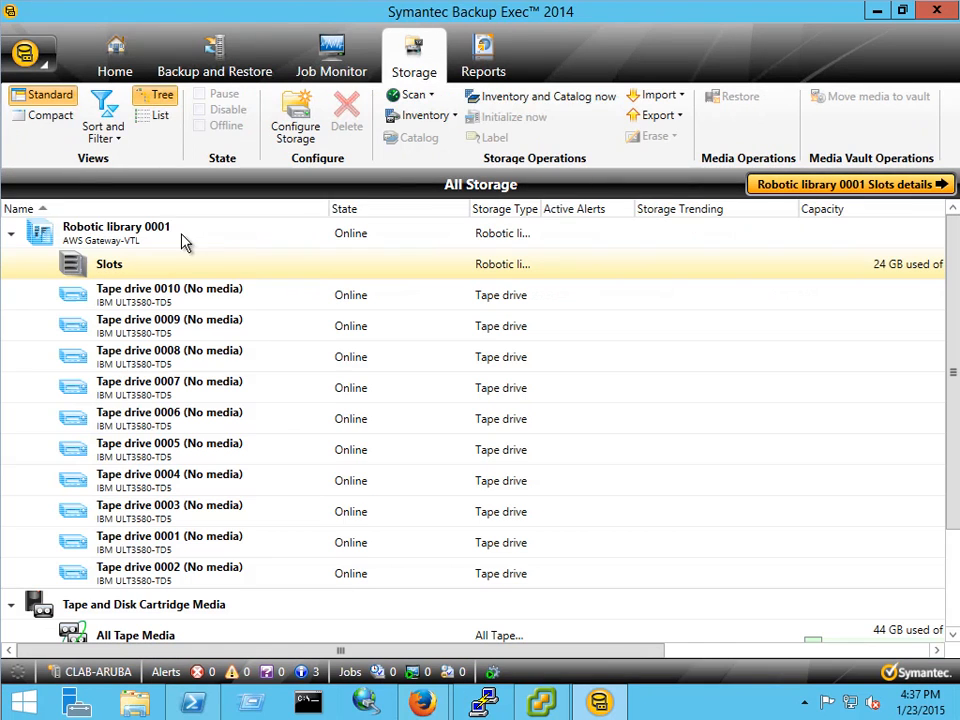
mouse_move(96, 280)
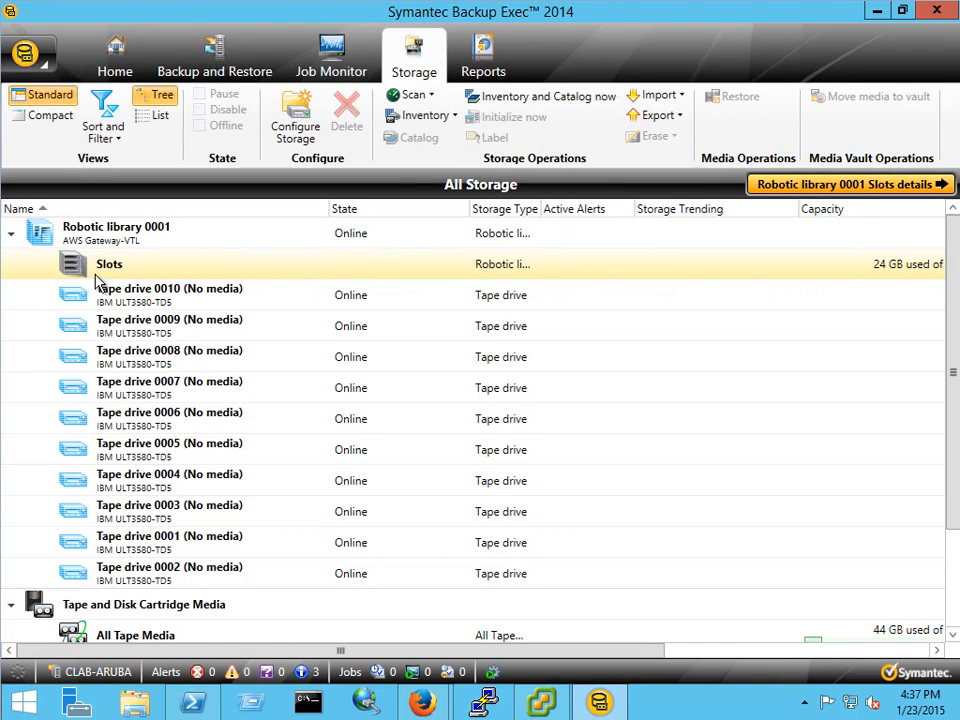
click(168, 324)
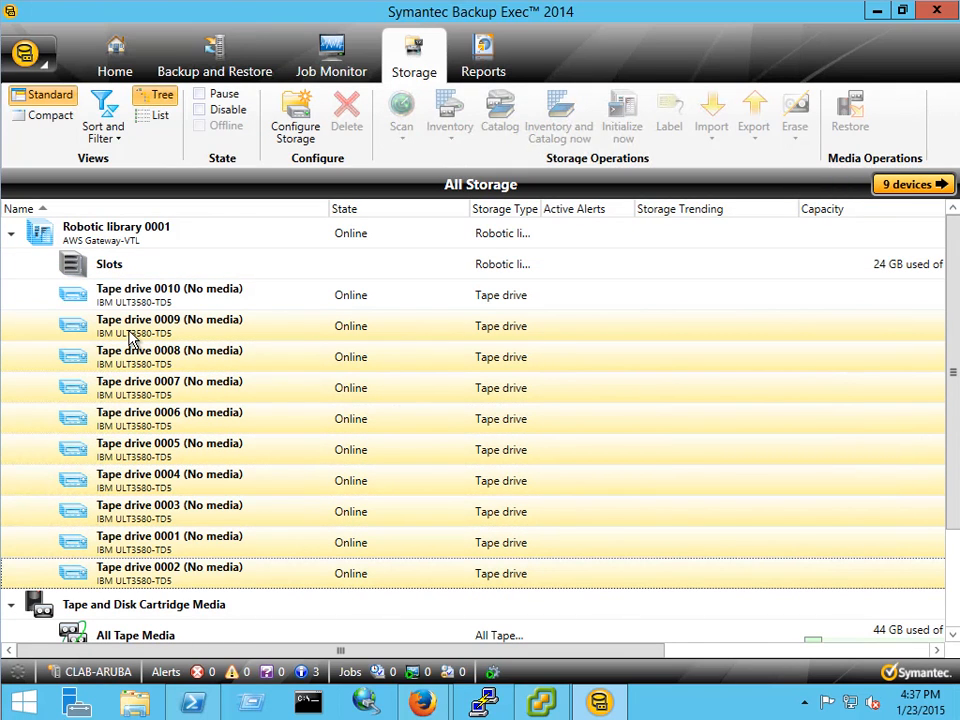
mouse_move(130, 356)
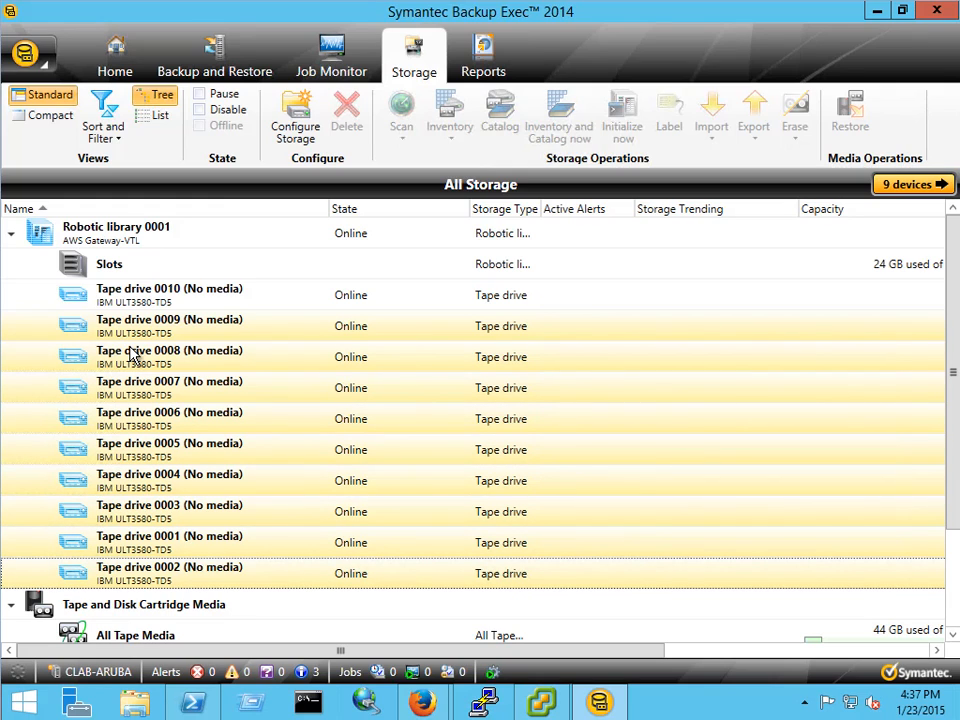
mouse_move(110, 348)
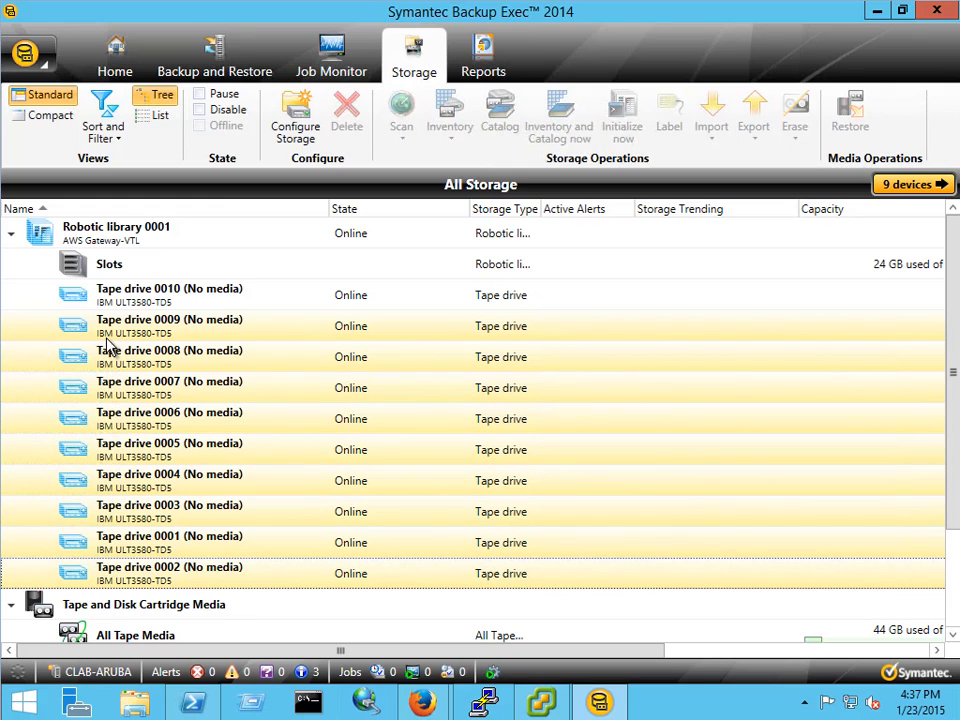
mouse_move(126, 338)
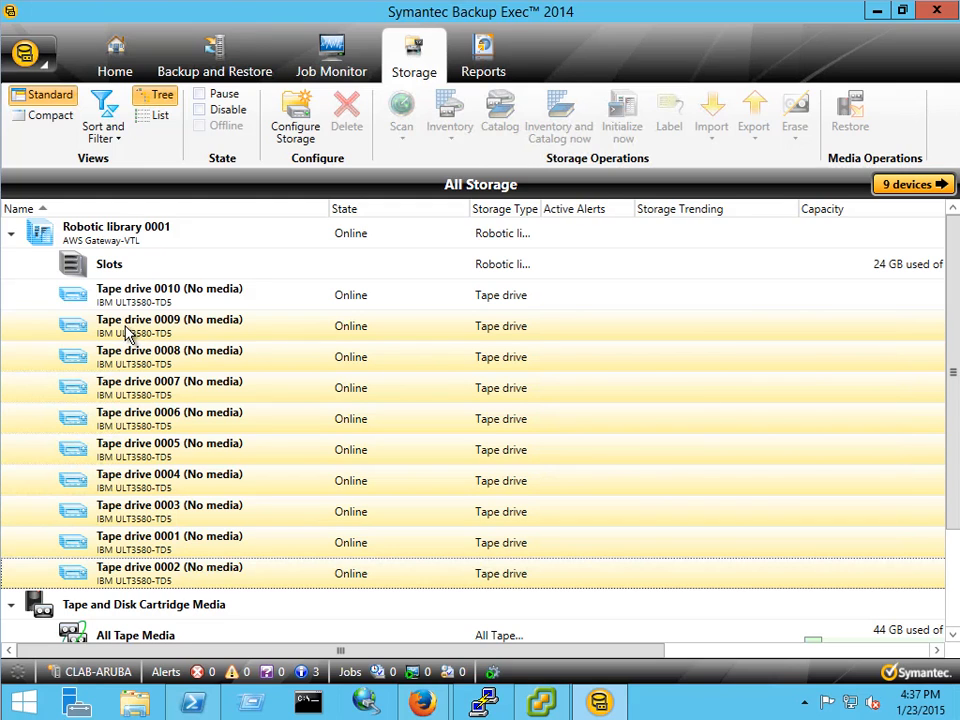
right_click(130, 324)
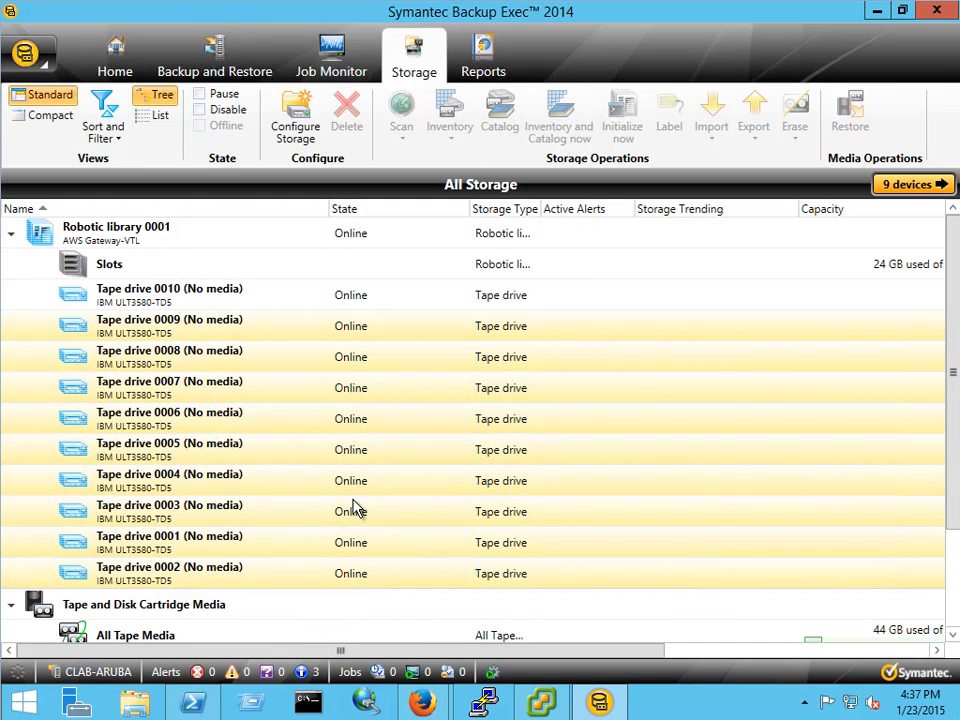
click(200, 108)
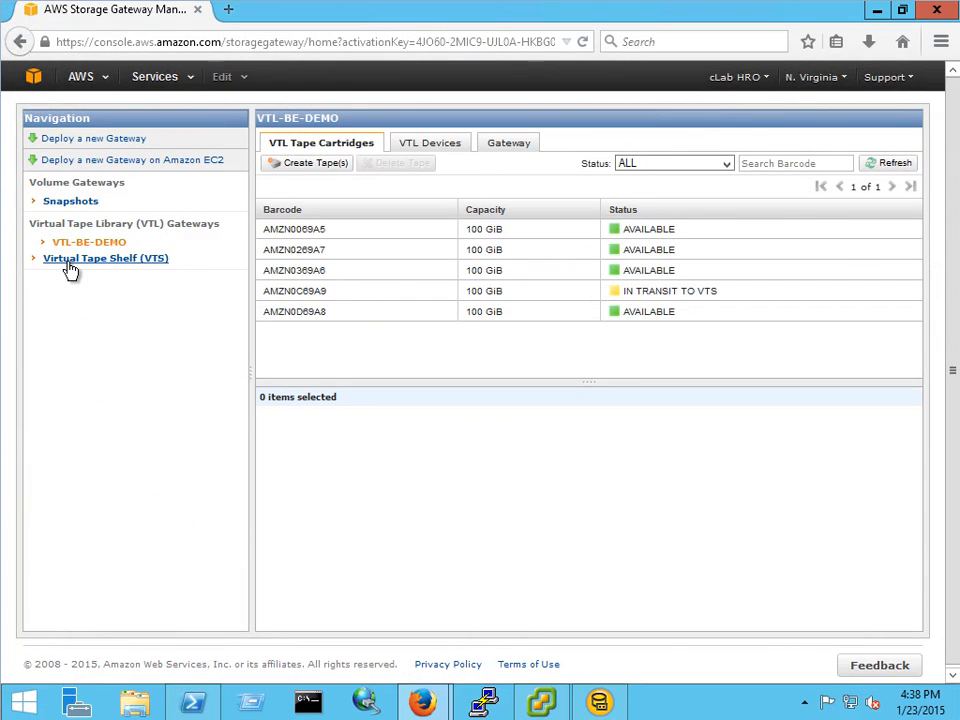
mouse_move(80, 272)
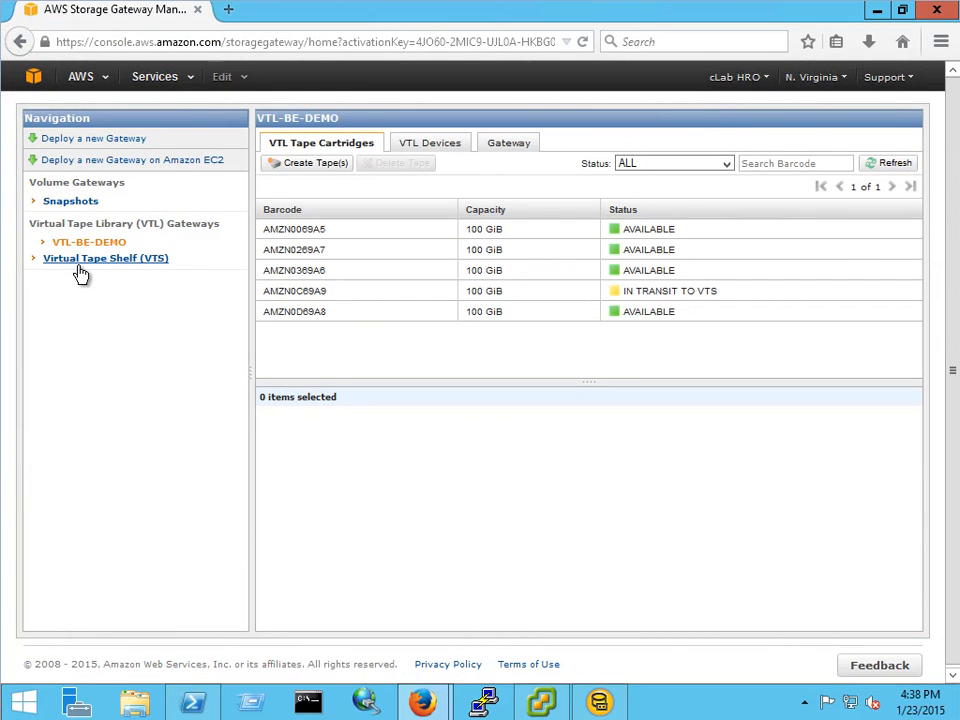
View the Virtual Tape Shelf page, which lists no archived tapes yet
click(104, 258)
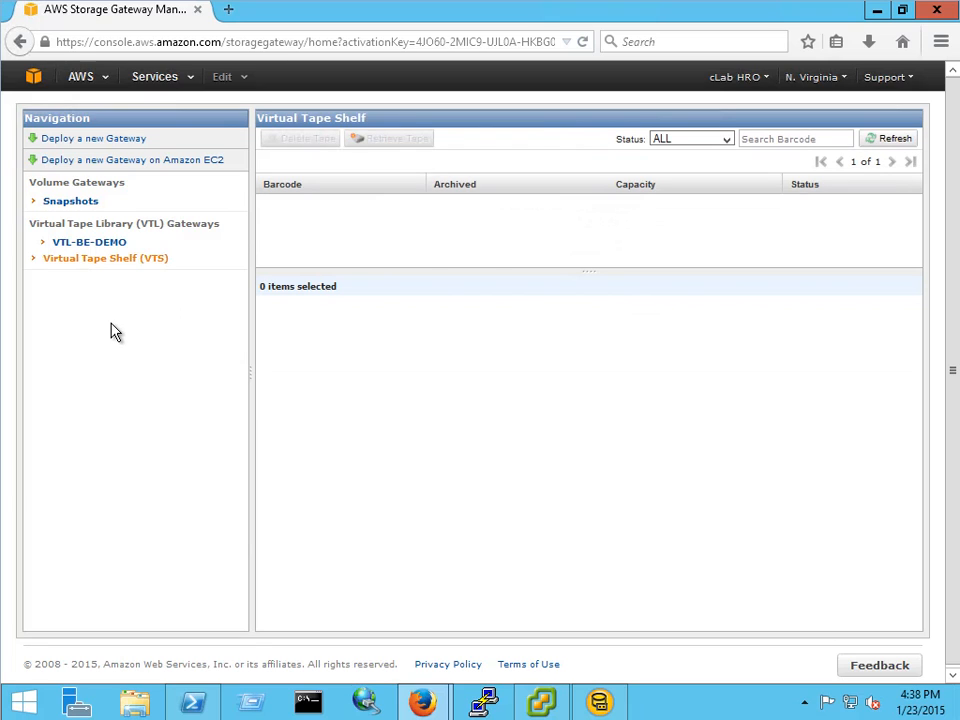
mouse_move(108, 310)
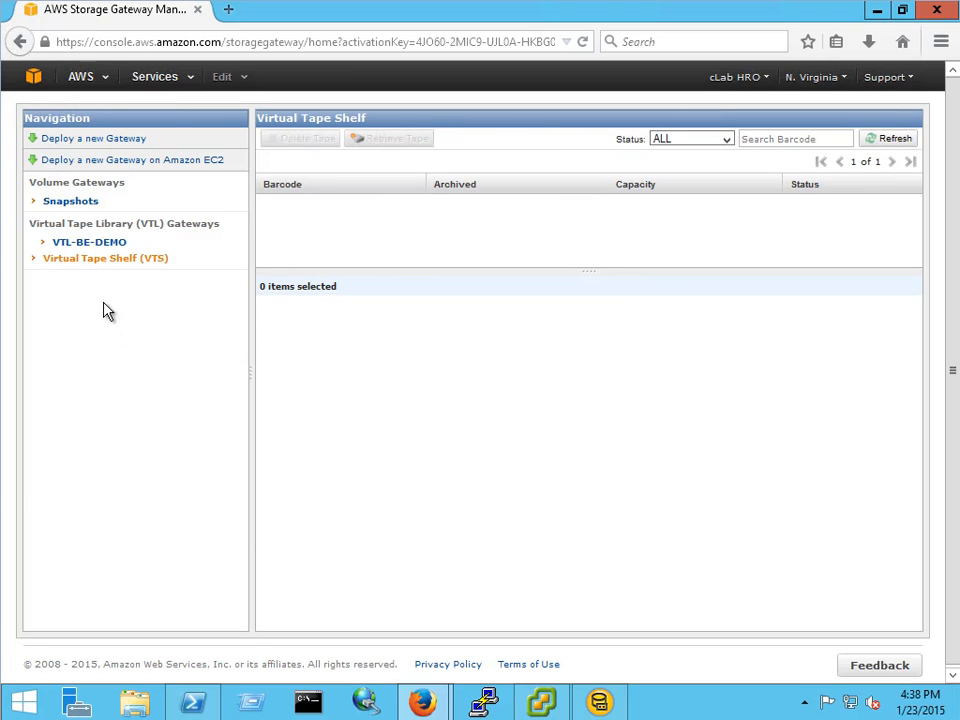
mouse_move(332, 222)
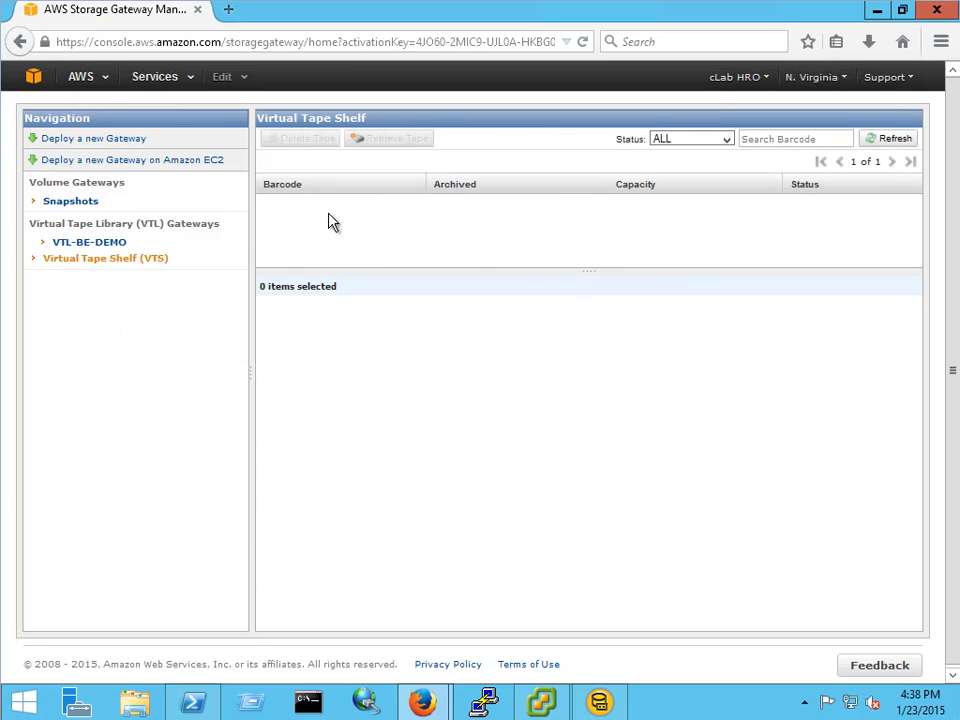
mouse_move(444, 248)
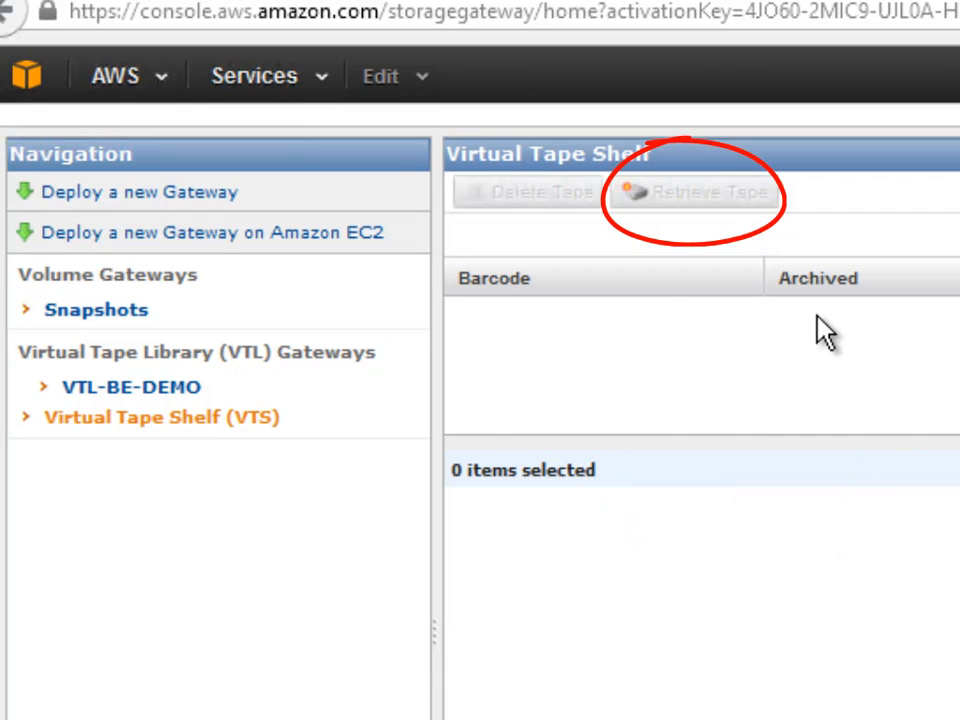
mouse_move(164, 418)
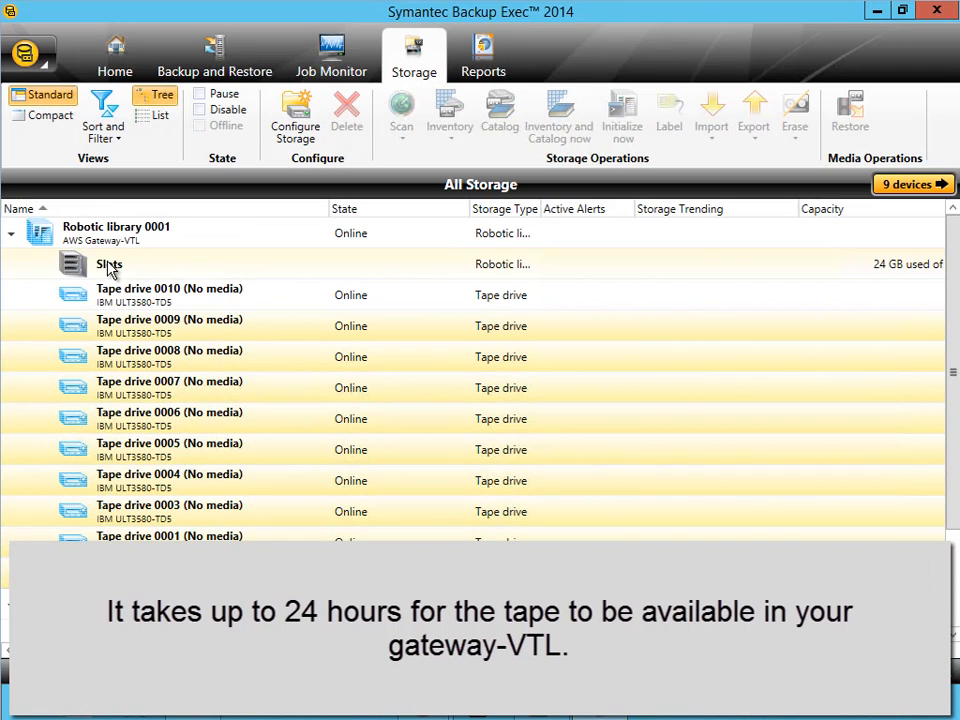
View the Robotic library 0001 slot details, with slot 2 empty and AMZN media in slots 0, 1, 3, 4
click(108, 264)
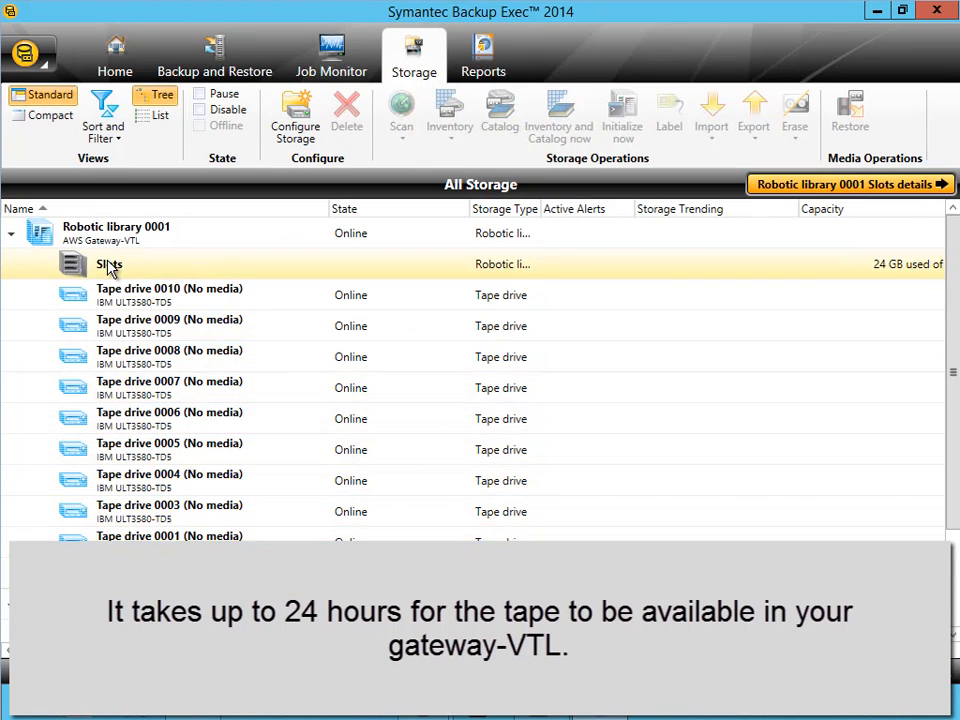
double_click(108, 264)
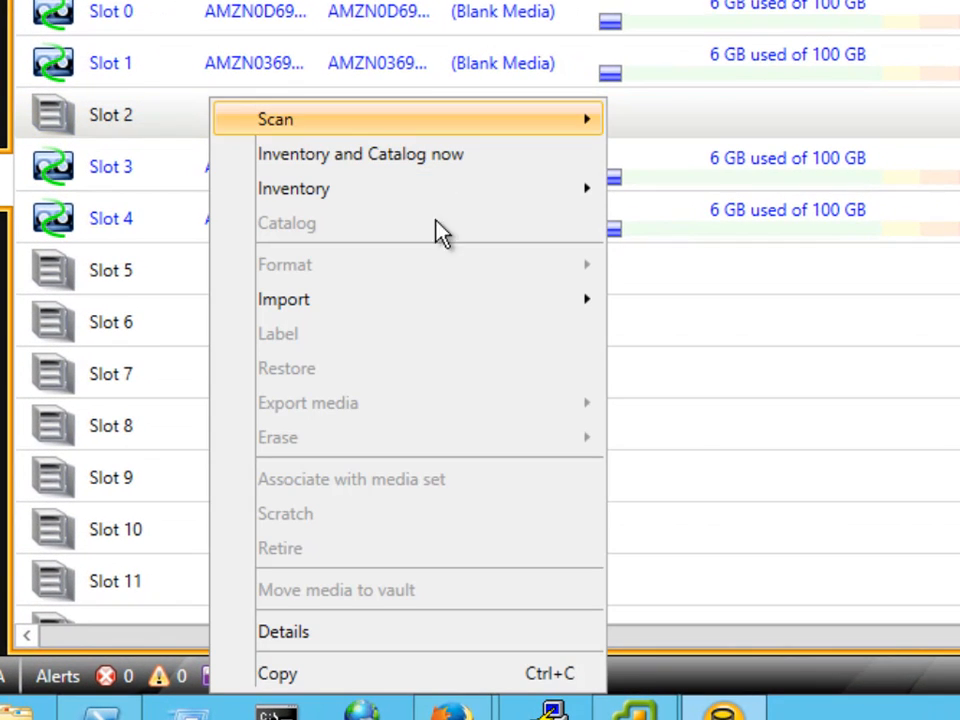
mouse_move(284, 300)
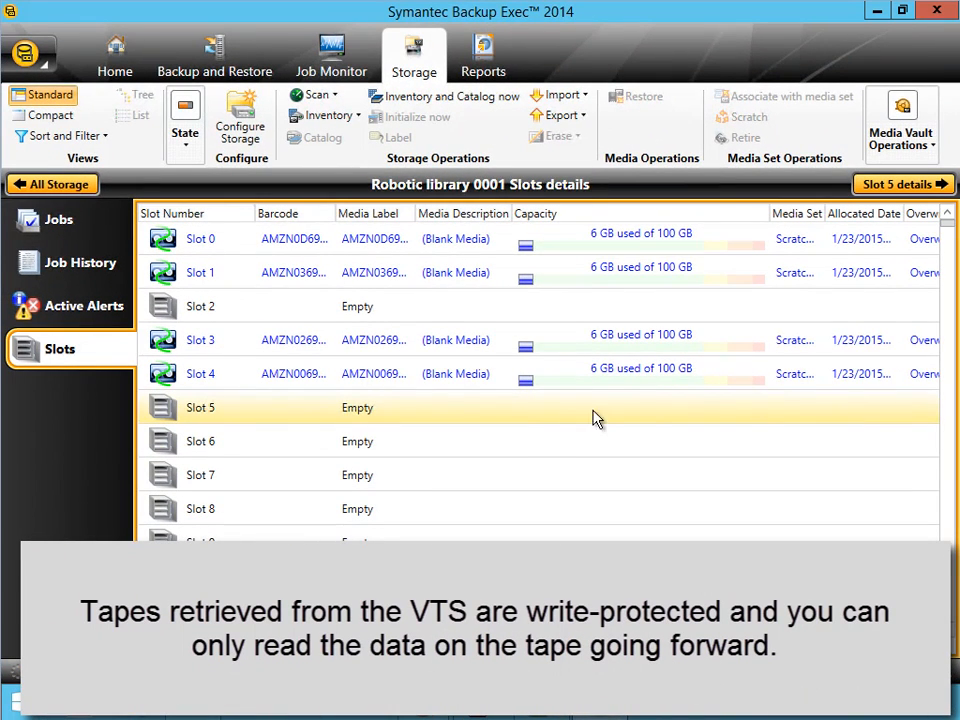
mouse_move(500, 504)
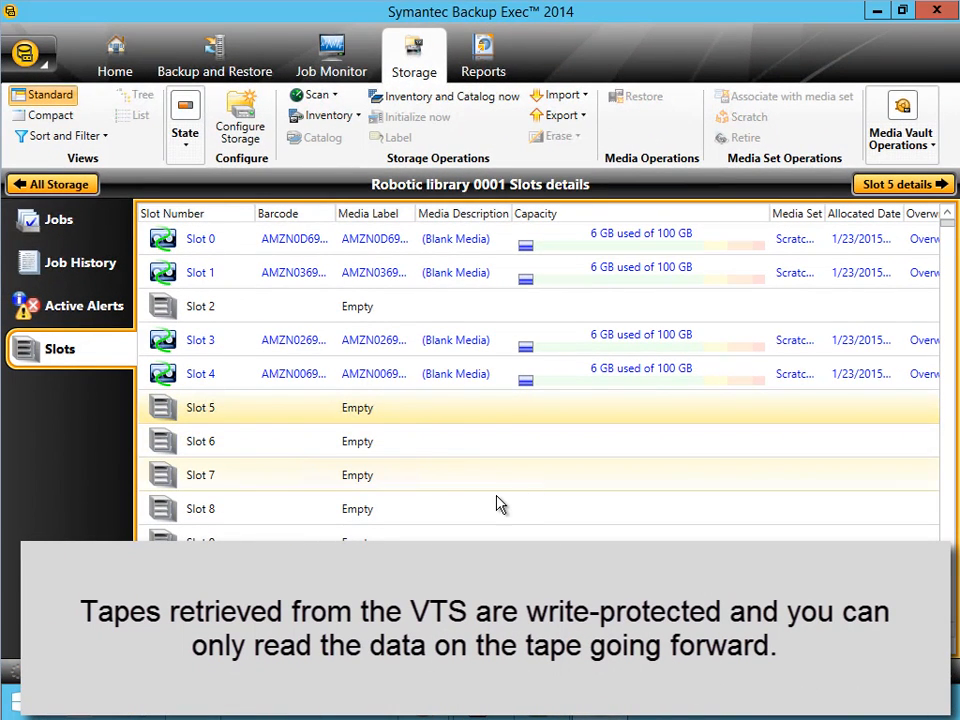